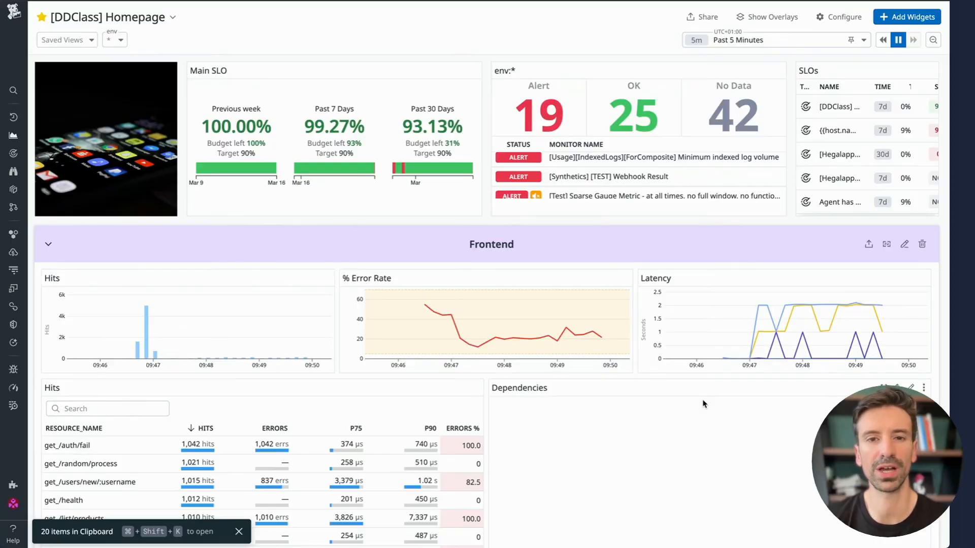
pyautogui.moveTo(585, 461)
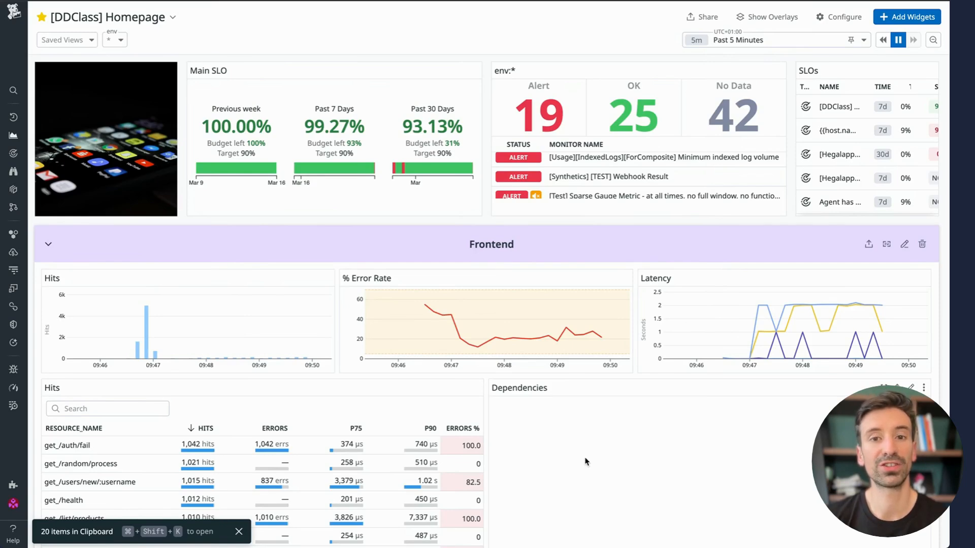
pyautogui.moveTo(528, 500)
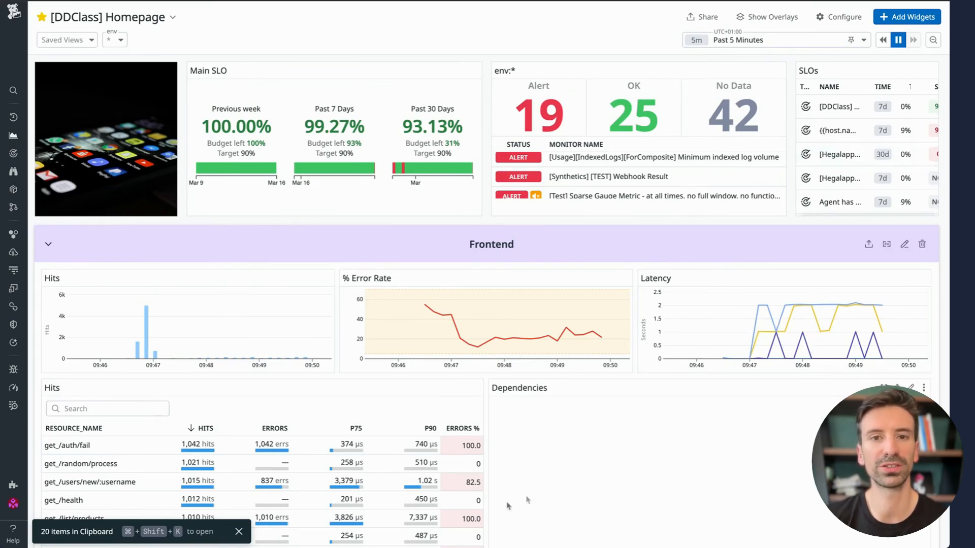
pyautogui.moveTo(574, 478)
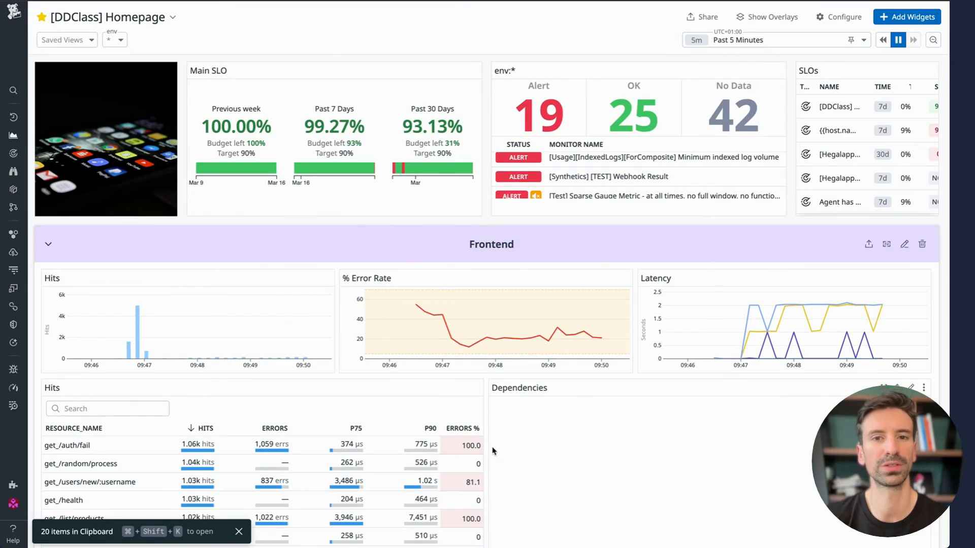
# Scroll down through the DDClass Homepage dashboard sections before switching to Dashboard Enrichment
pyautogui.scroll(-3)
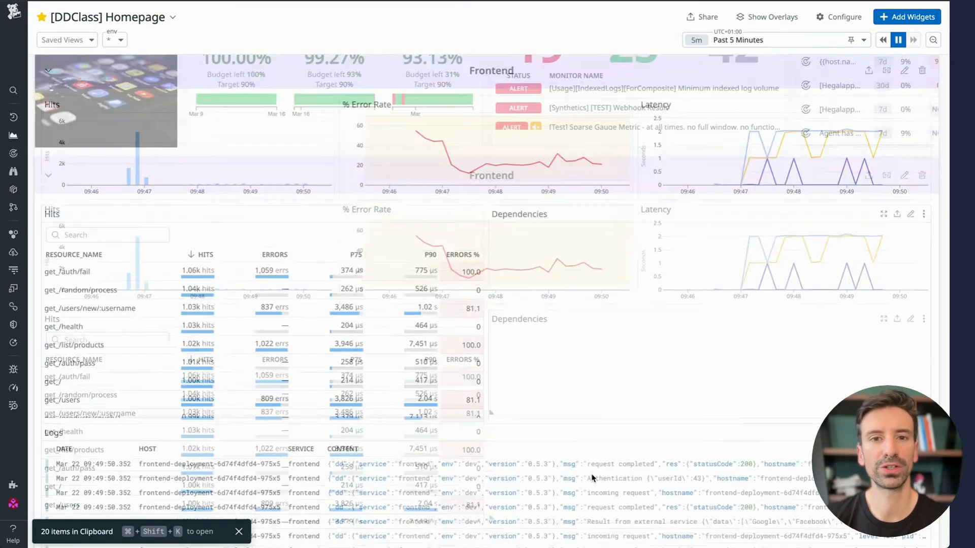
pyautogui.scroll(-3)
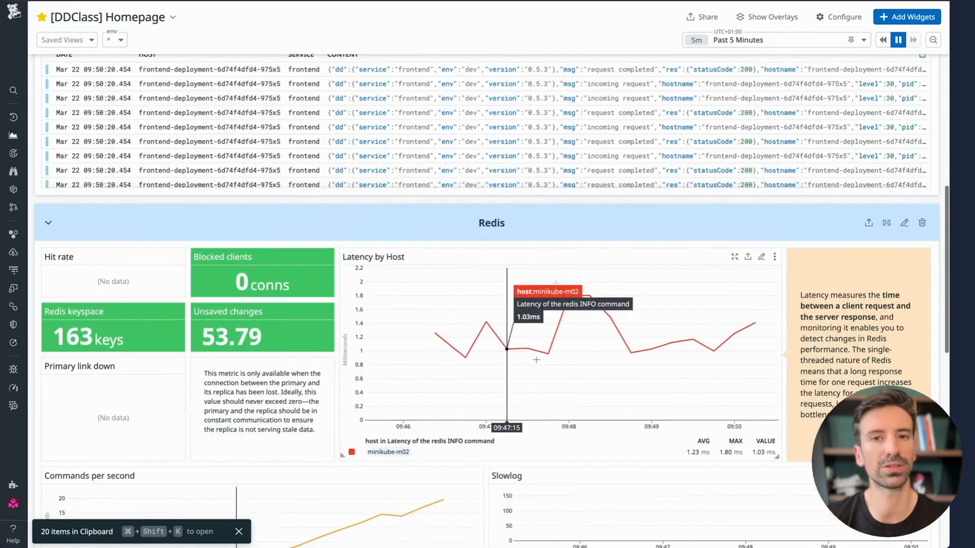
pyautogui.scroll(-3)
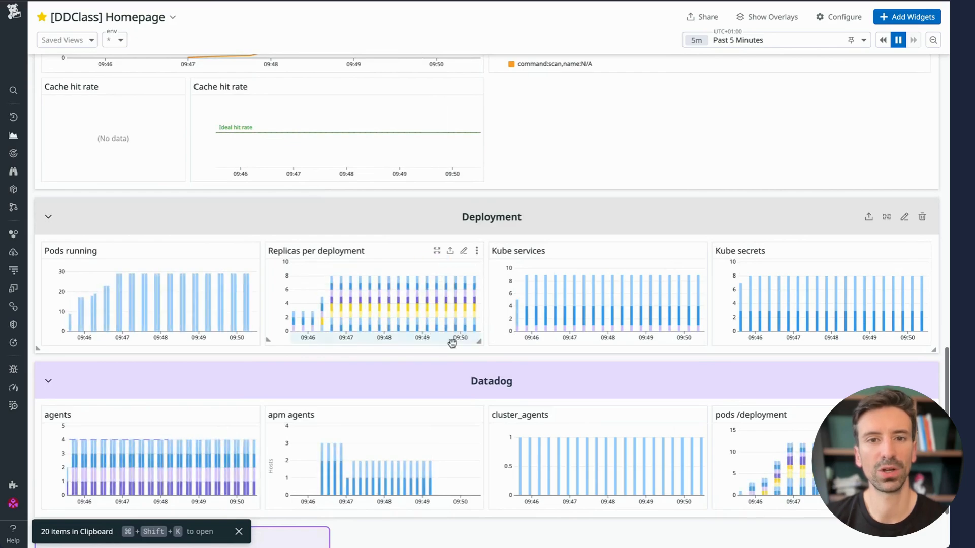
pyautogui.scroll(-3)
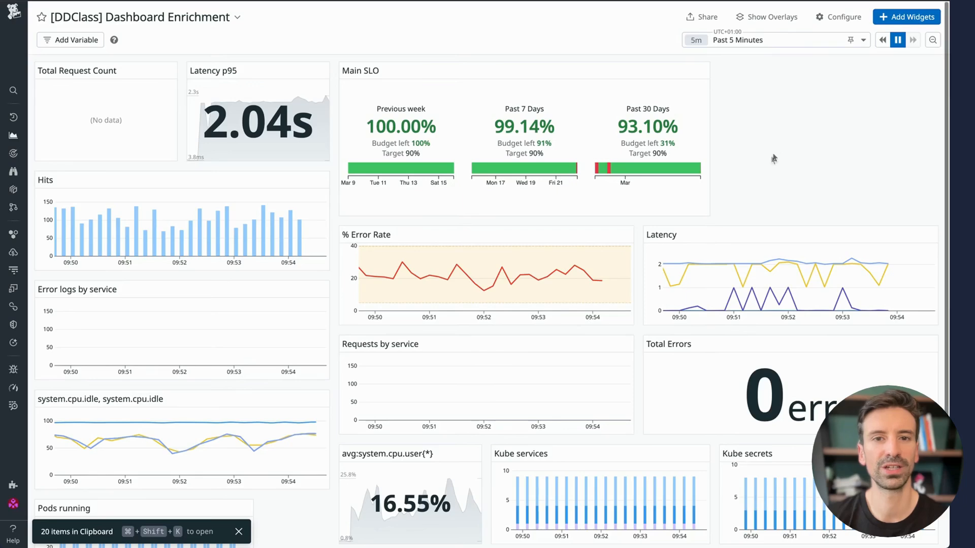
pyautogui.moveTo(85, 168)
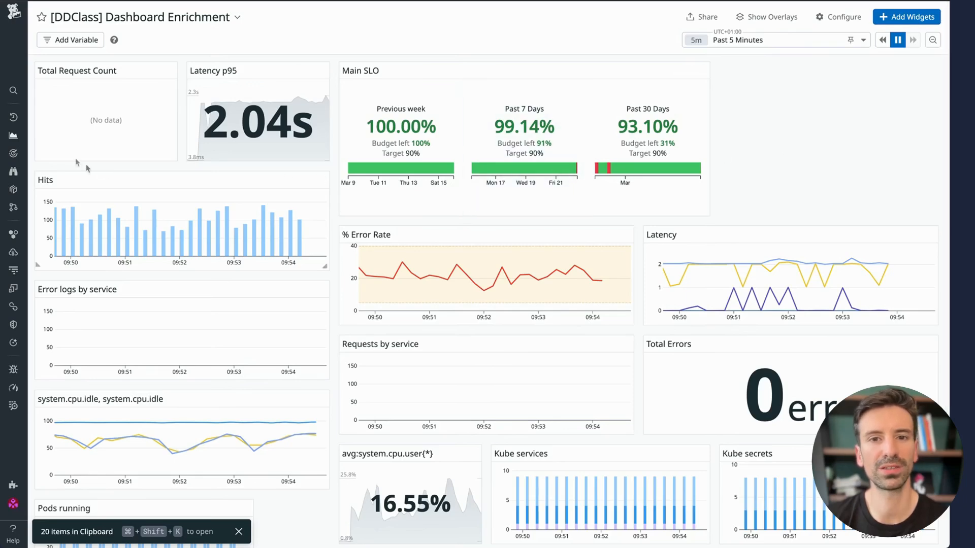
pyautogui.click(12, 136)
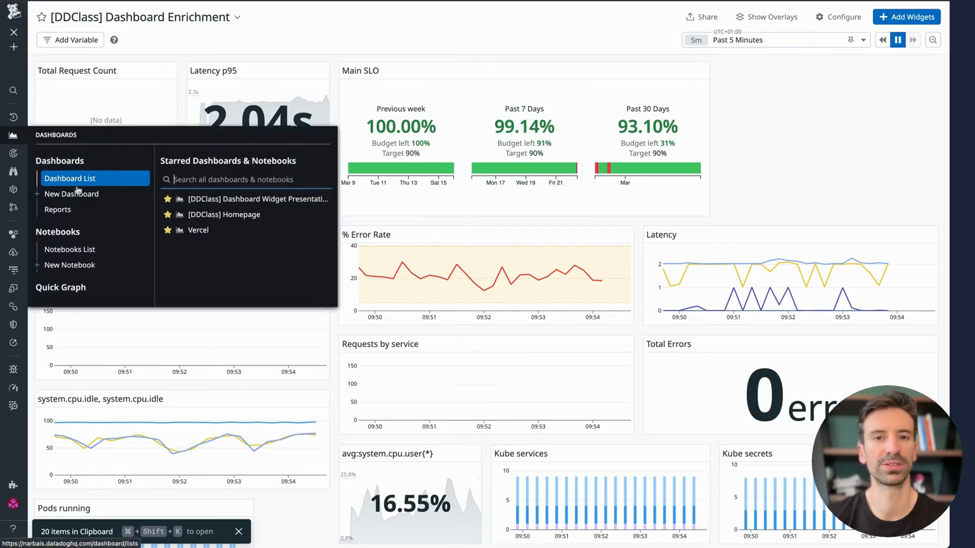
pyautogui.click(72, 193)
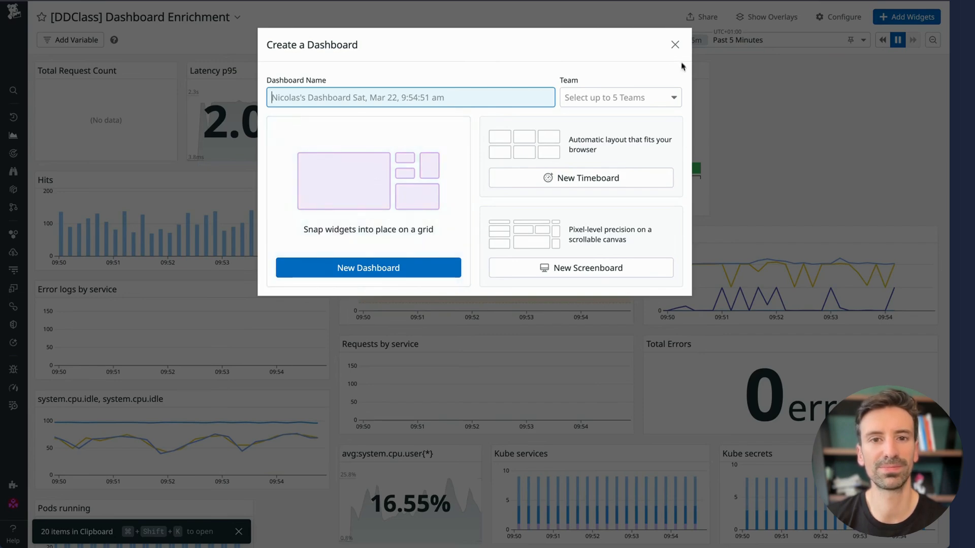
pyautogui.click(674, 43)
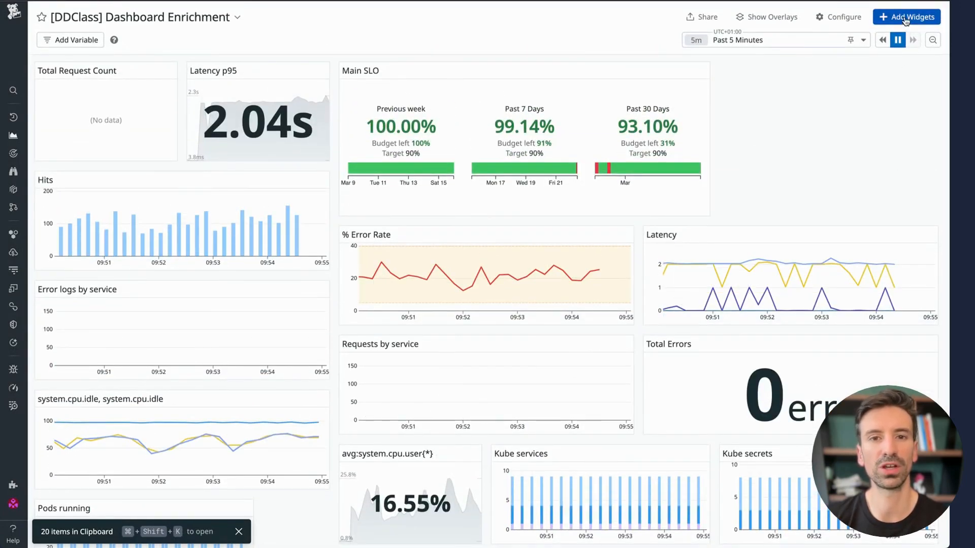
# Add a Timeseries widget for system.cpu.user, briefly viewing it as a Table then back as Timeseries
pyautogui.click(905, 17)
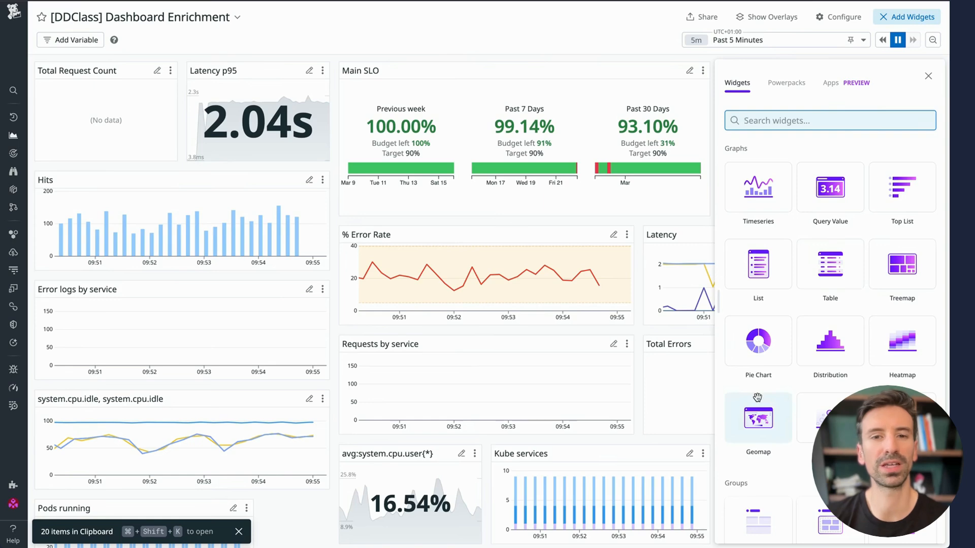
pyautogui.scroll(-3)
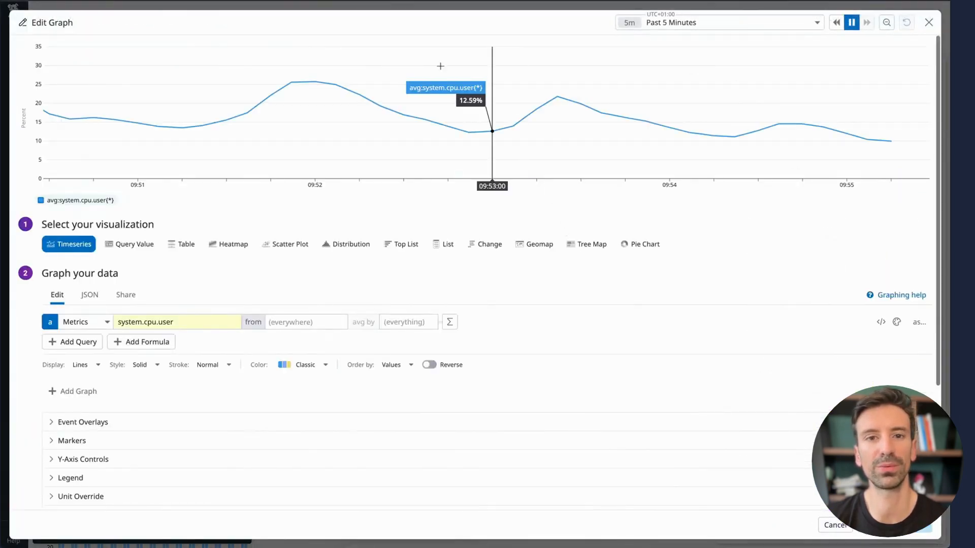
pyautogui.moveTo(44, 15)
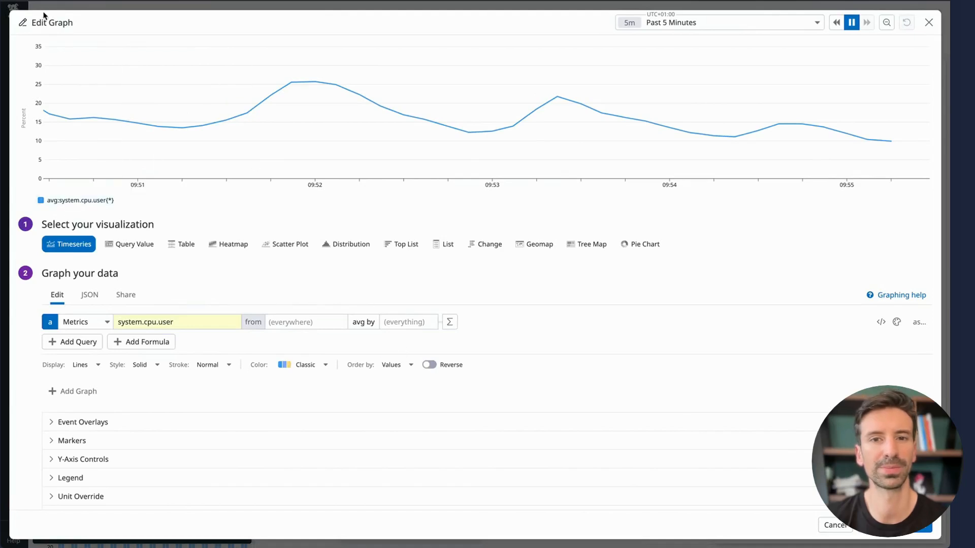
pyautogui.moveTo(179, 303)
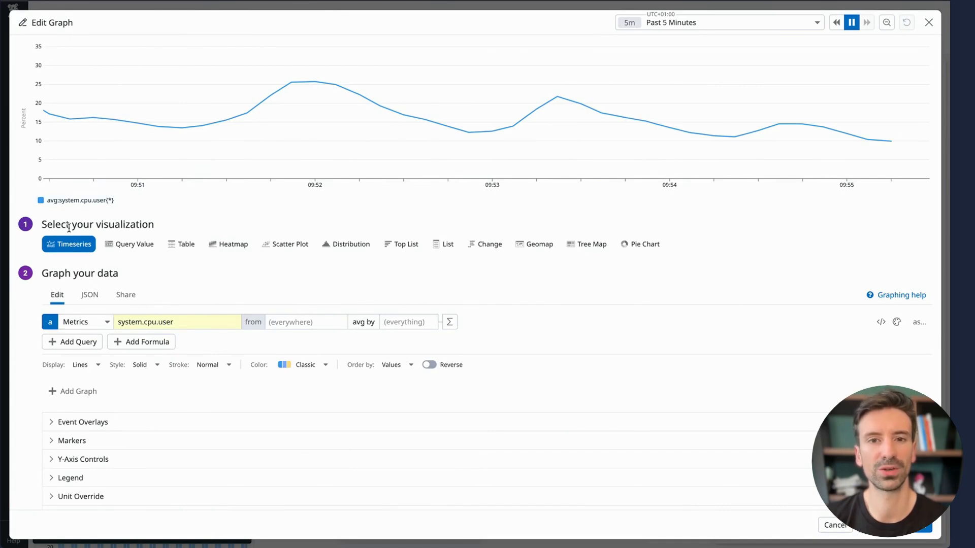
pyautogui.moveTo(624, 255)
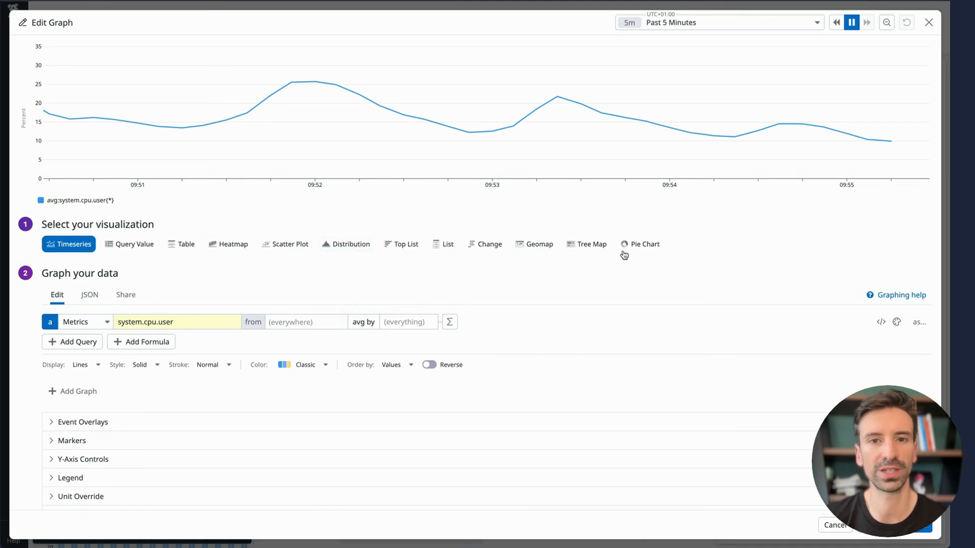
pyautogui.click(185, 244)
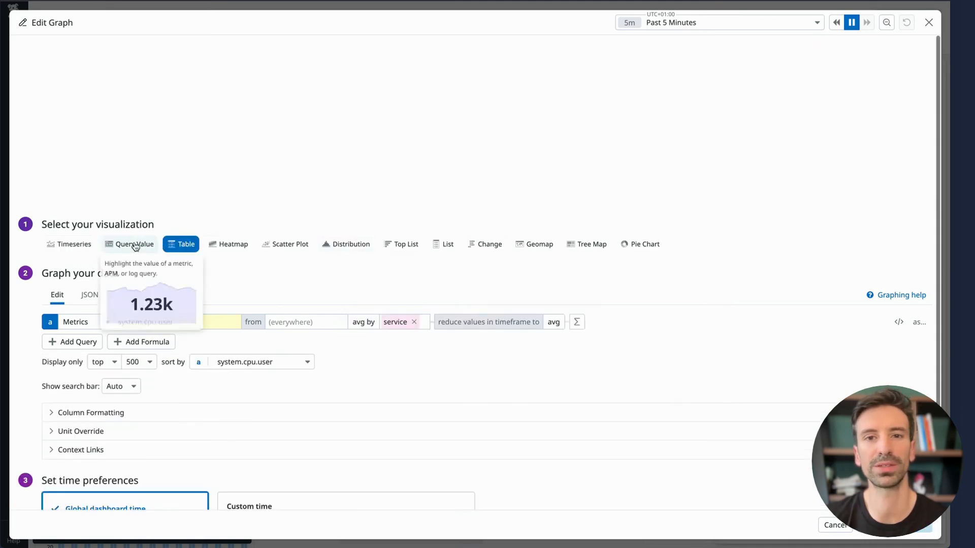
pyautogui.click(68, 244)
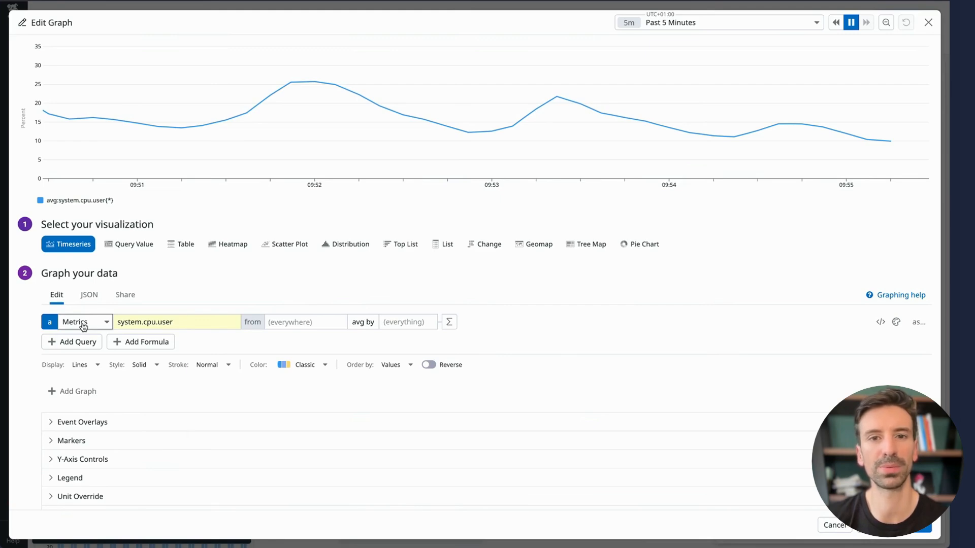
# Keep Metrics as the data source and set the query metric to system.cpu.idle
pyautogui.click(78, 321)
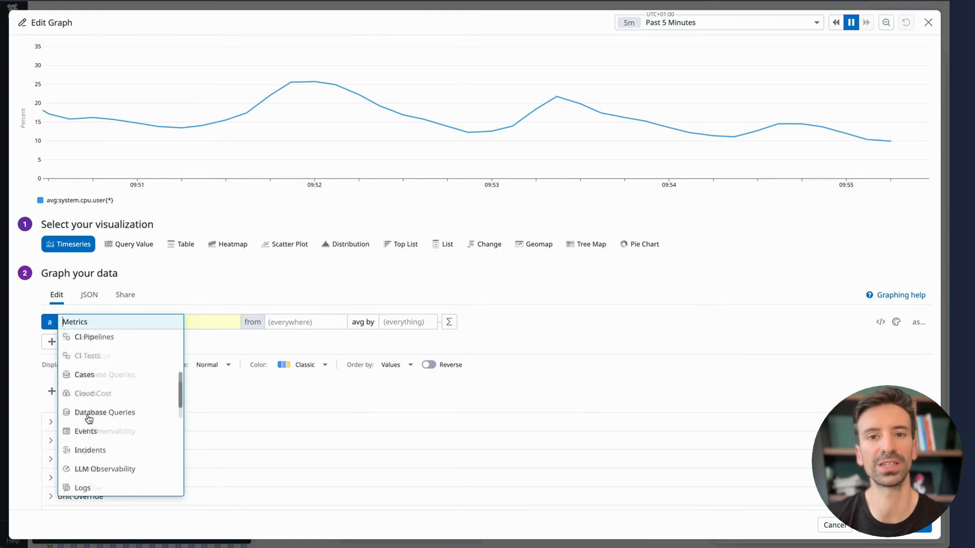
pyautogui.scroll(-3)
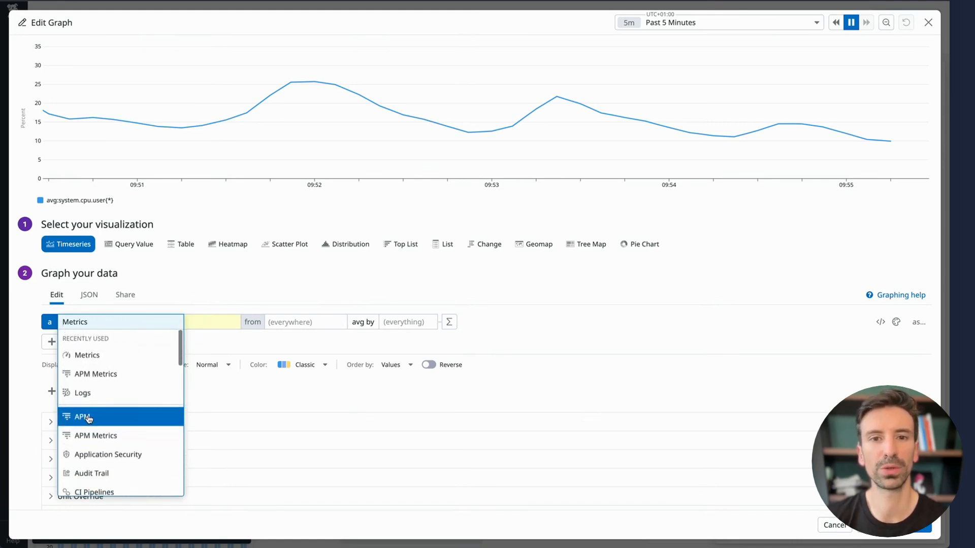
pyautogui.moveTo(106, 353)
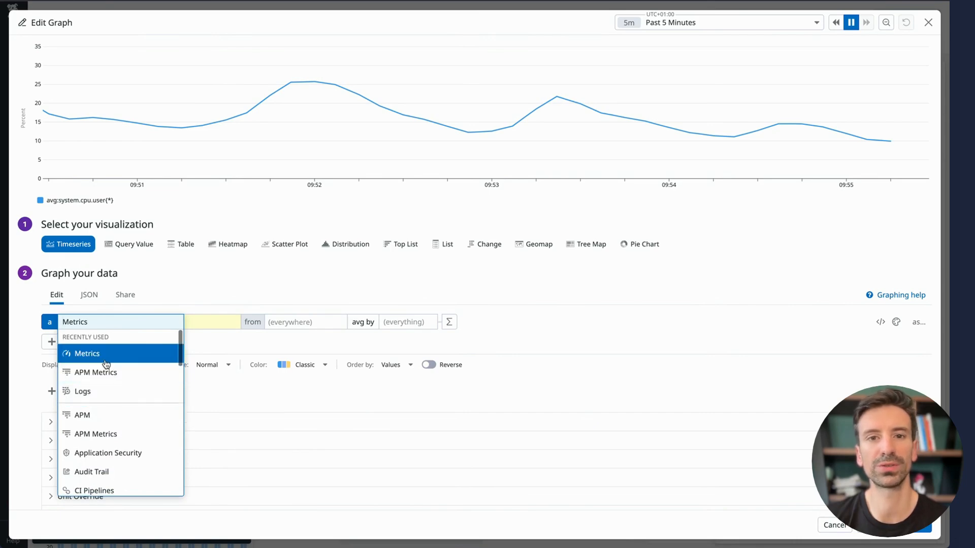
pyautogui.click(87, 353)
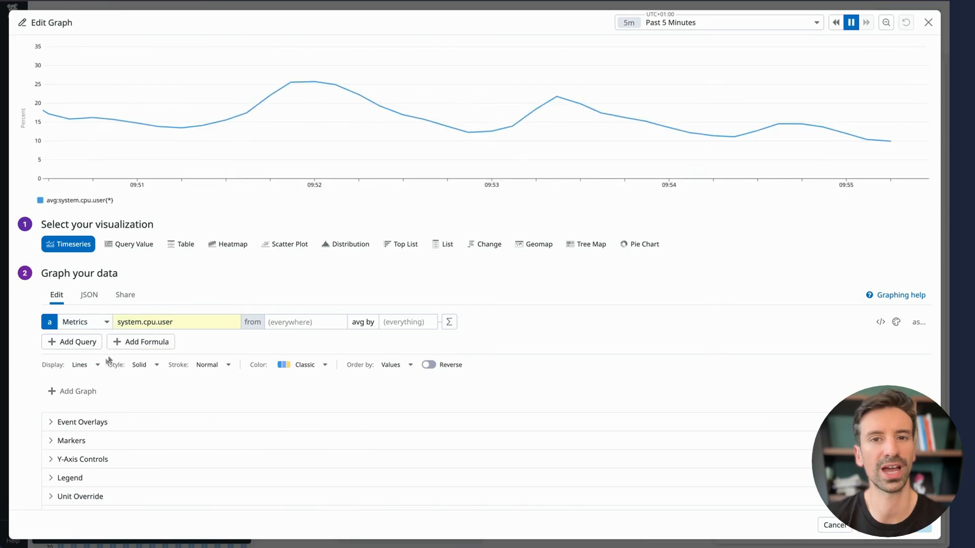
pyautogui.click(176, 322)
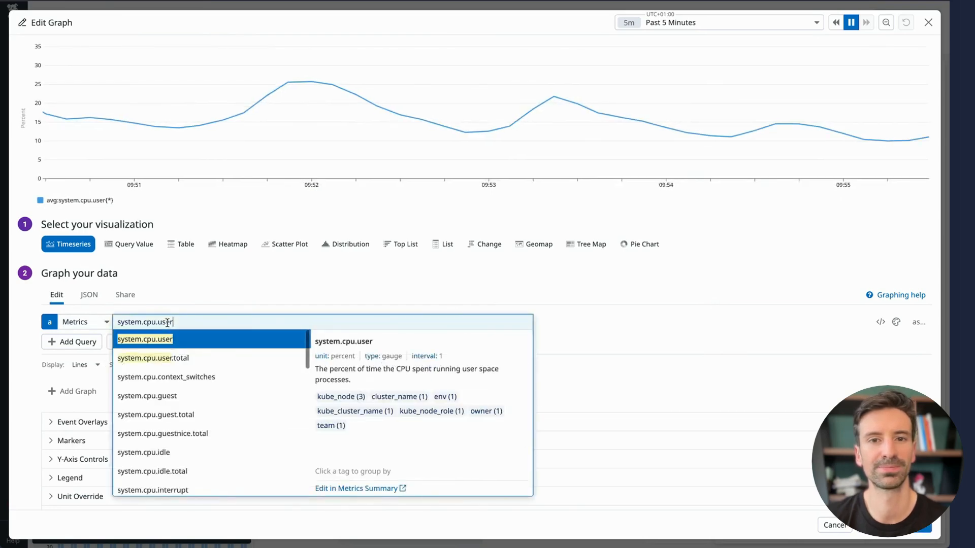
pyautogui.write('system.cpu.')
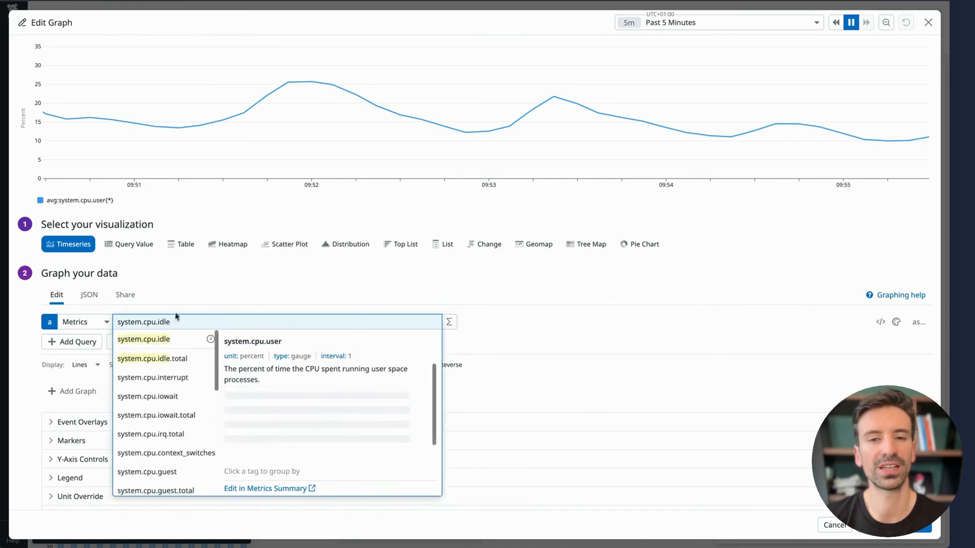
pyautogui.click(143, 322)
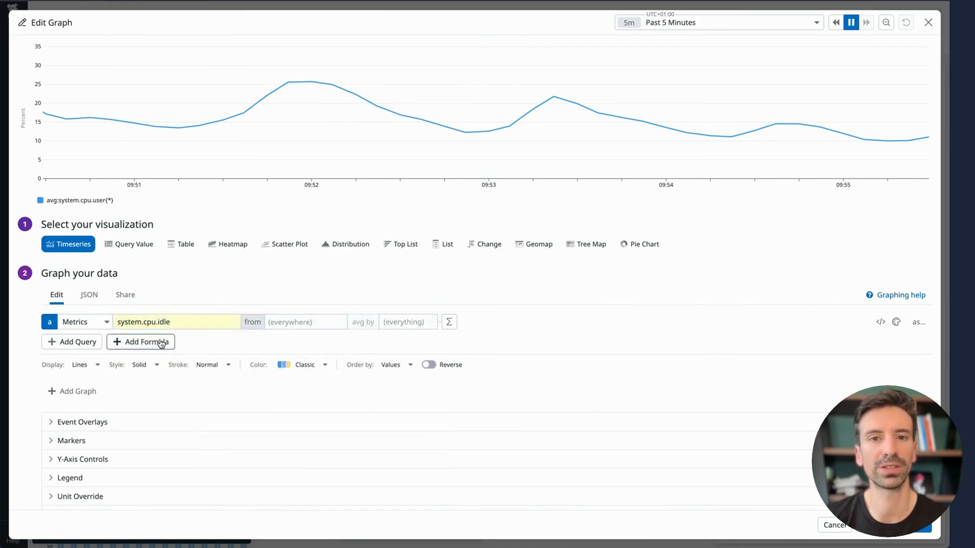
# Scope the query to env:dev and title the graph CPU Idle
pyautogui.click(305, 322)
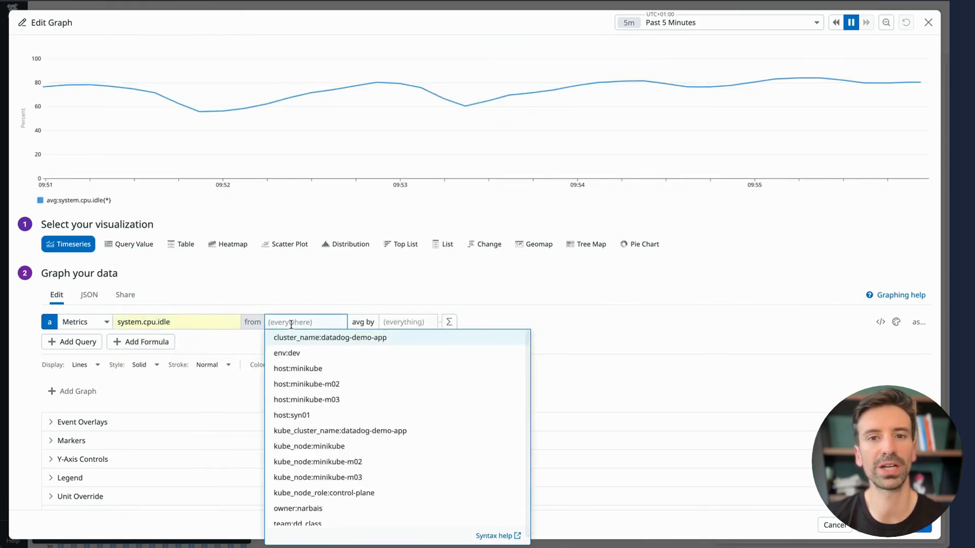
pyautogui.click(286, 353)
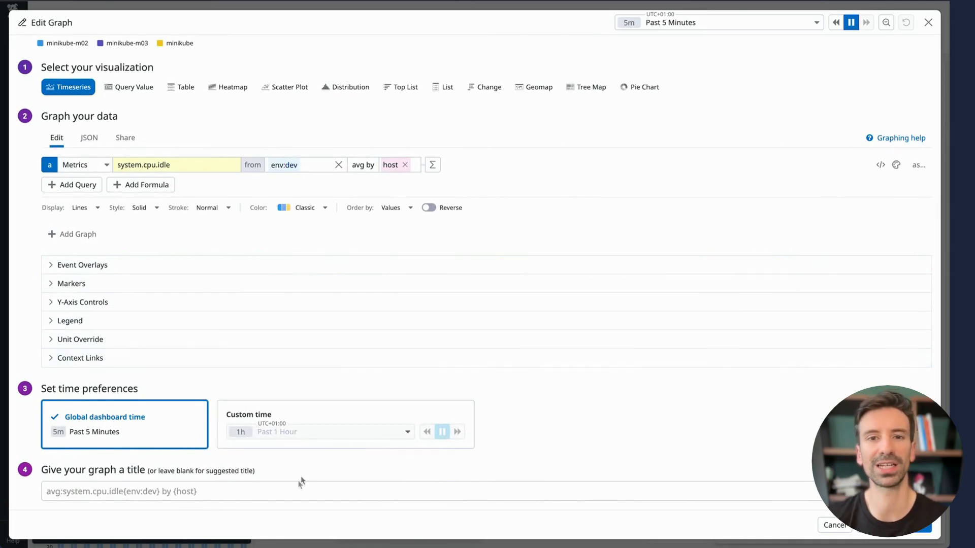
pyautogui.click(292, 491)
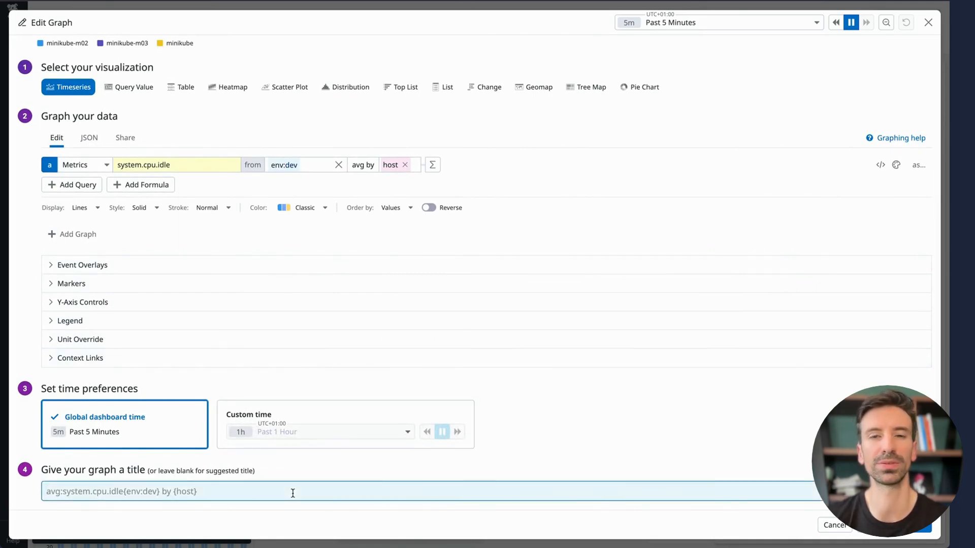
pyautogui.write('CPU Idle')
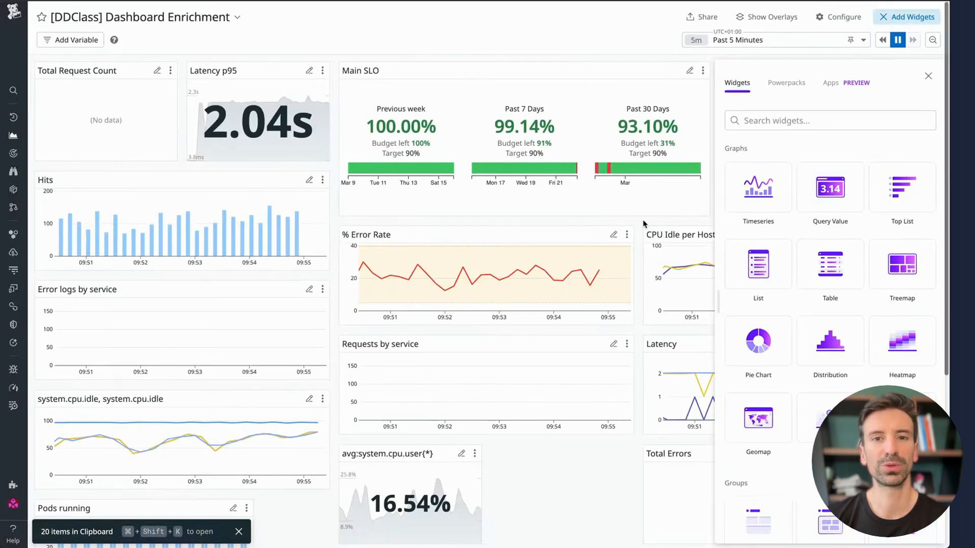
# Copy the Total Errors widget from the Vercel dashboard for pasting into Dashboard Enrichment
pyautogui.click(928, 76)
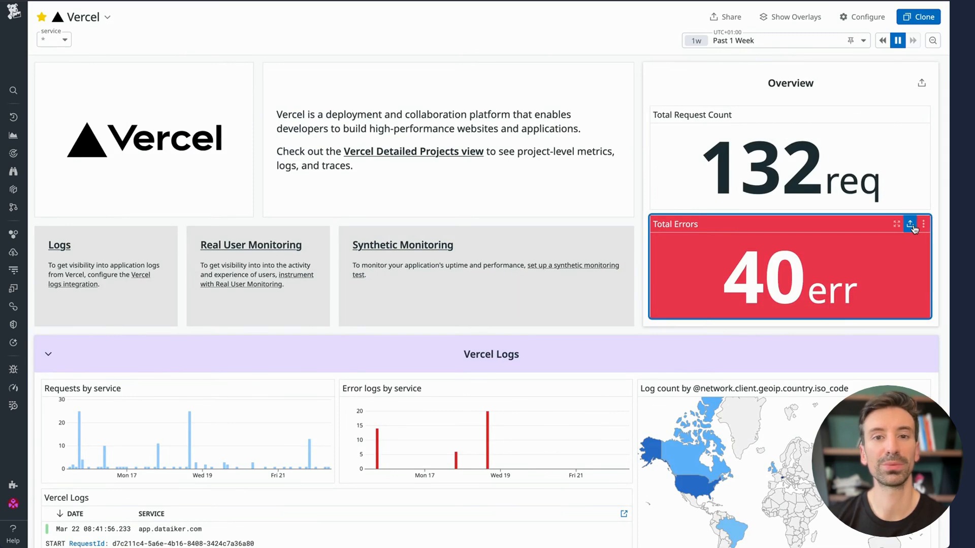
pyautogui.click(909, 225)
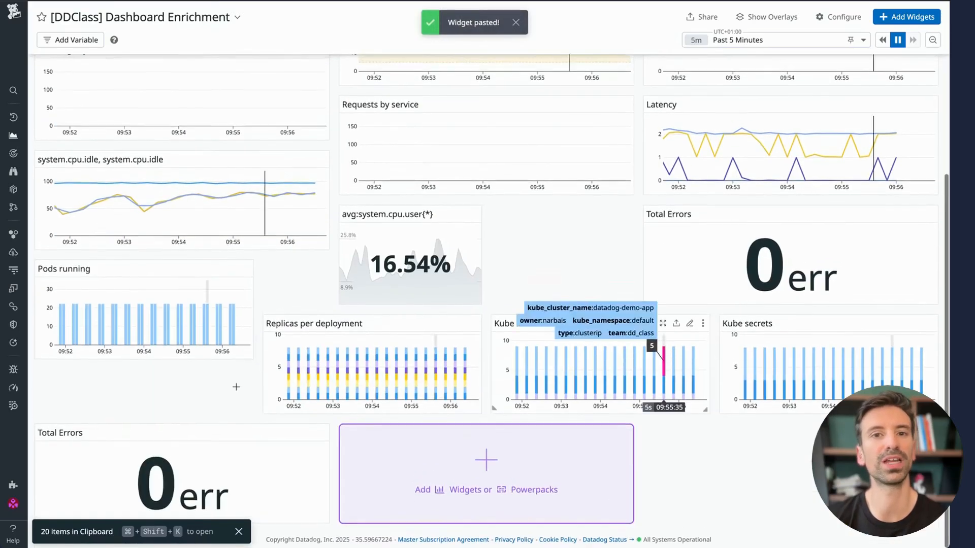
pyautogui.moveTo(178, 459)
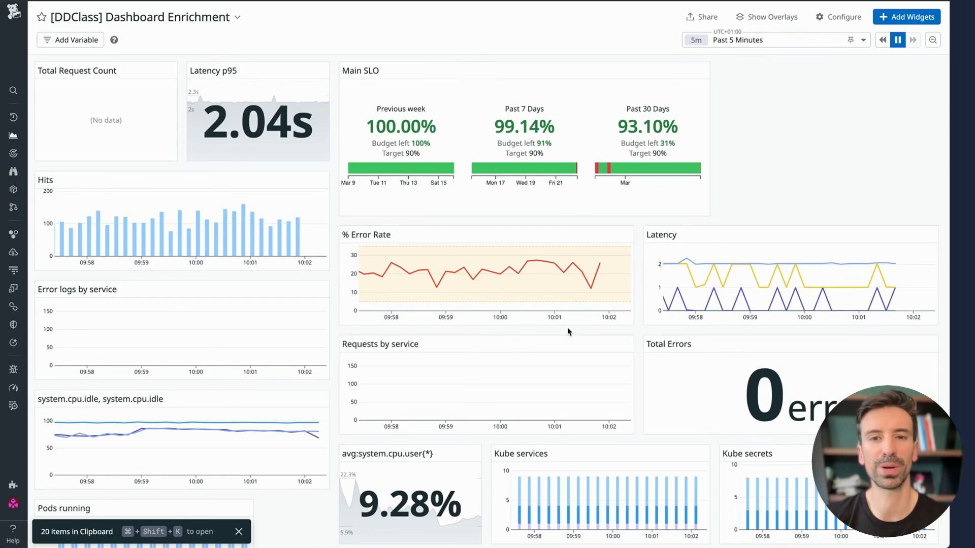
# Assign the DD Class team to the dashboard and save its description
pyautogui.scroll(-3)
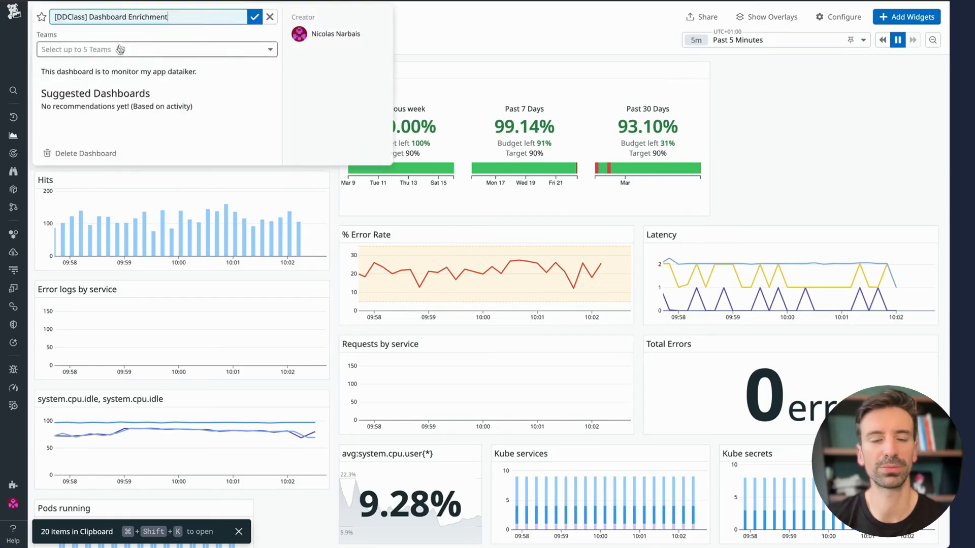
pyautogui.click(156, 49)
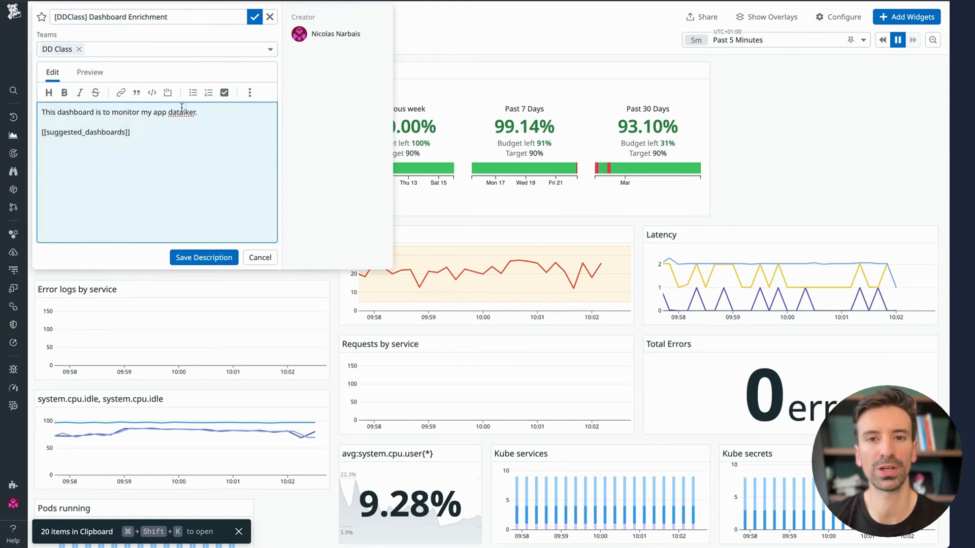
pyautogui.click(203, 257)
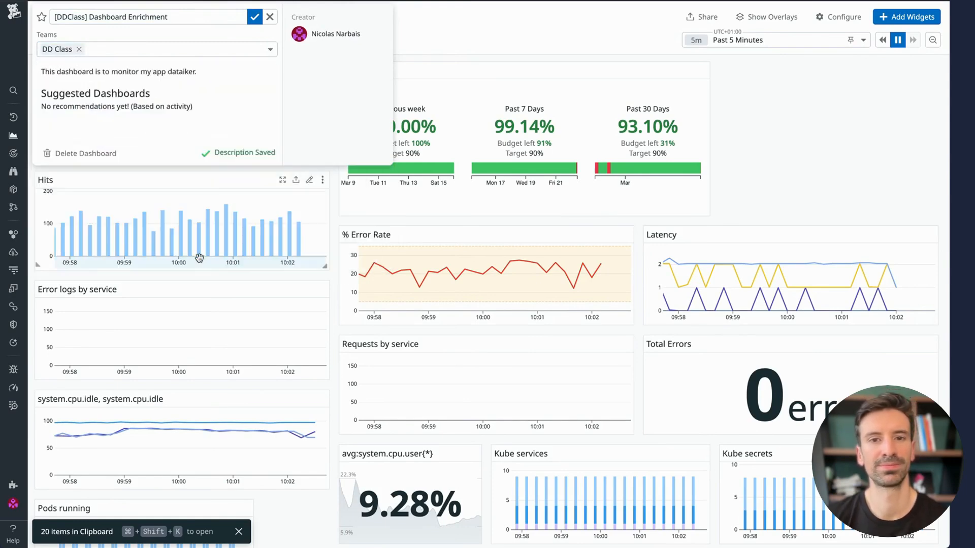
pyautogui.click(270, 17)
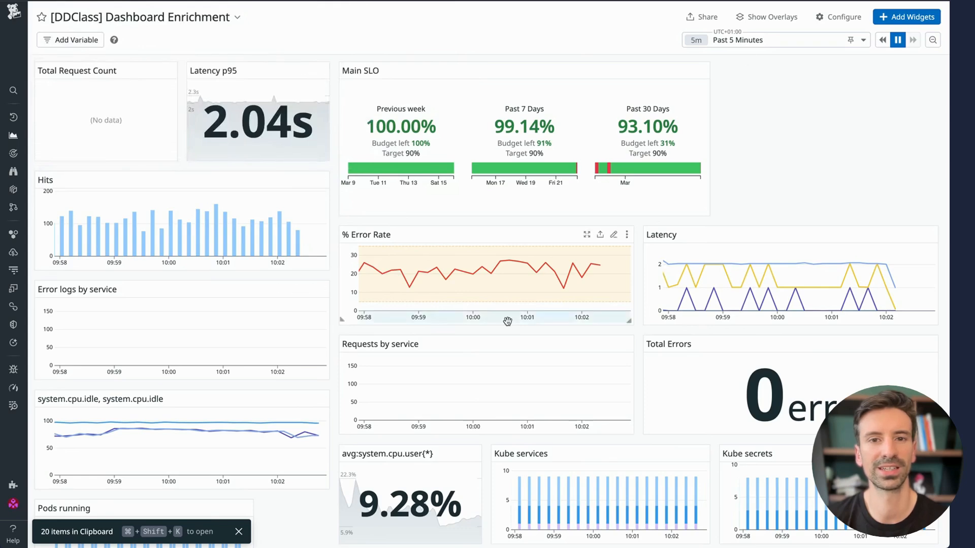
# Add a Notes & Links widget headed '# Dataiker Class Dashboard' with an intro sentence
pyautogui.click(907, 18)
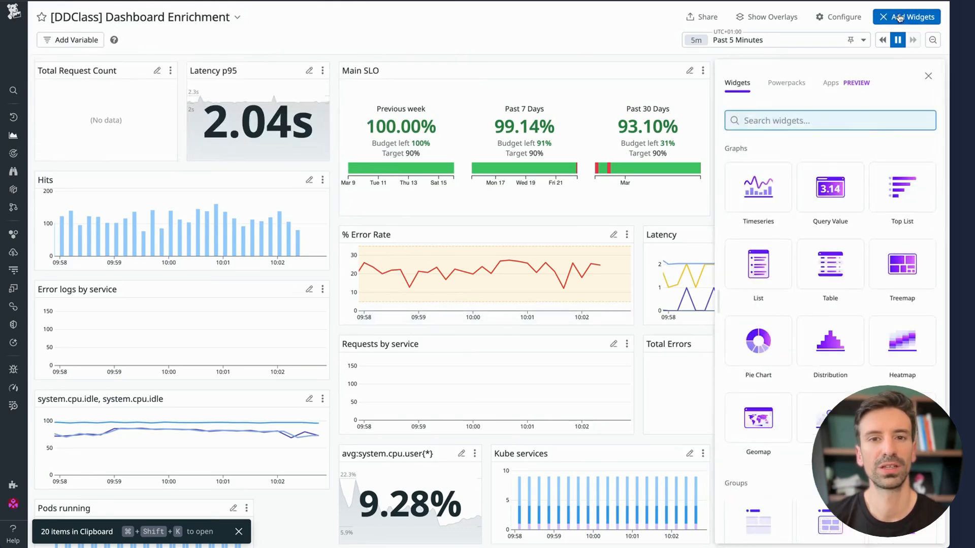
pyautogui.write('notes')
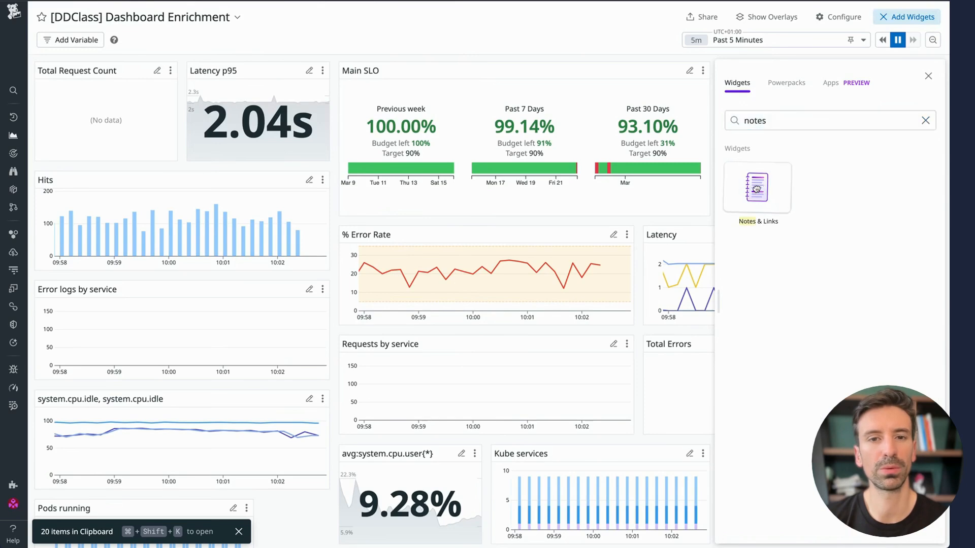
pyautogui.click(757, 187)
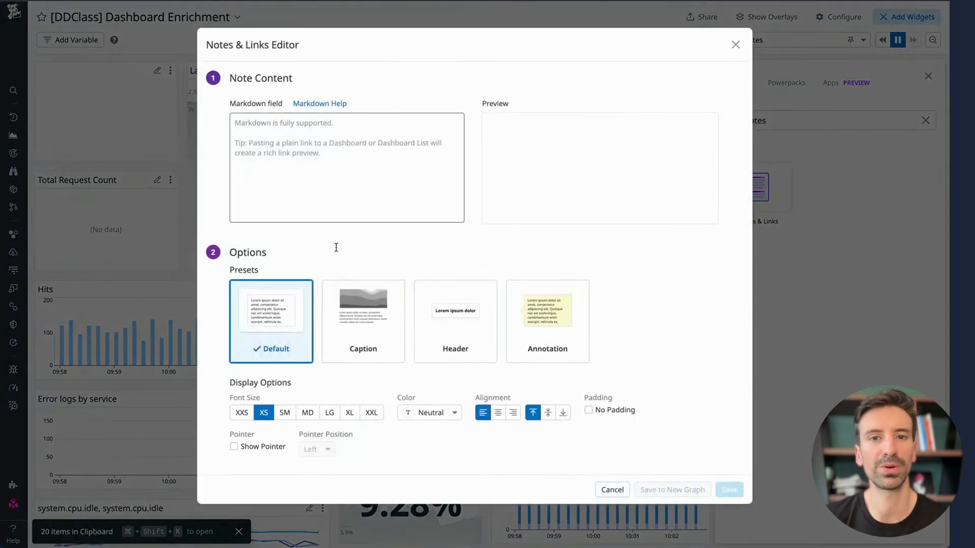
pyautogui.write('# Dat')
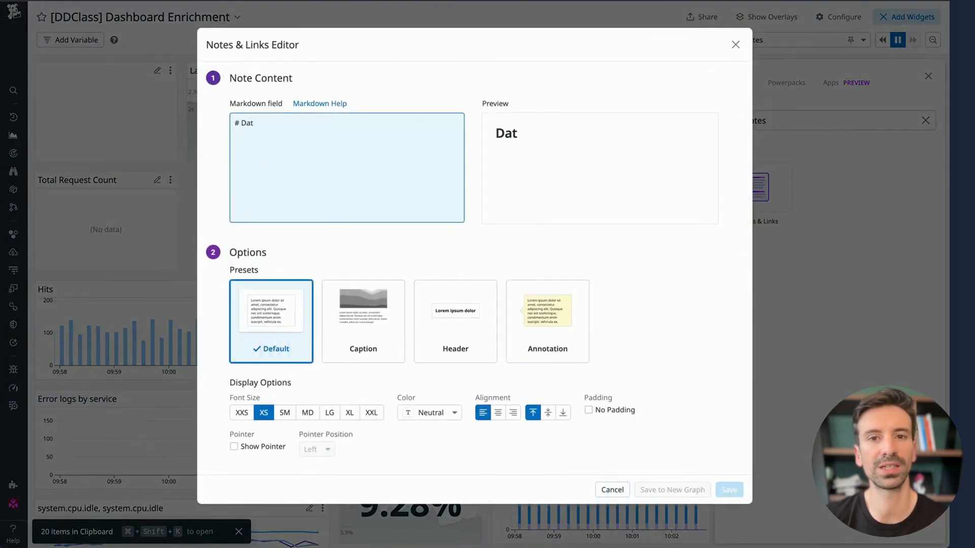
pyautogui.write('aiker Class Dashboar')
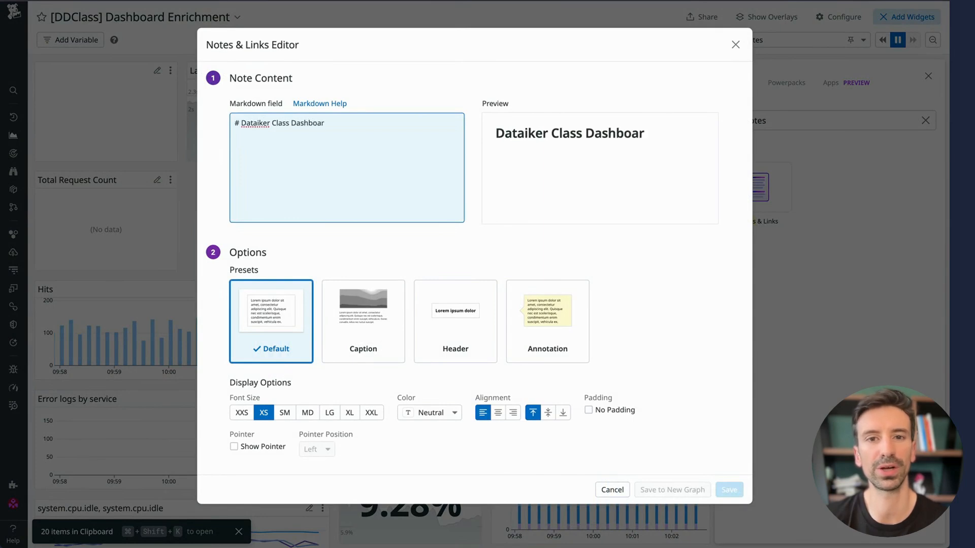
pyautogui.write('This is my firs')
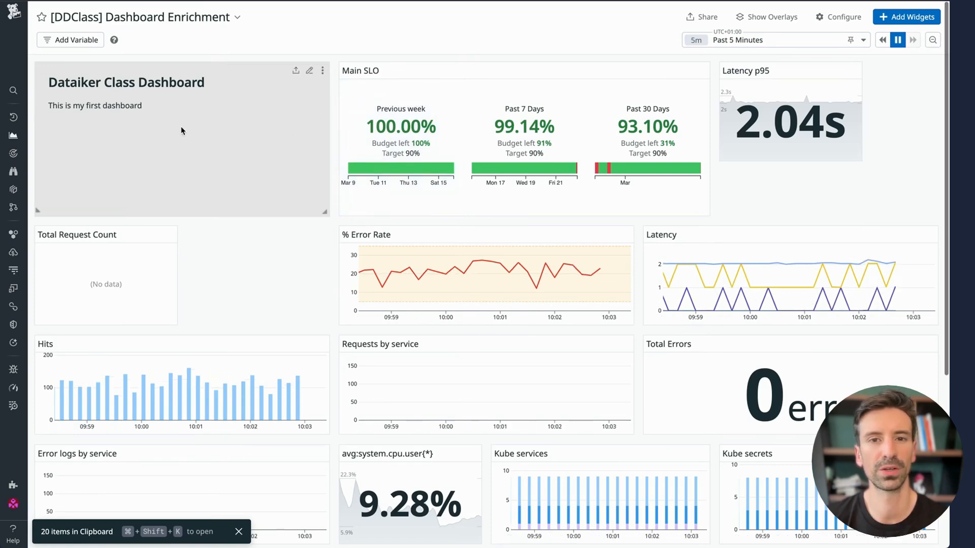
pyautogui.moveTo(261, 165)
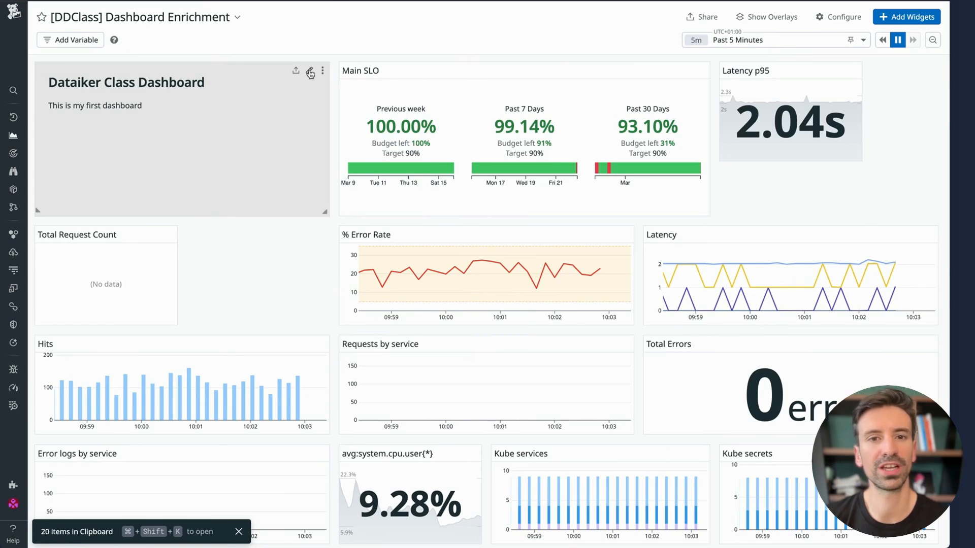
pyautogui.click(309, 70)
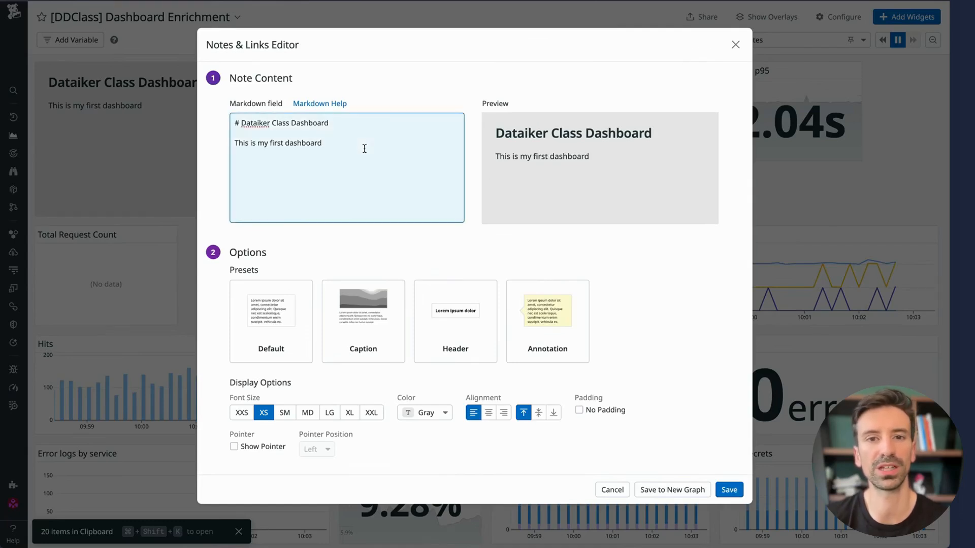
pyautogui.write('-')
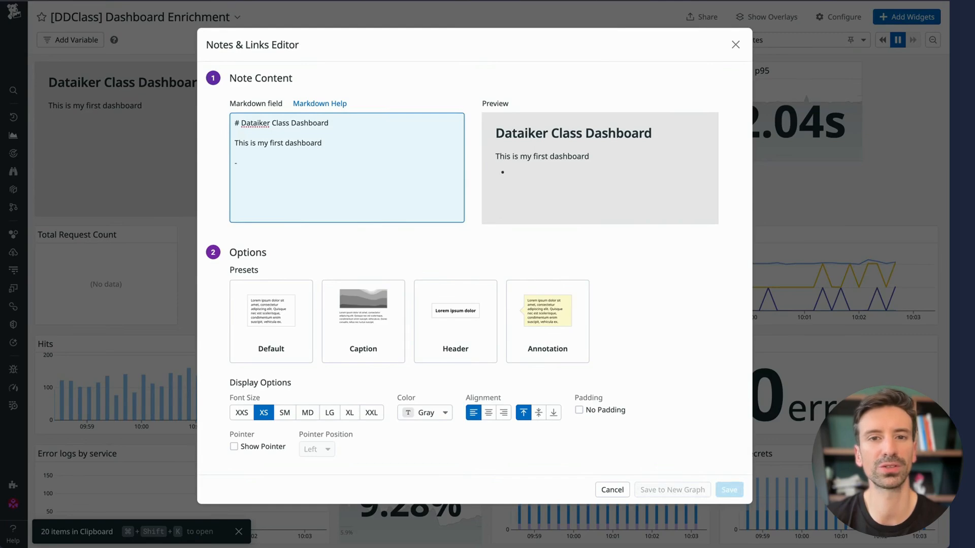
pyautogui.write('[doc 1')
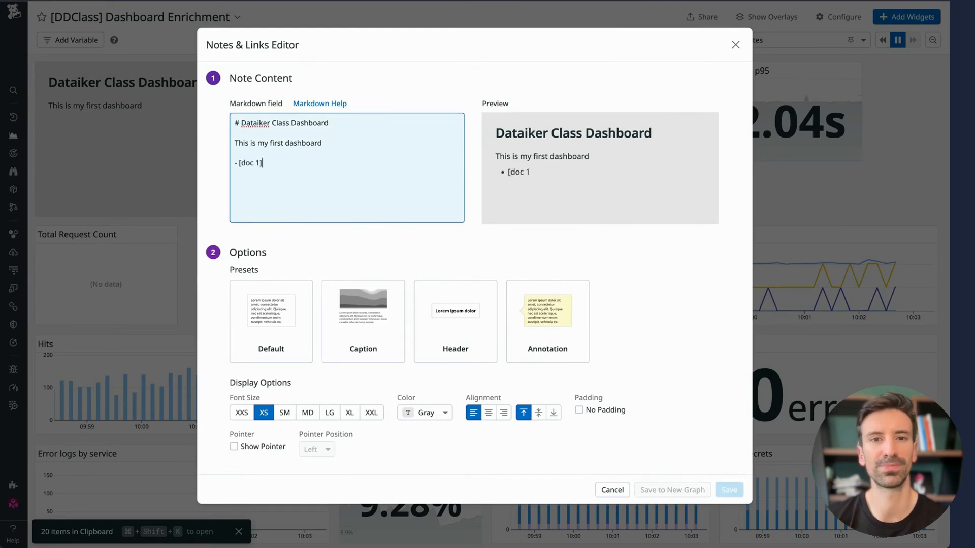
pyautogui.write('](http://')
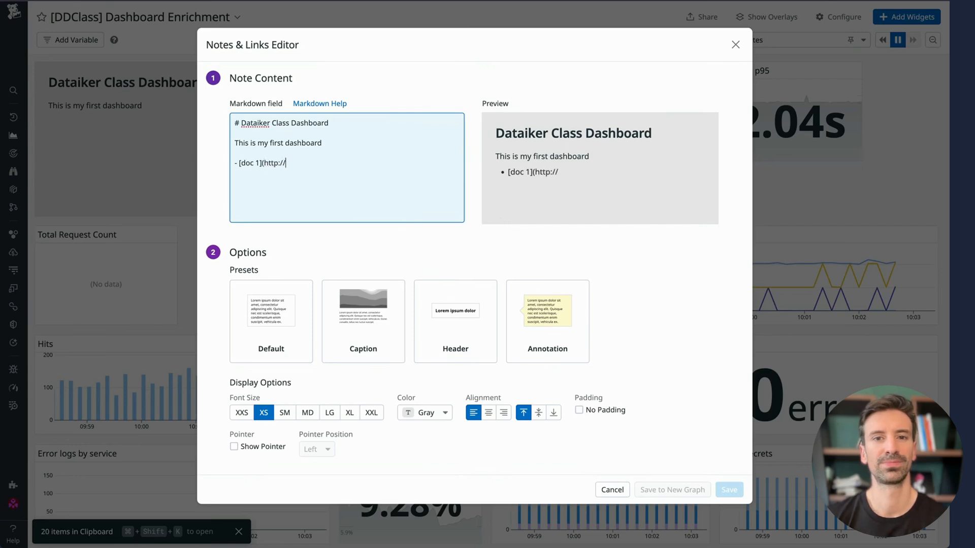
pyautogui.write('my_resource')
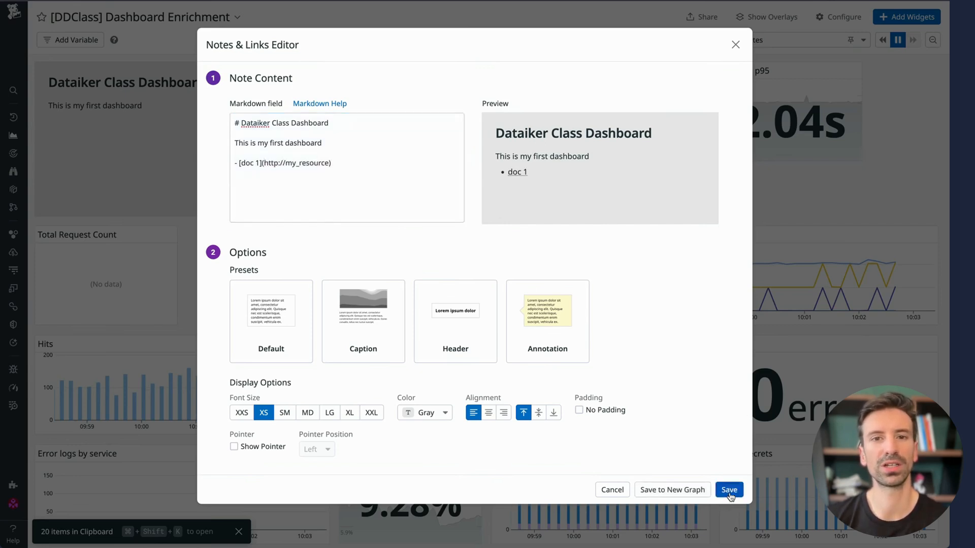
pyautogui.click(729, 489)
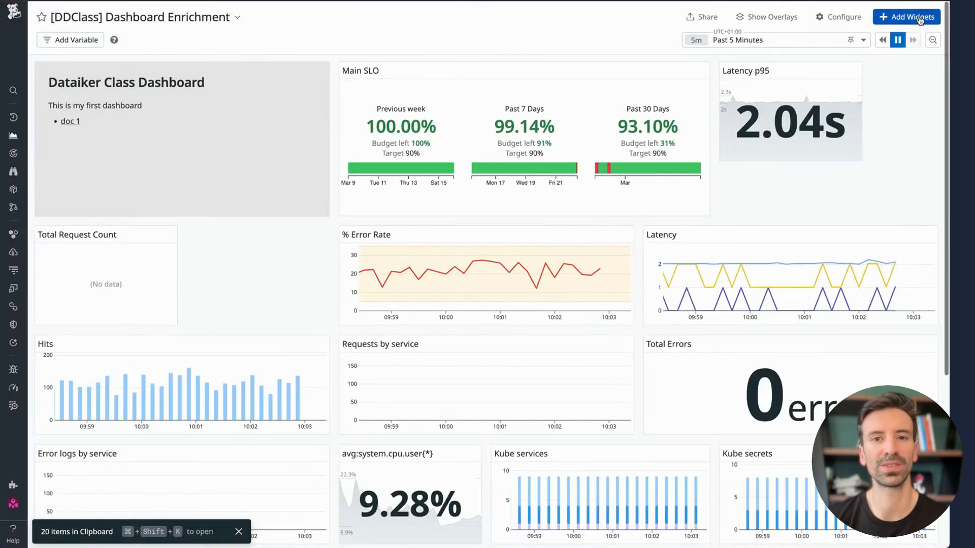
# Add a note linking the DDClass Homepage dashboard URL under an 'Other related dashboards' heading
pyautogui.click(906, 17)
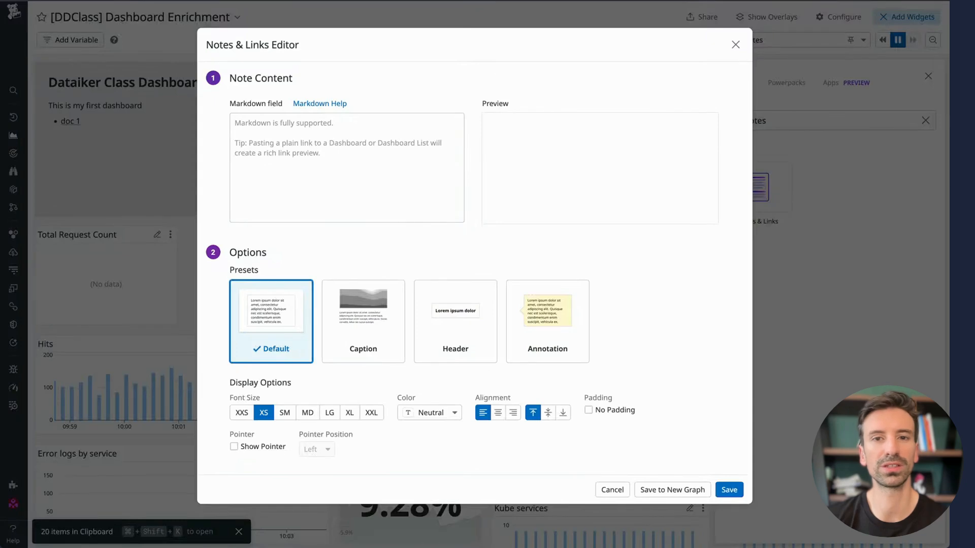
pyautogui.write('https://narbais.datadoghq.com/dashboard/azf-uar-eav/ddclass-homepage?')
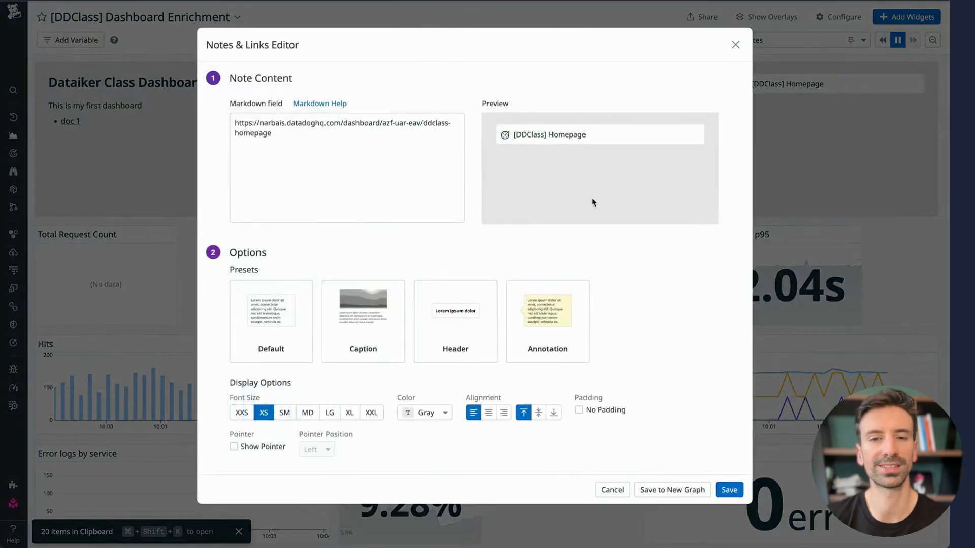
pyautogui.write('o')
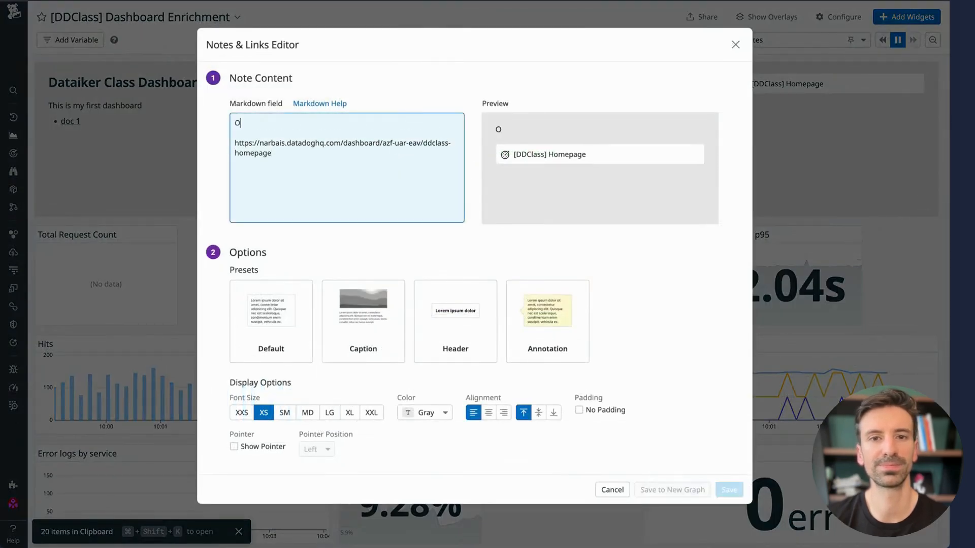
pyautogui.write('ther related dash')
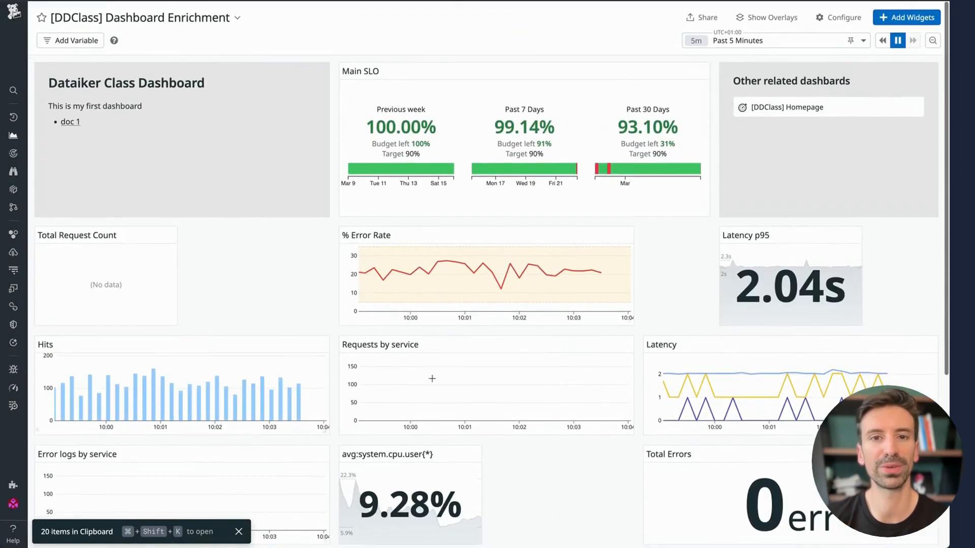
pyautogui.moveTo(519, 378)
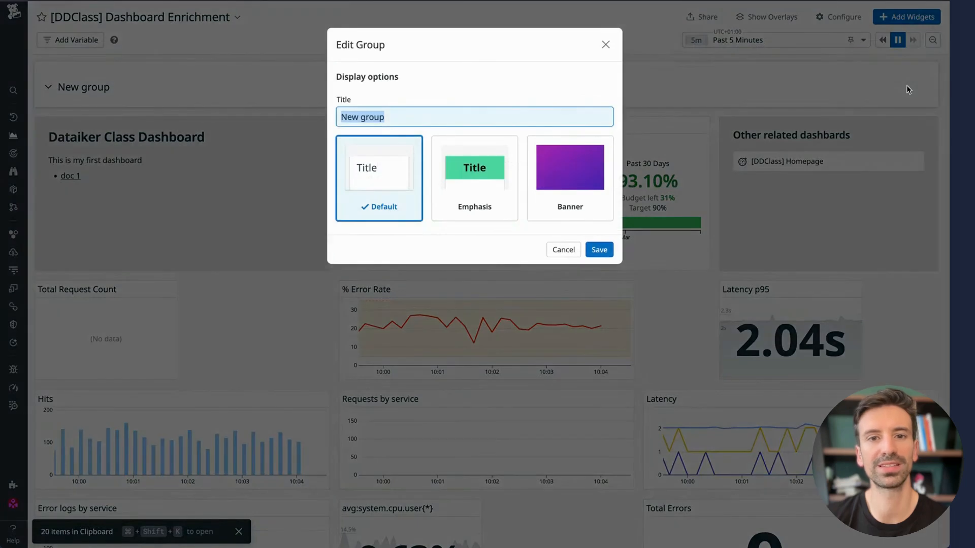
# Title the group Kubernetes with the Emphasis header preset and save it
pyautogui.write('Kubernetes')
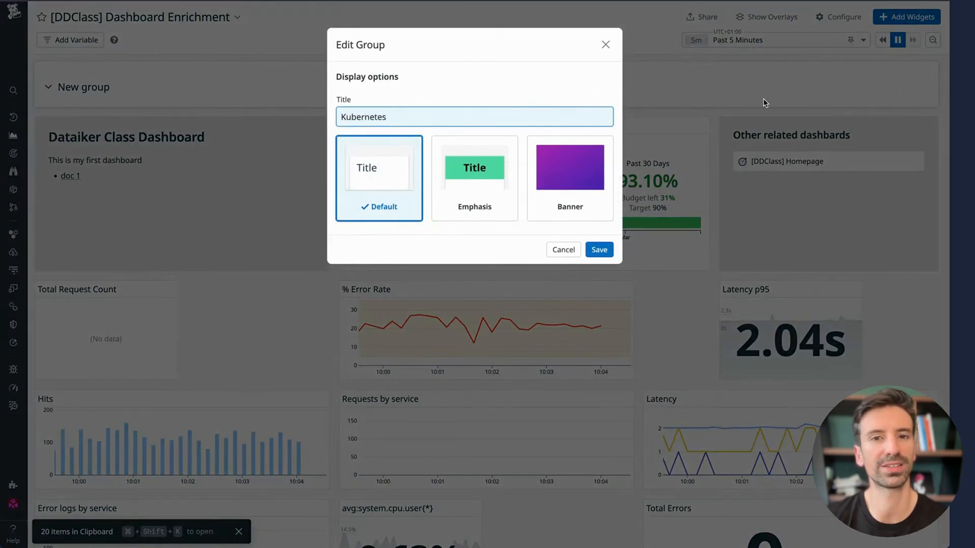
pyautogui.click(474, 166)
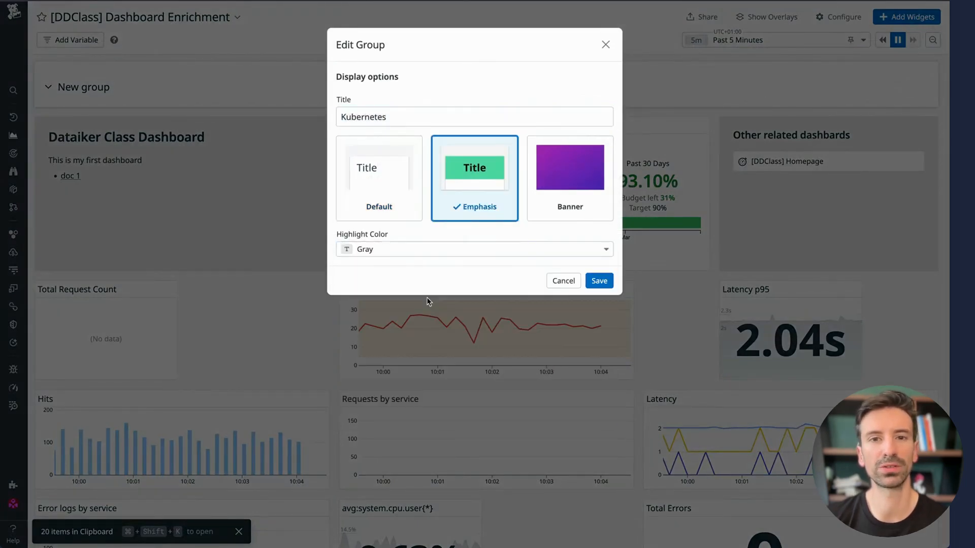
pyautogui.click(598, 280)
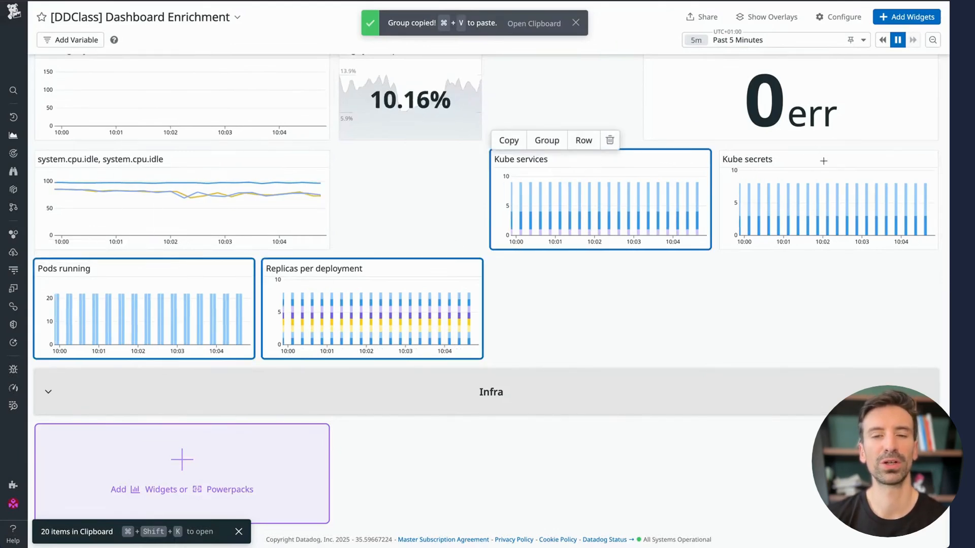
pyautogui.scroll(3)
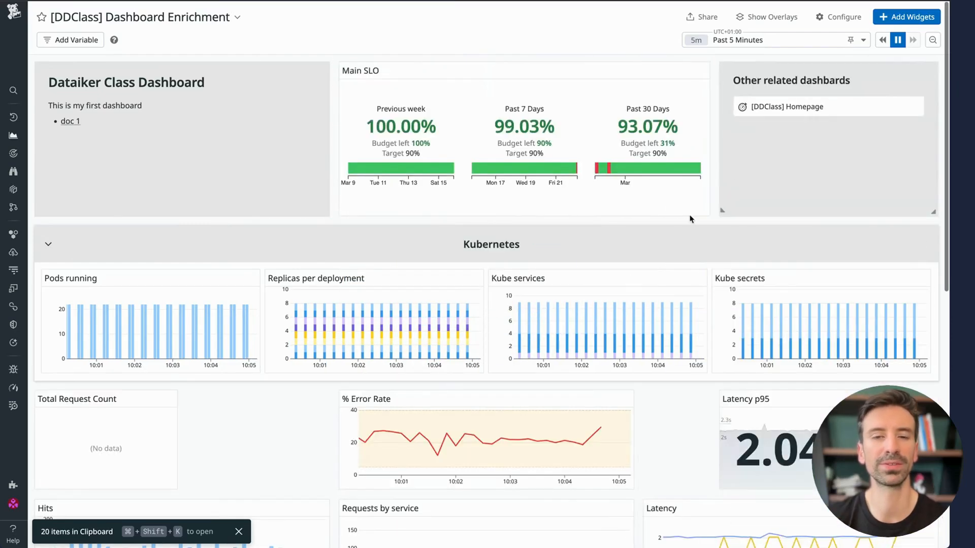
# Add an empty Group widget at the top of the dashboard above the Kubernetes group
pyautogui.scroll(-3)
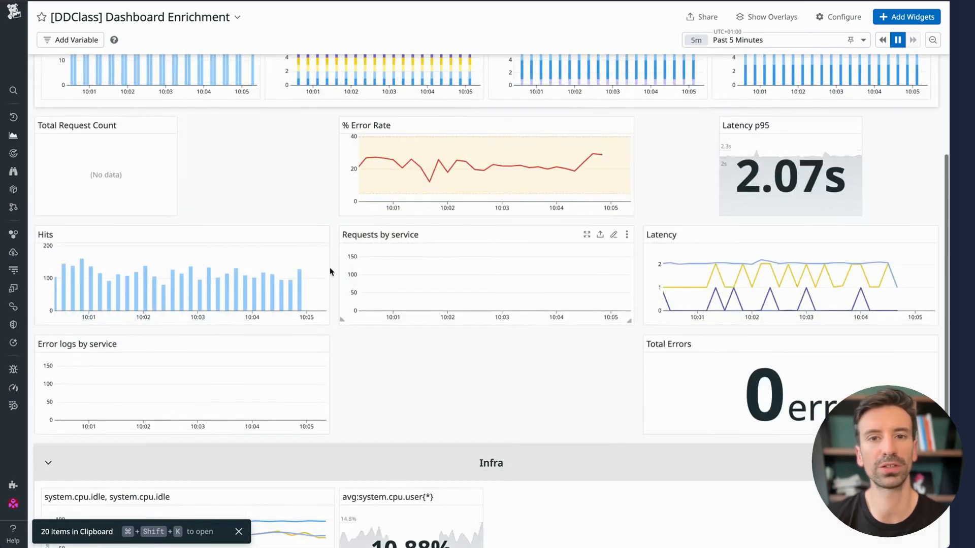
pyautogui.moveTo(184, 211)
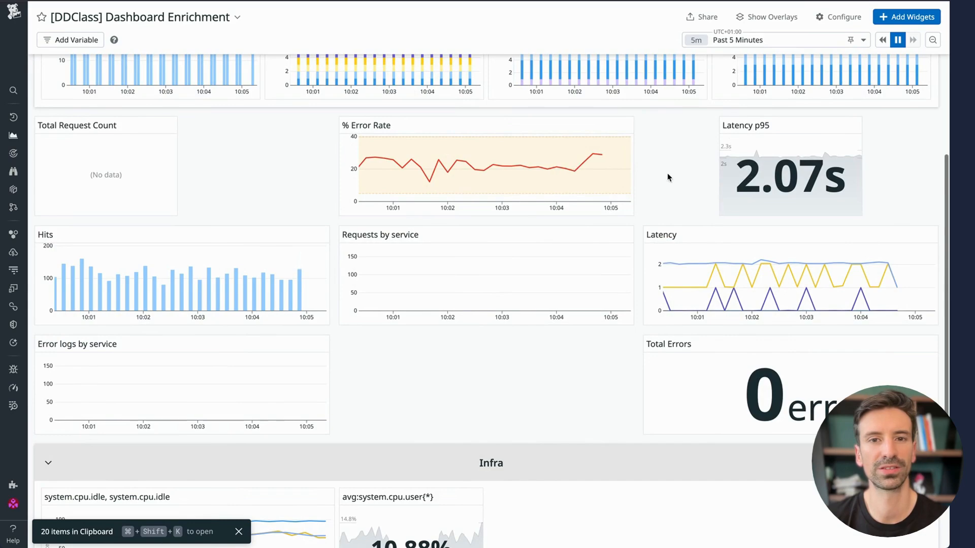
pyautogui.scroll(3)
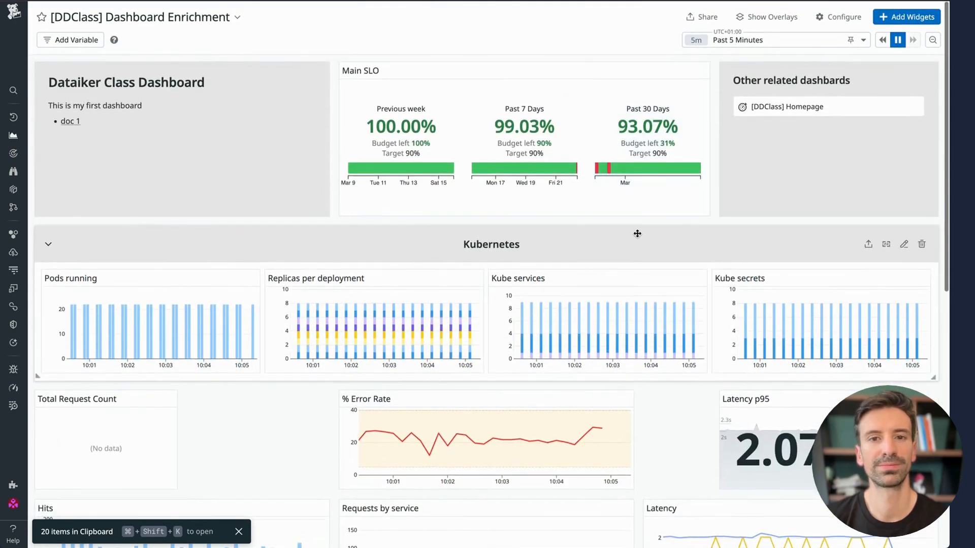
pyautogui.click(907, 17)
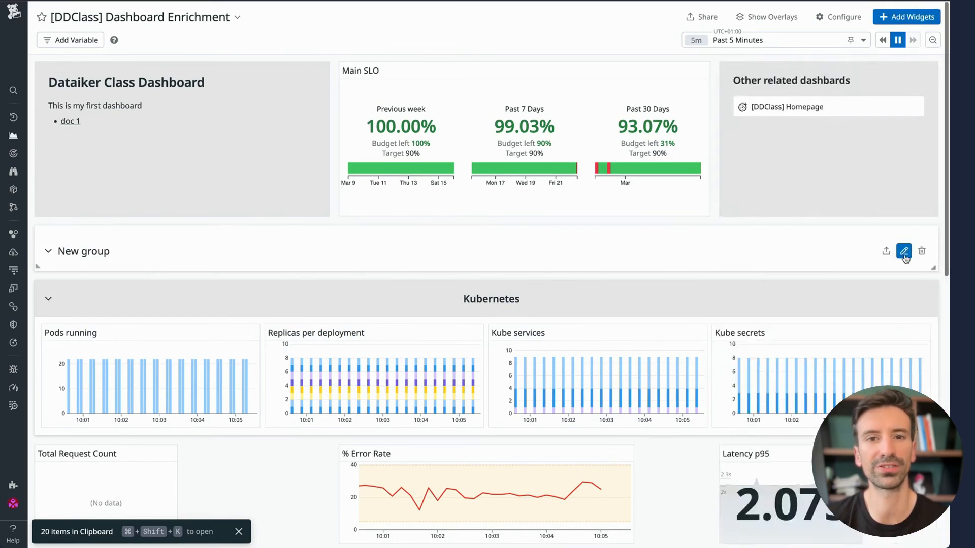
# Rename the group APM RED Metrics with an Emphasis header in Purple and save
pyautogui.click(904, 251)
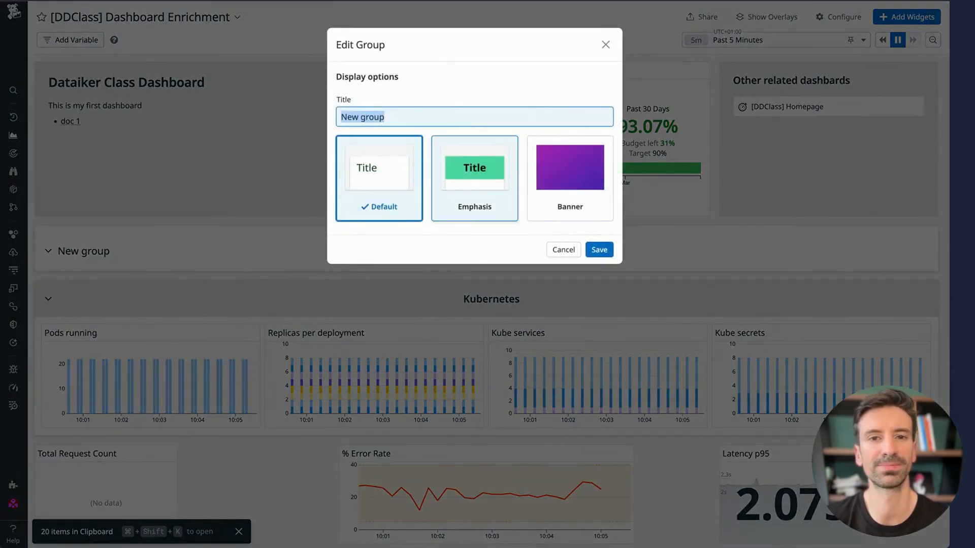
pyautogui.write('APM REA')
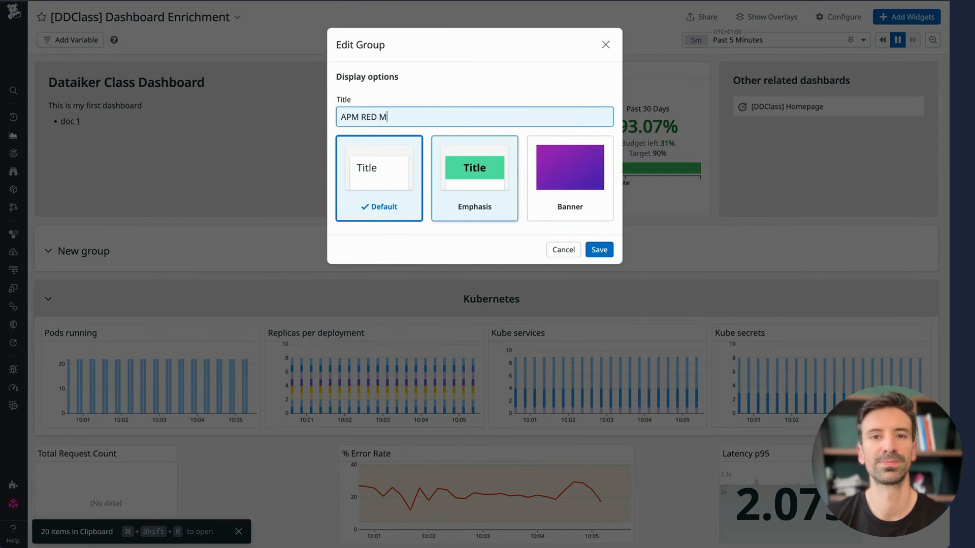
pyautogui.click(474, 178)
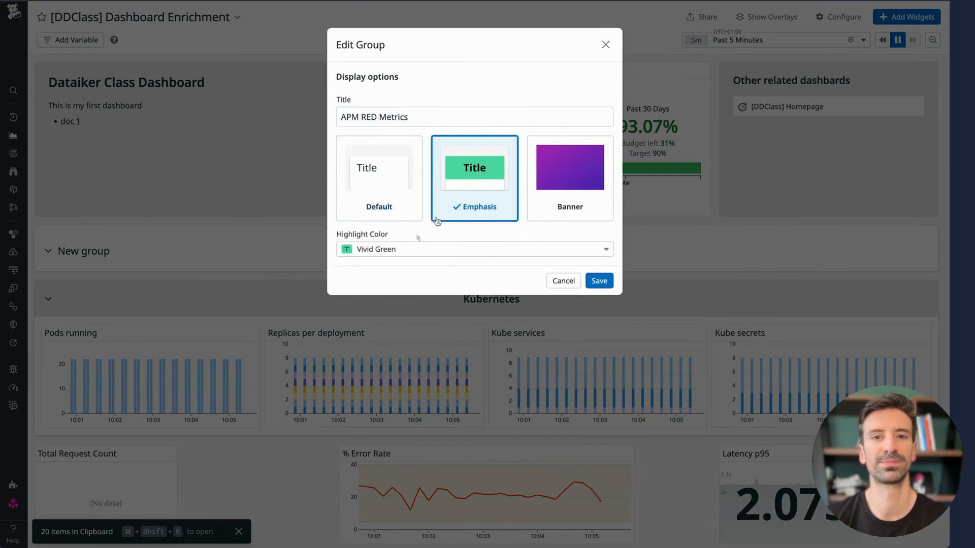
pyautogui.click(474, 248)
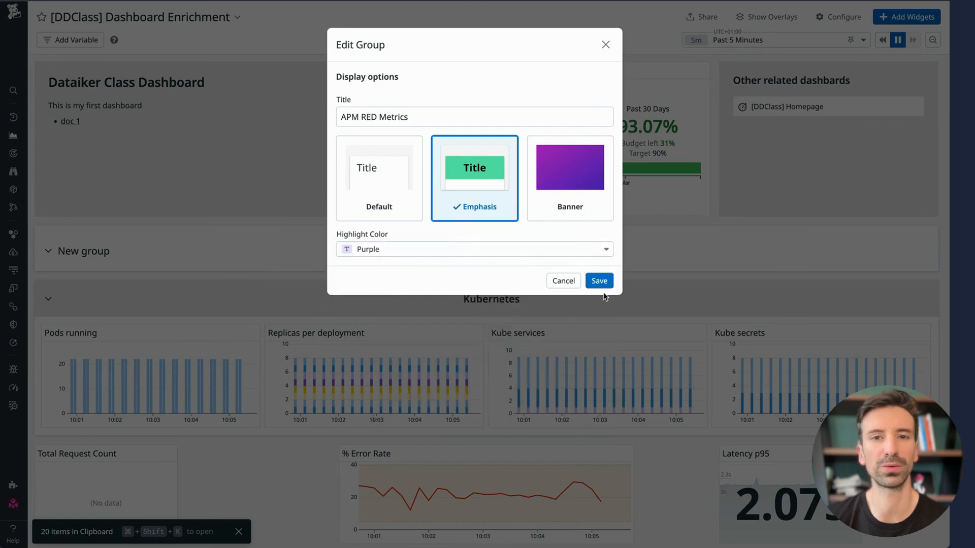
pyautogui.click(598, 281)
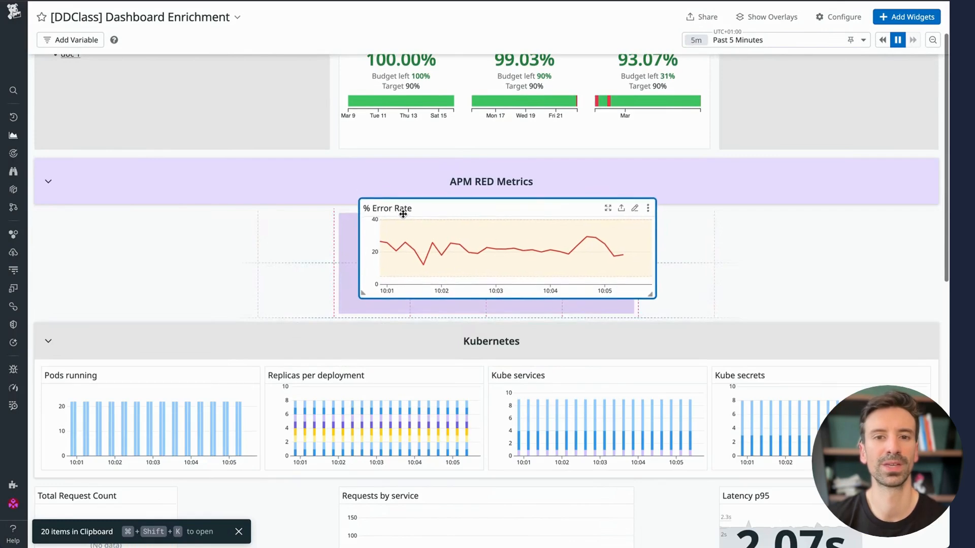
# Drag the Hits, % Error Rate, Latency, request and error widgets into the APM RED Metrics group
pyautogui.scroll(-3)
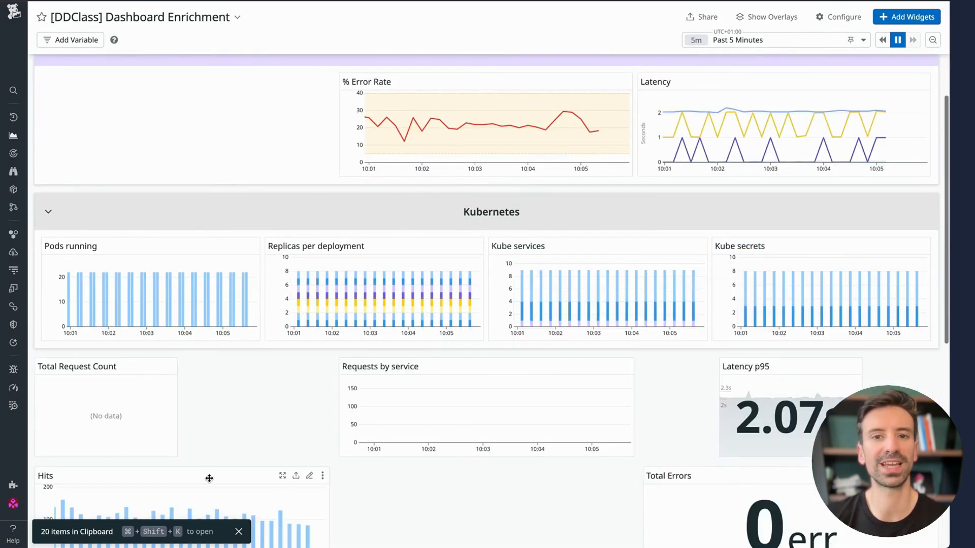
pyautogui.scroll(-3)
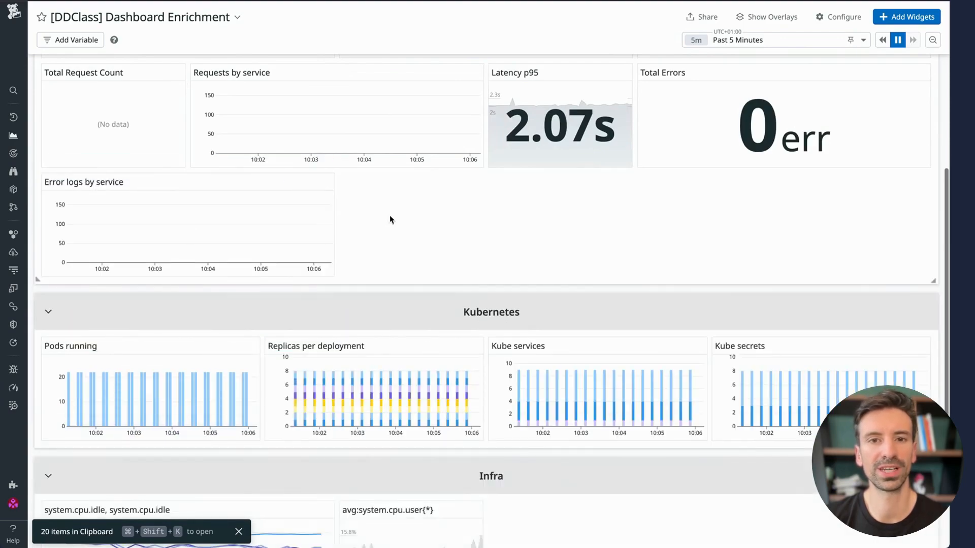
pyautogui.scroll(3)
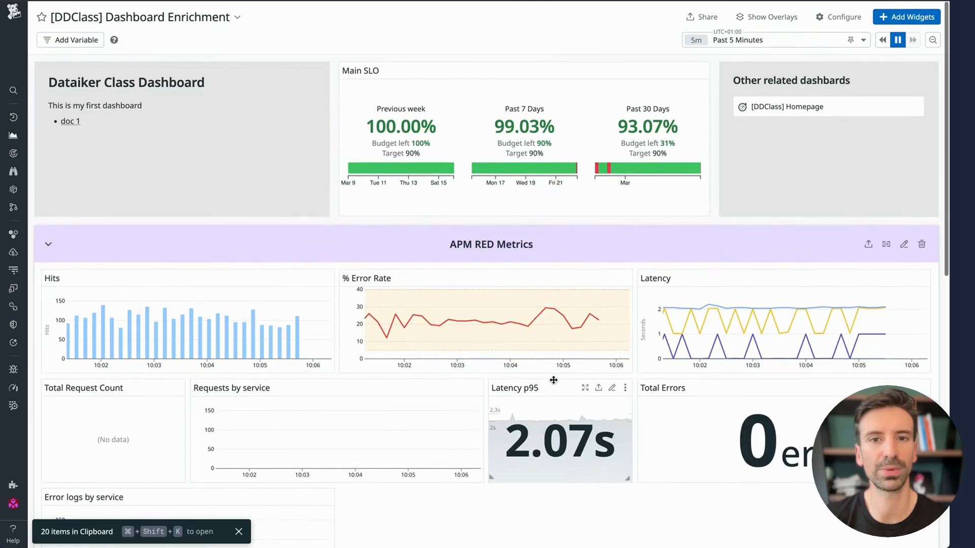
pyautogui.scroll(-3)
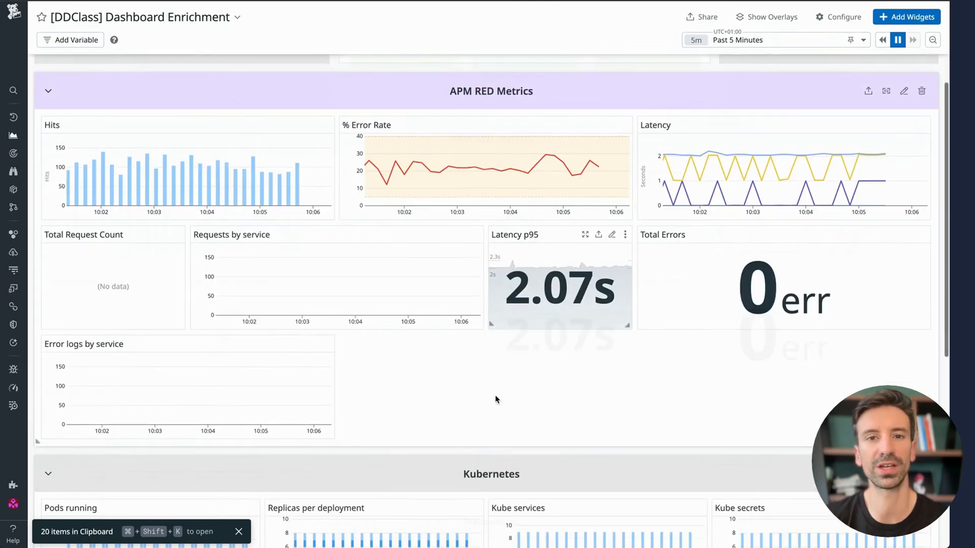
pyautogui.scroll(-3)
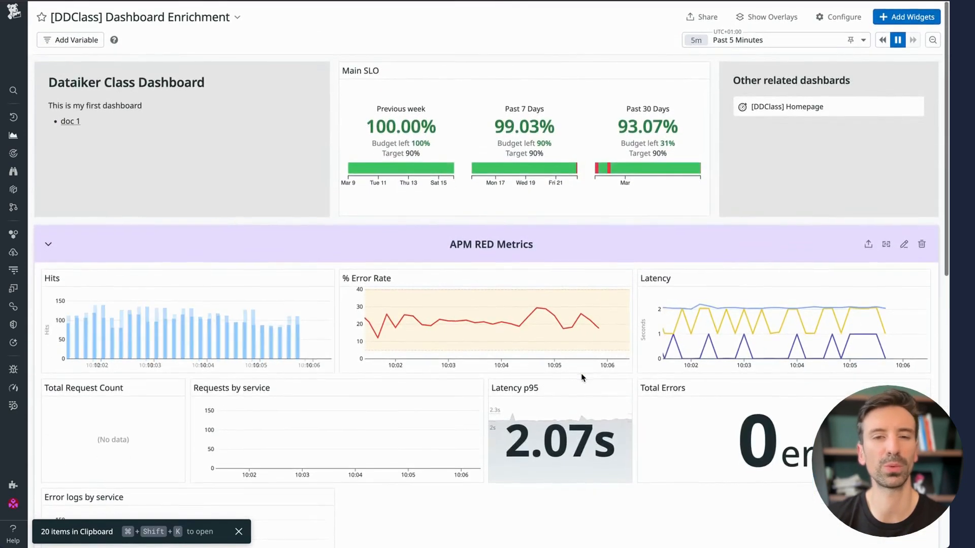
pyautogui.moveTo(584, 317)
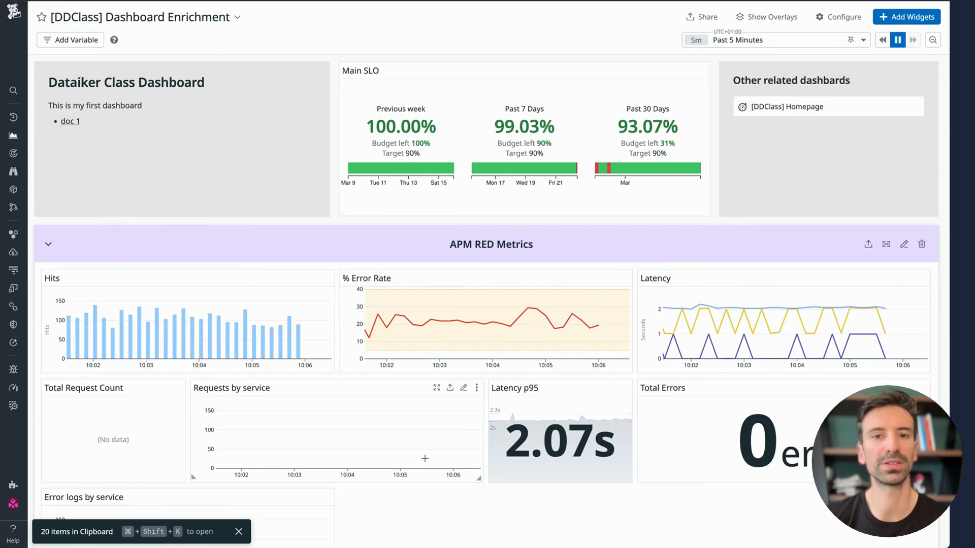
pyautogui.scroll(-3)
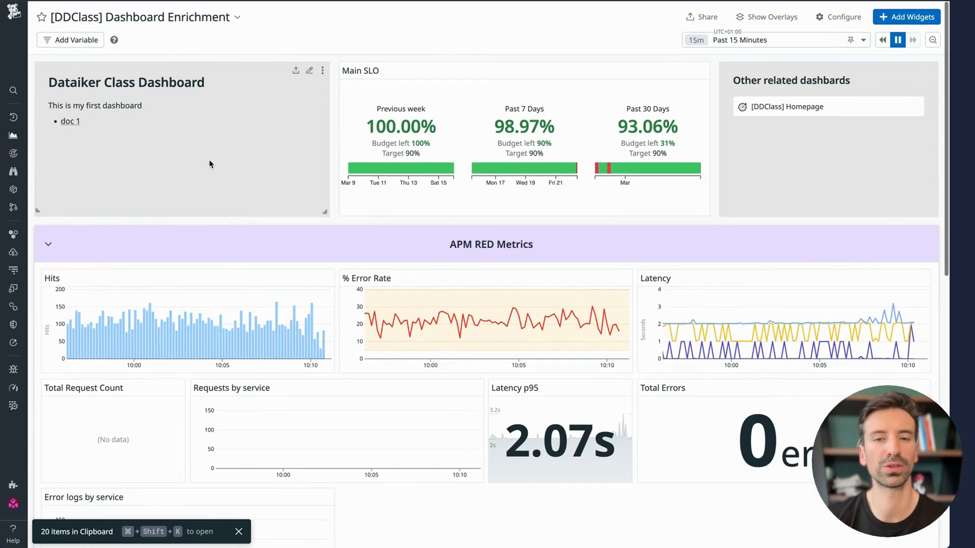
# Show the past 15 minutes on the dashboard and open the Hits widget for editing
pyautogui.scroll(-3)
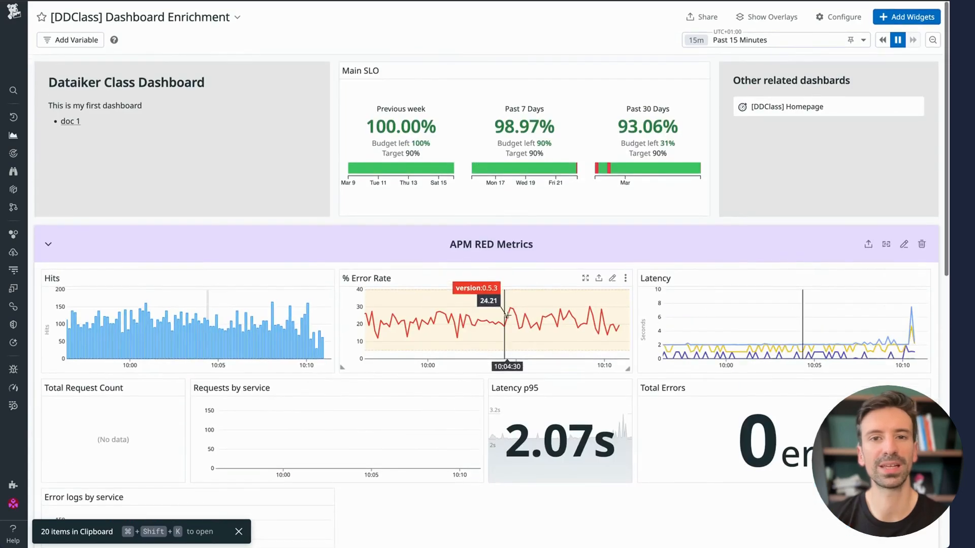
pyautogui.moveTo(634, 267)
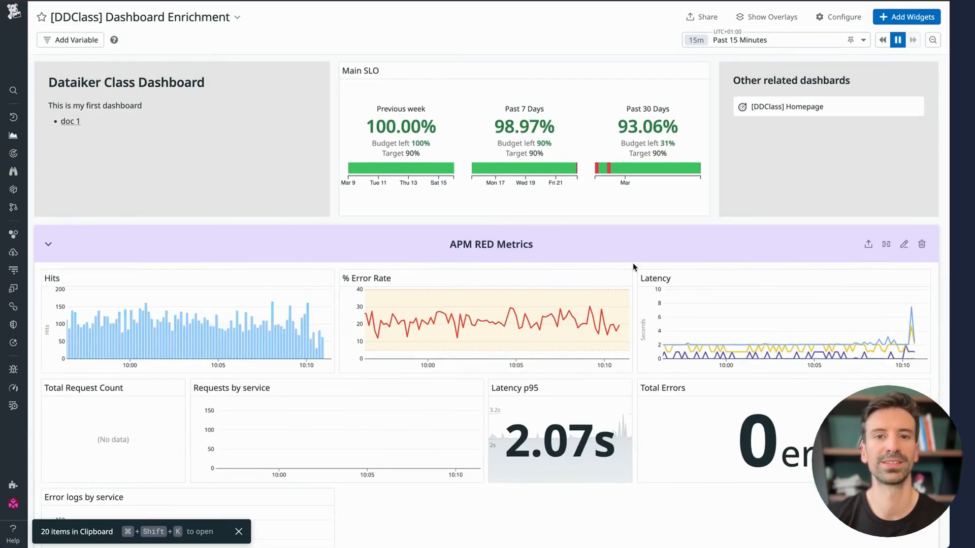
pyautogui.moveTo(259, 239)
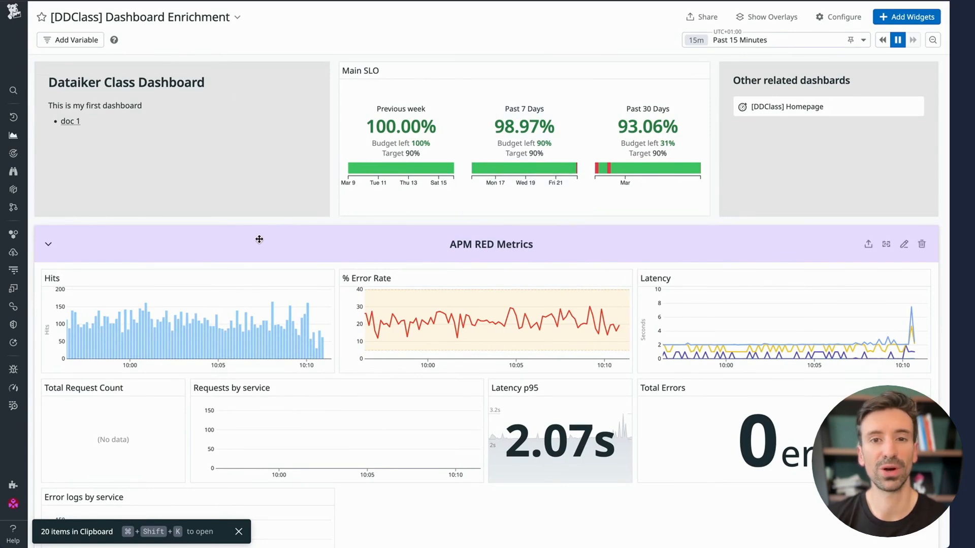
pyautogui.moveTo(234, 231)
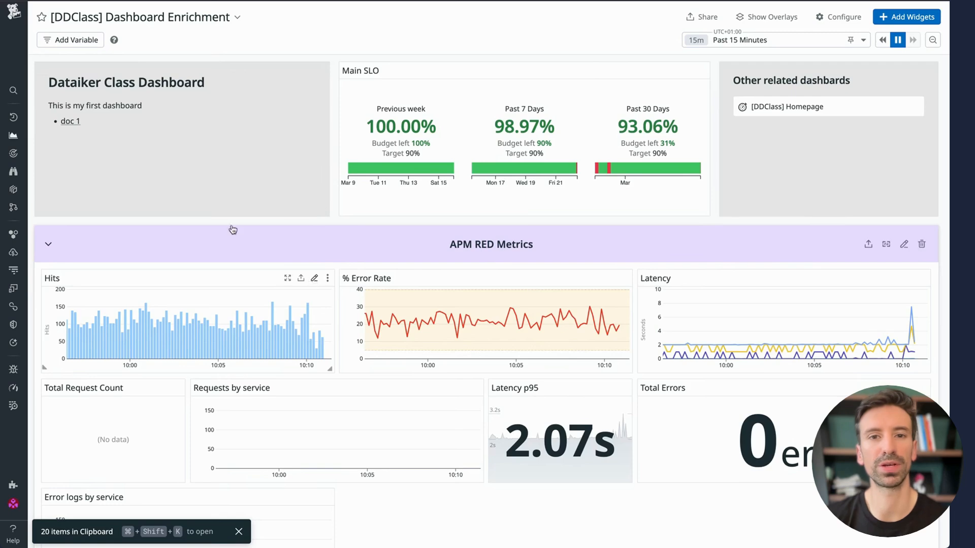
pyautogui.click(313, 279)
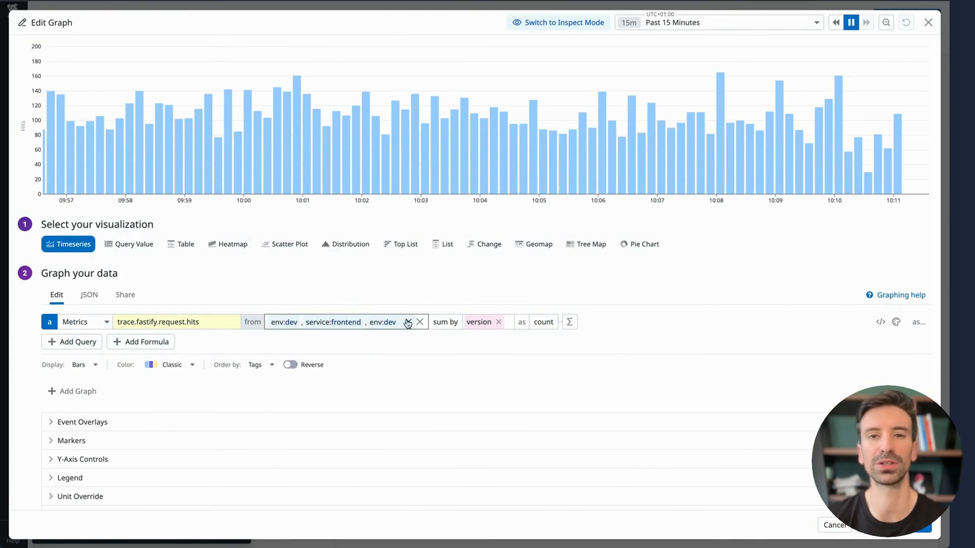
# Review the Hits query filters and close the Edit Graph dialog
pyautogui.click(408, 322)
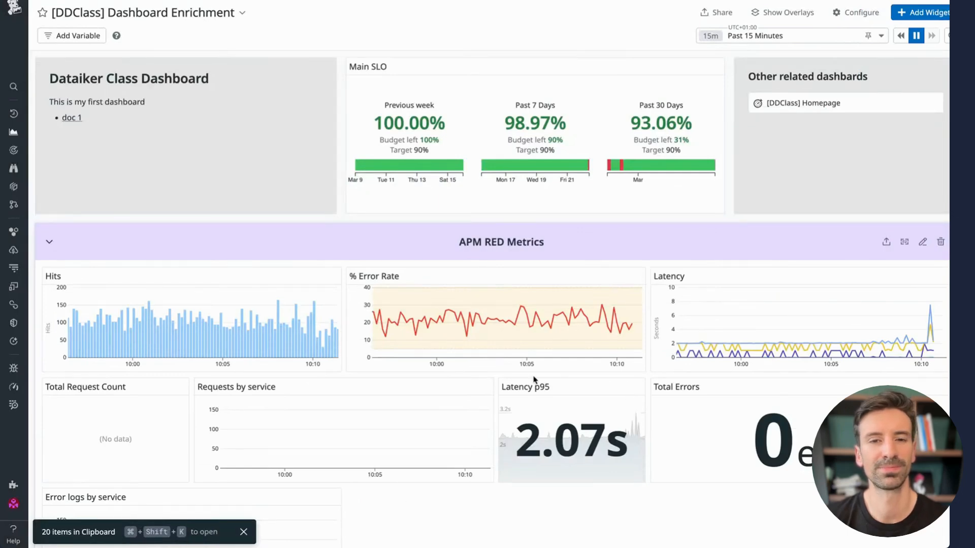
pyautogui.moveTo(81, 41)
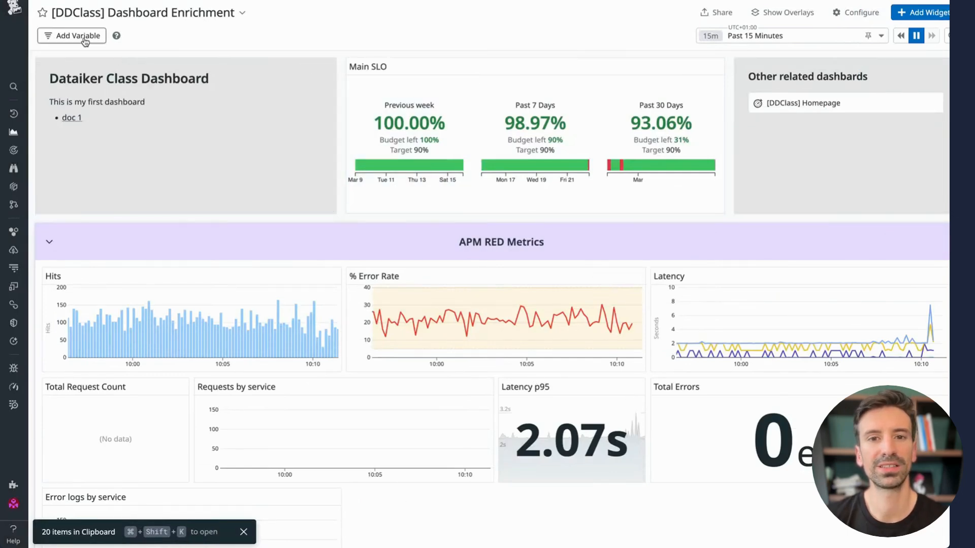
# Add an env template variable and apply it to eight selected widgets, then save
pyautogui.click(71, 36)
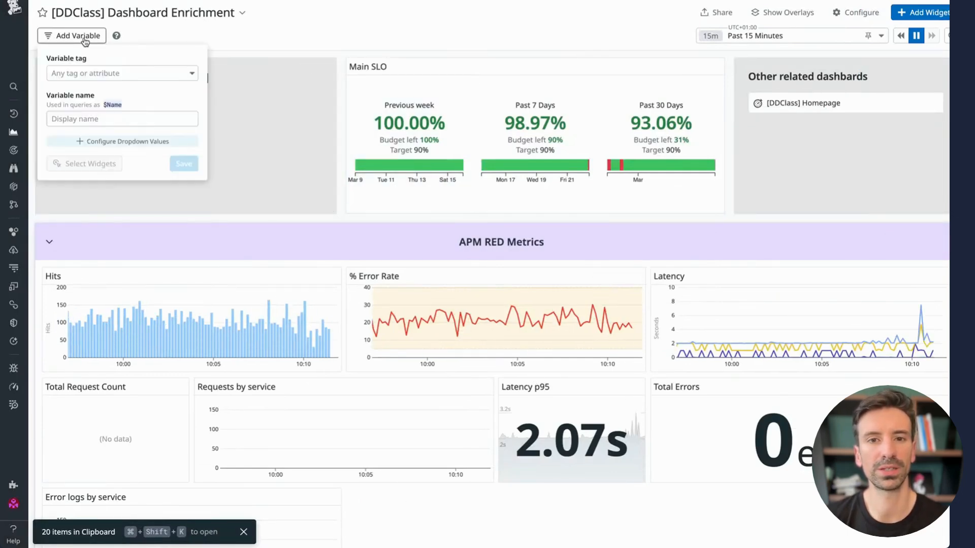
pyautogui.click(122, 73)
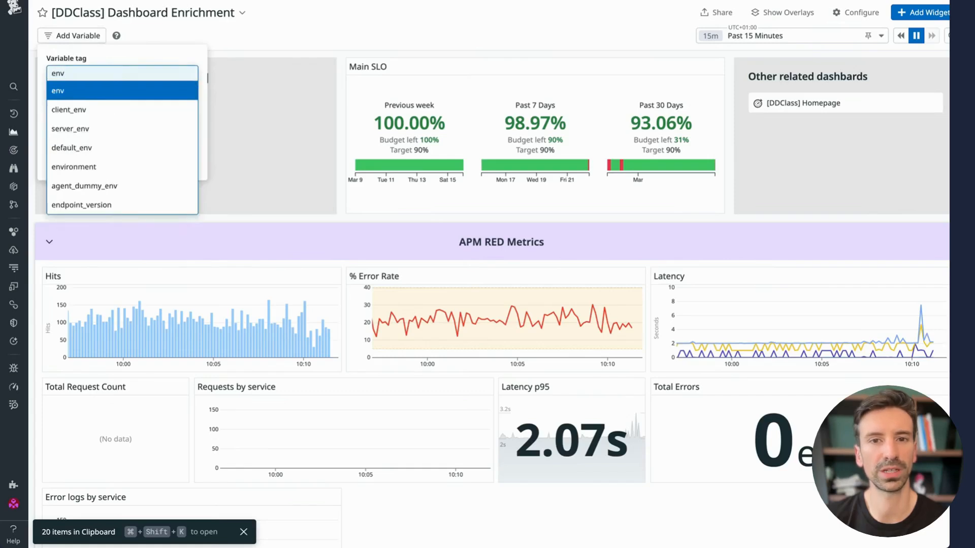
pyautogui.click(58, 91)
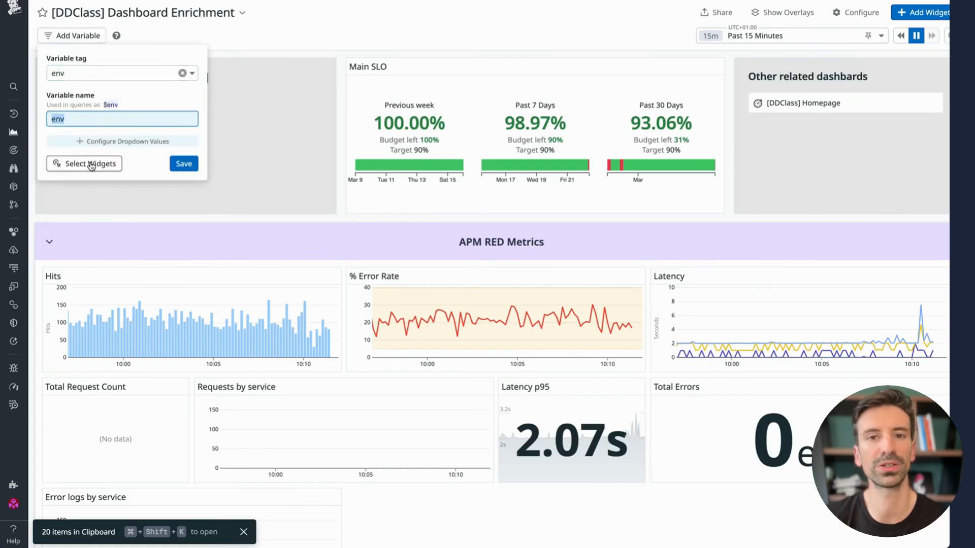
pyautogui.click(89, 164)
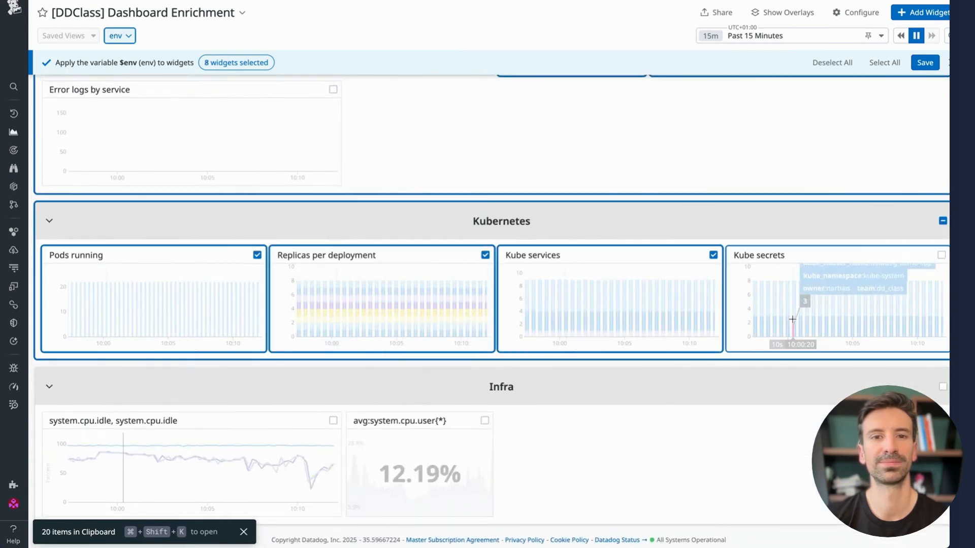
pyautogui.click(883, 62)
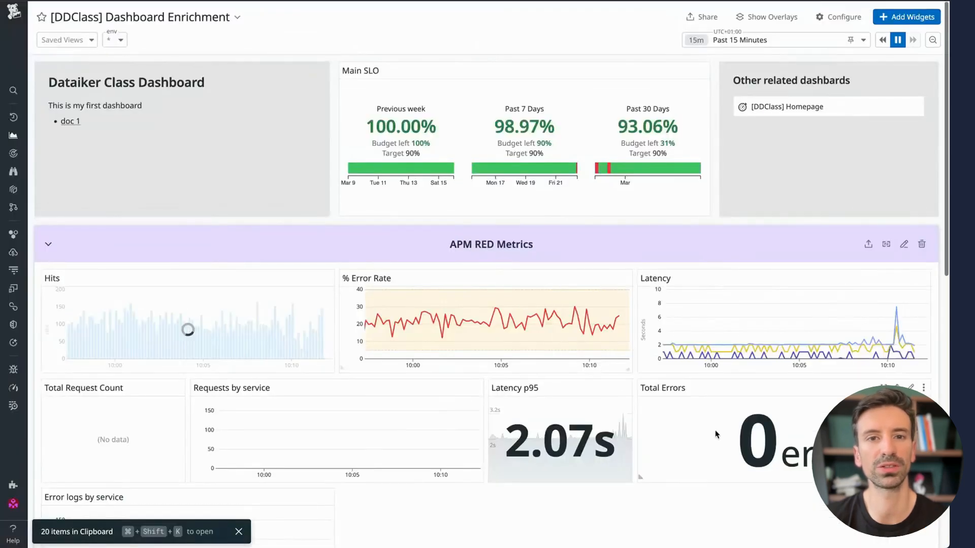
# Make the Latency widget's queries filter by $env instead of a fixed environment and save
pyautogui.click(908, 386)
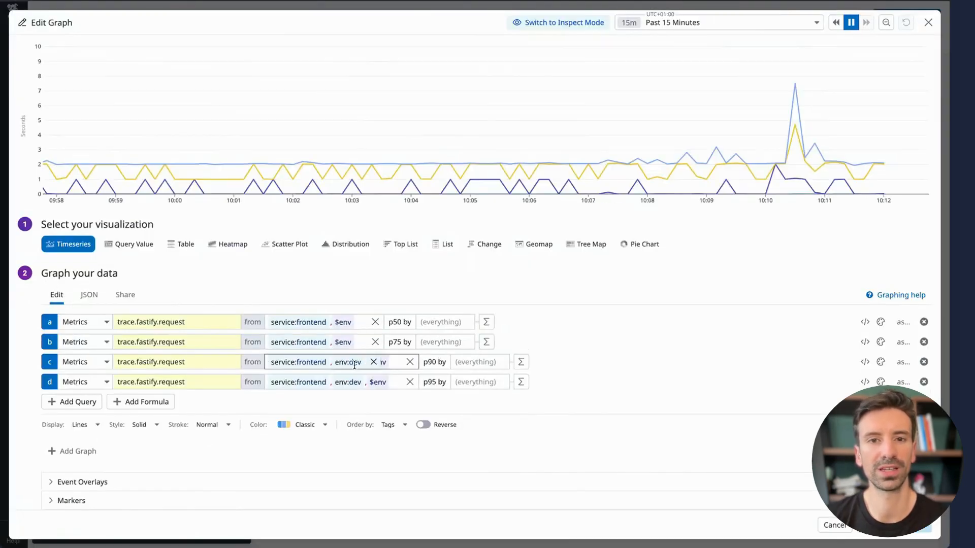
pyautogui.click(373, 362)
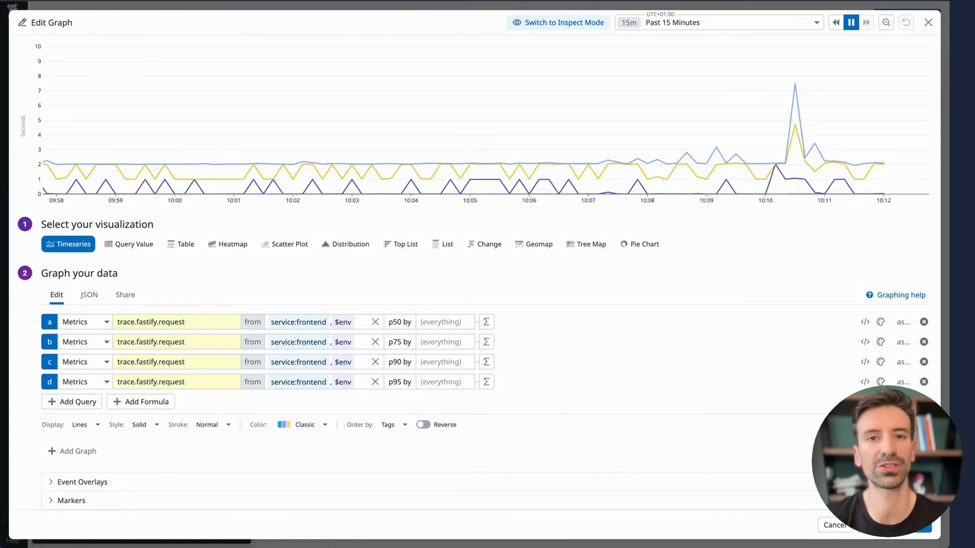
pyautogui.click(927, 22)
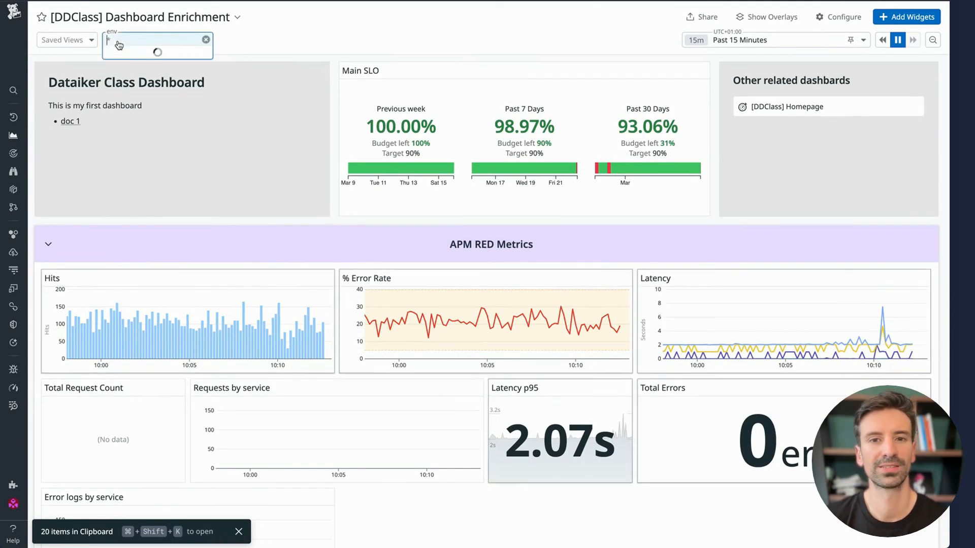
# Filter the dashboard to dev, check that prod shows no data, and return to dev
pyautogui.click(156, 40)
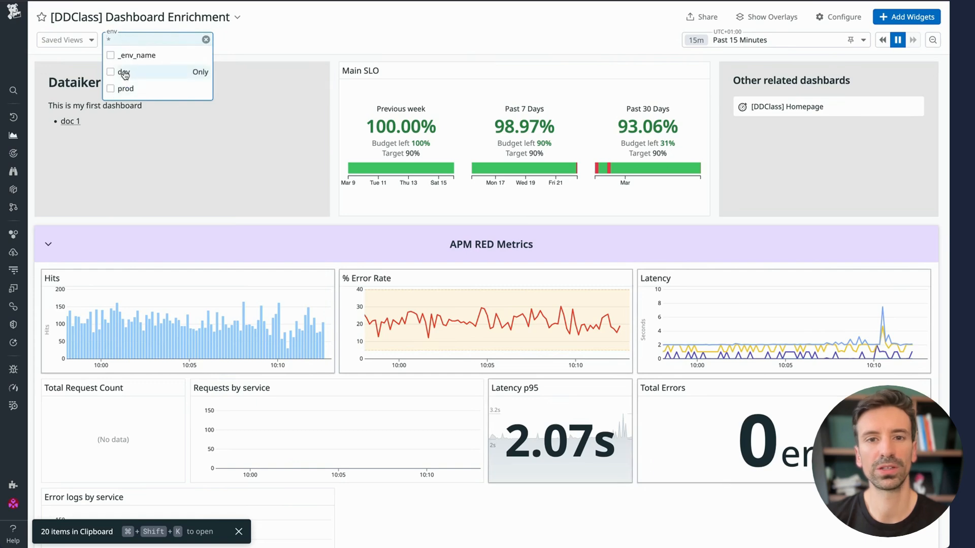
pyautogui.click(124, 72)
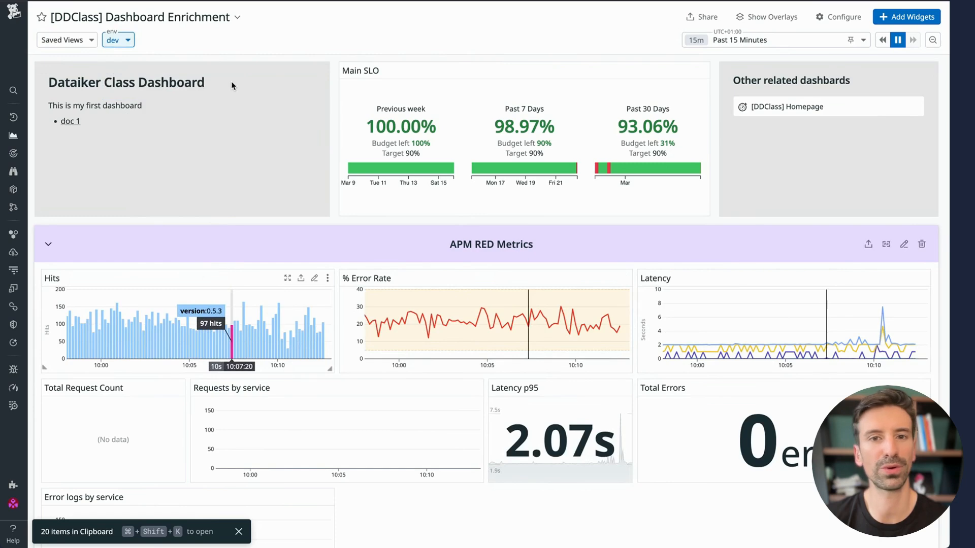
pyautogui.click(118, 40)
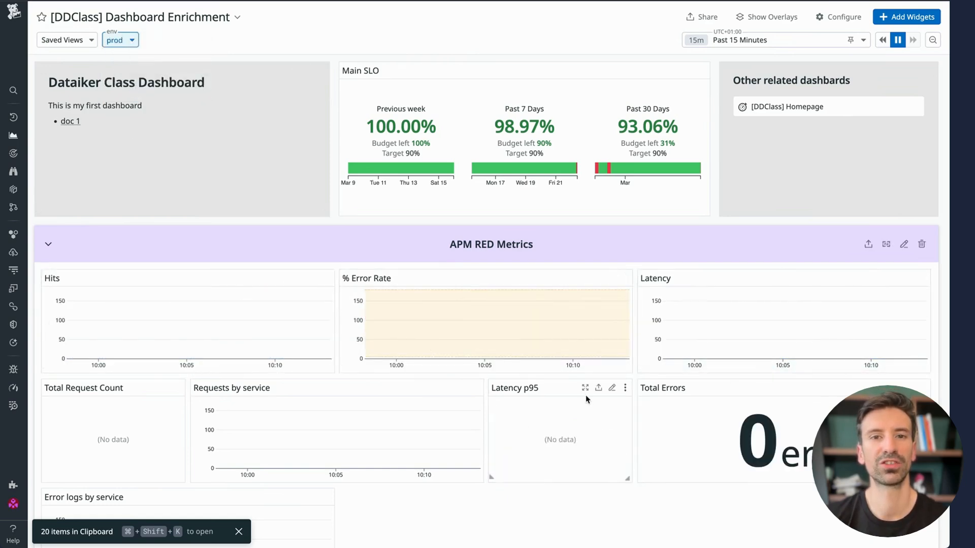
pyautogui.click(117, 39)
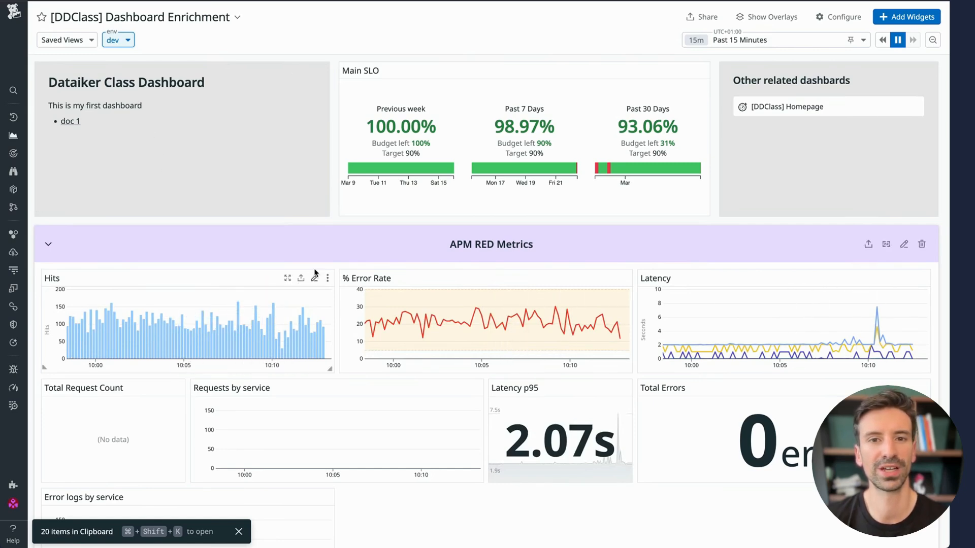
pyautogui.click(315, 278)
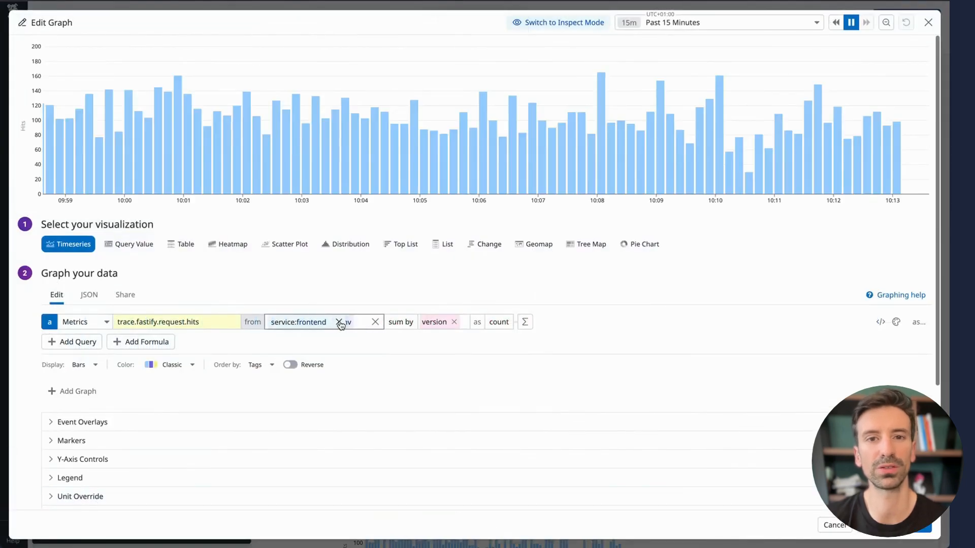
# Remove the fixed service:frontend filter from the Hits query so it uses $env
pyautogui.click(428, 322)
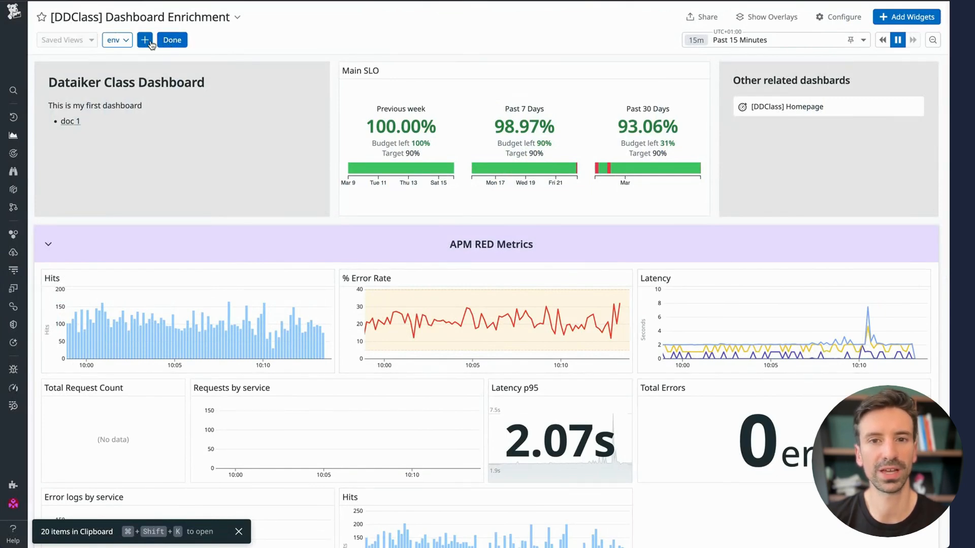
# Add a 'service' template variable to the dashboard and save its settings
pyautogui.click(144, 39)
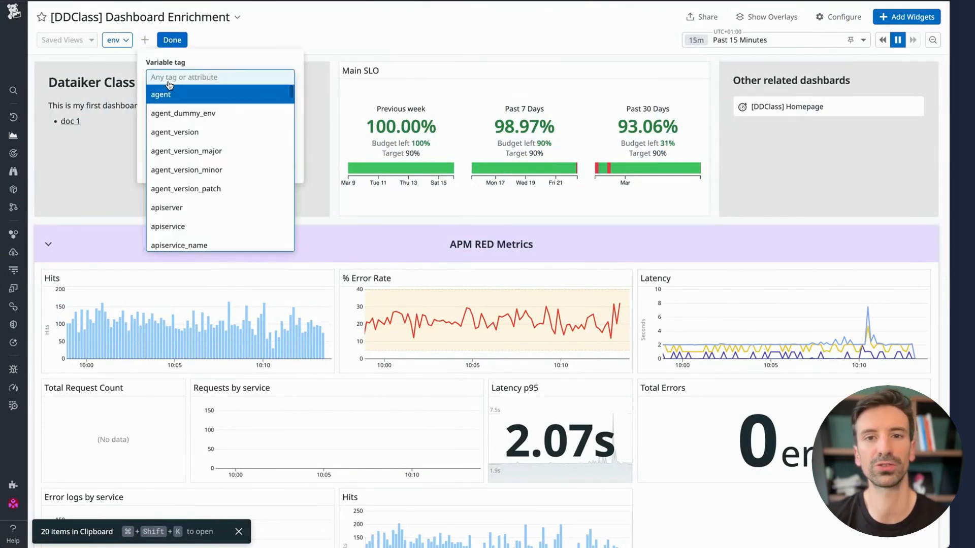
pyautogui.write('service')
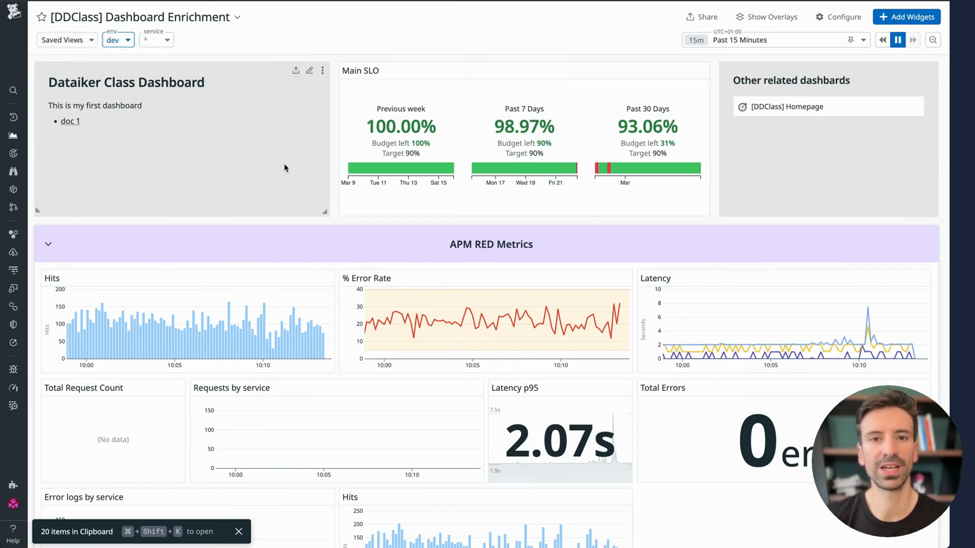
pyautogui.click(153, 39)
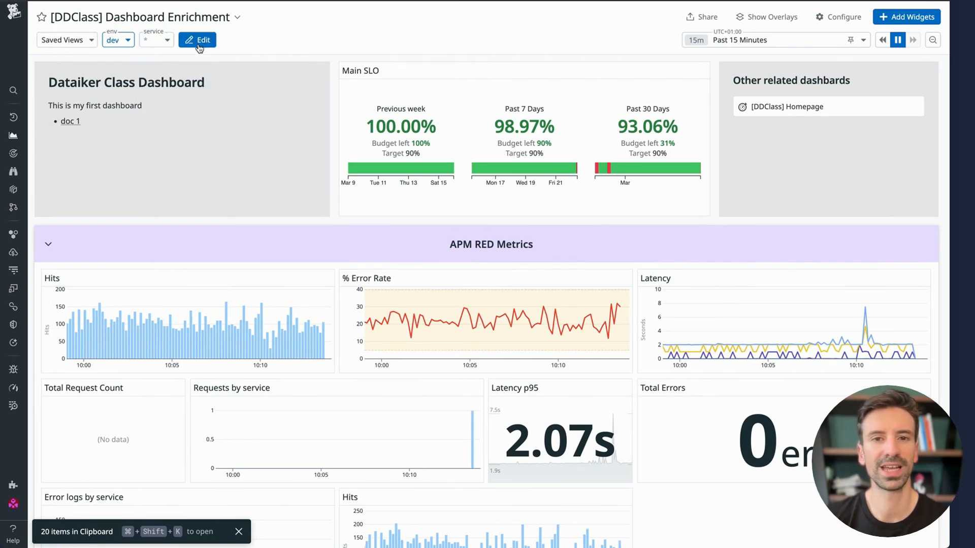
pyautogui.click(198, 39)
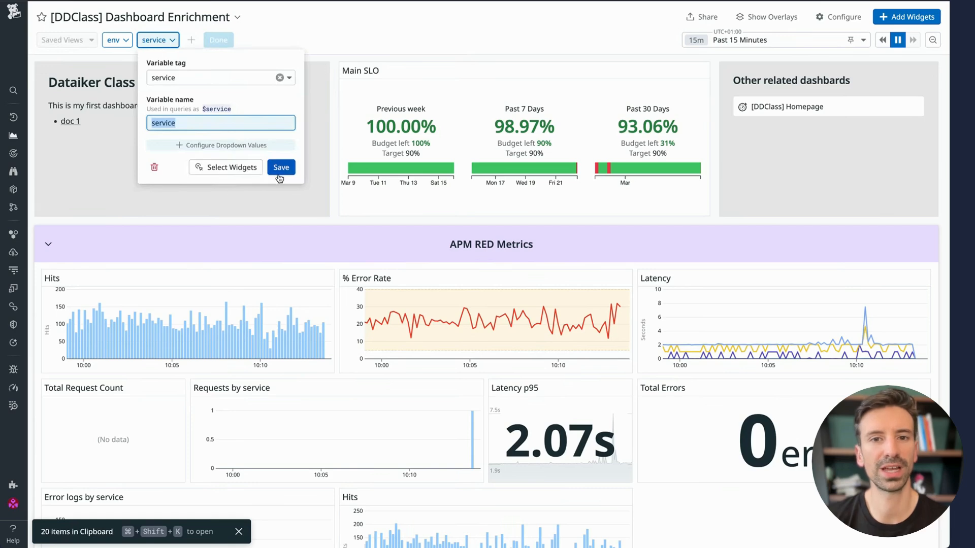
pyautogui.click(281, 168)
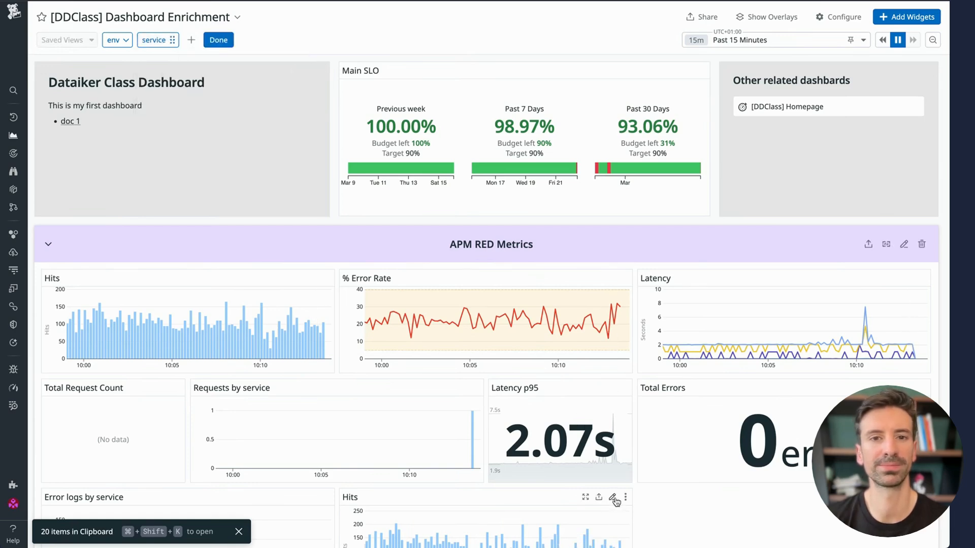
# Make the lower Hits widget's query filter by $env and $service and save it
pyautogui.click(613, 499)
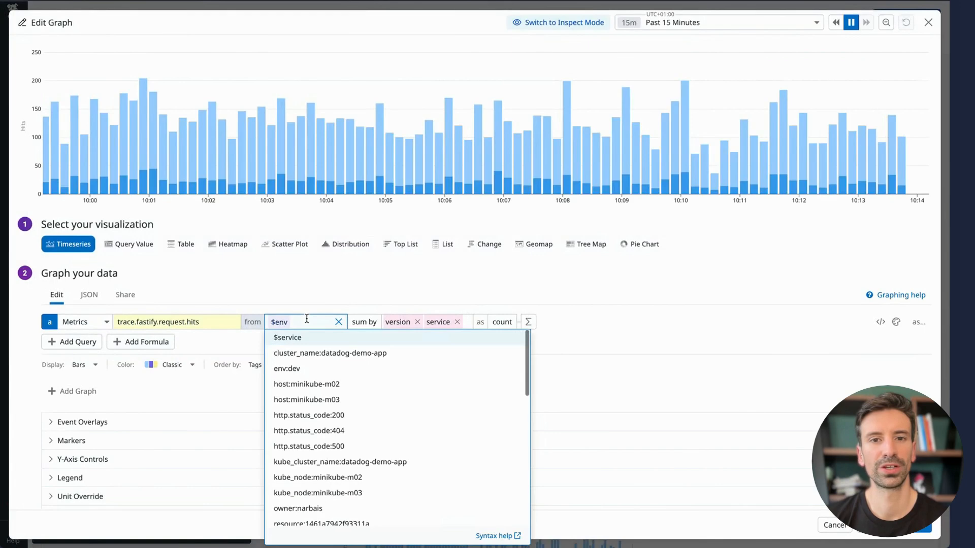
pyautogui.click(287, 338)
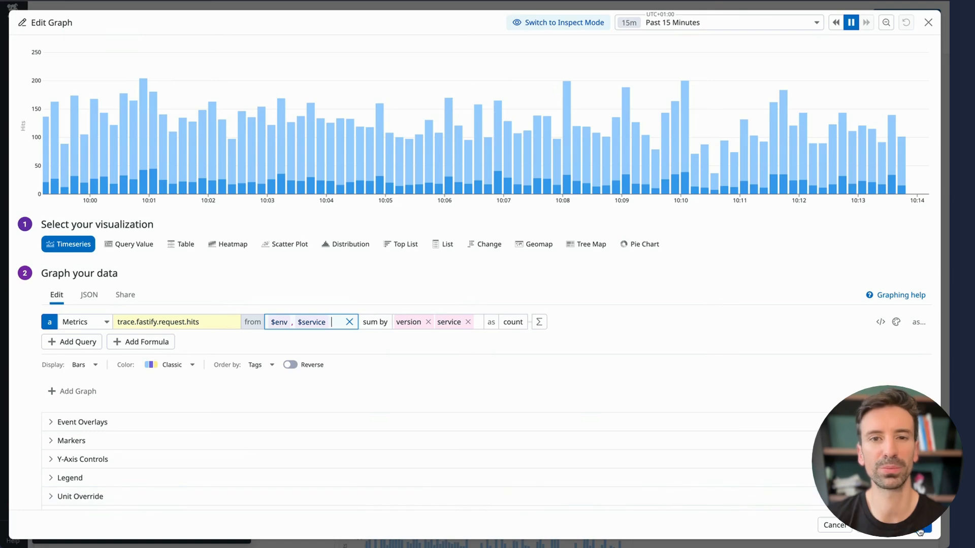
pyautogui.click(835, 525)
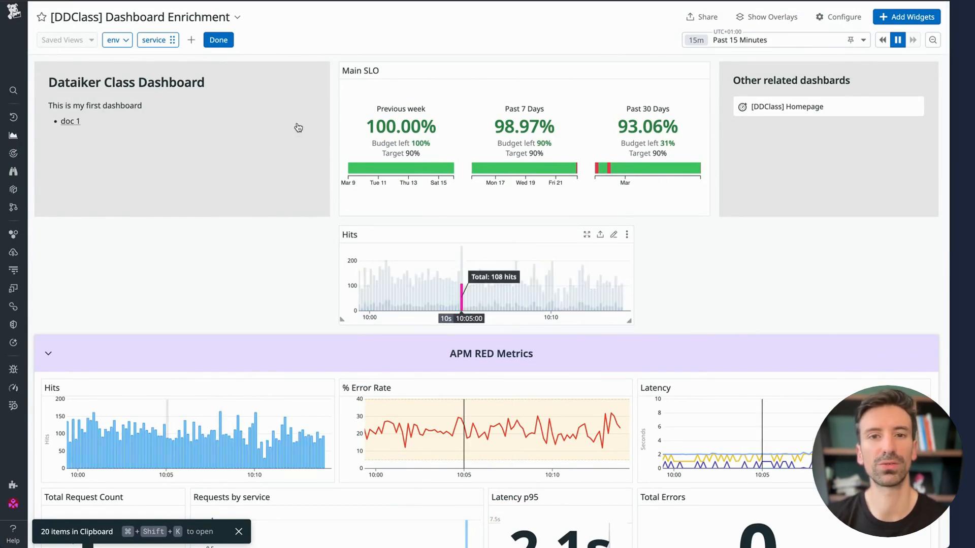
# Narrow the dashboard to the frontend service, then switch to product-catalog
pyautogui.click(155, 39)
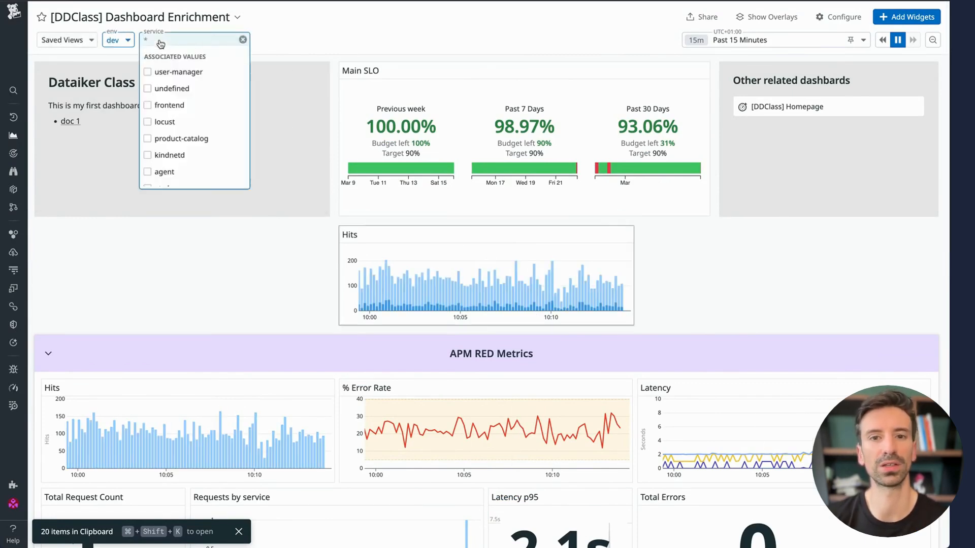
pyautogui.write('front')
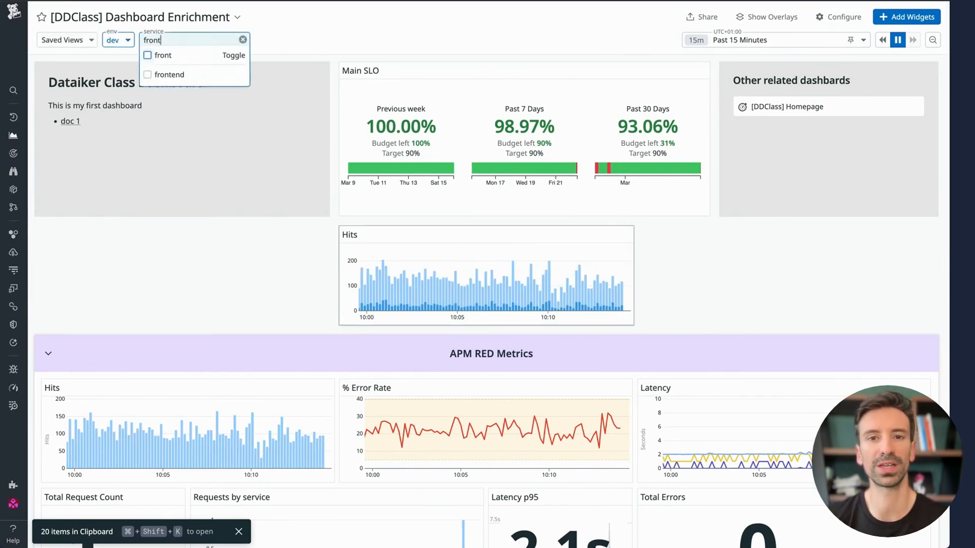
pyautogui.click(170, 74)
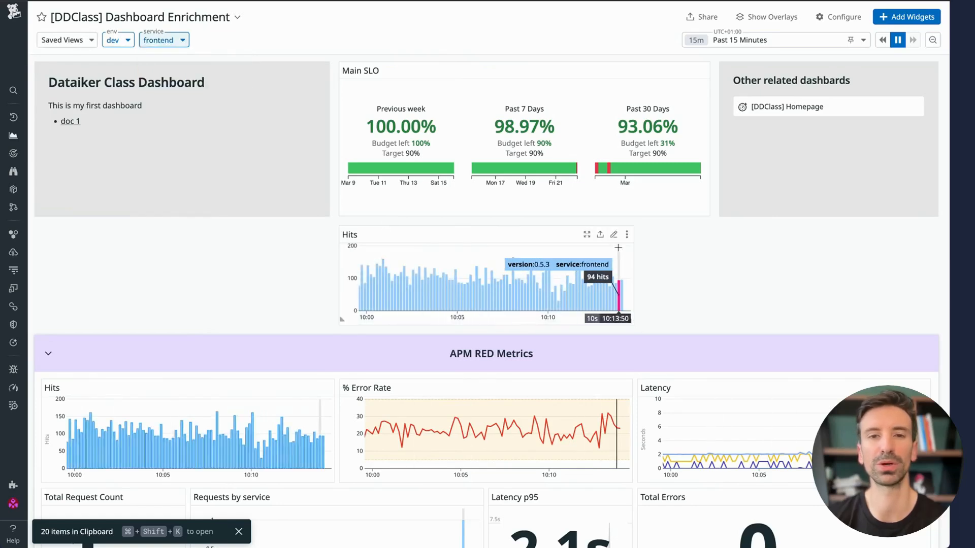
pyautogui.moveTo(504, 303)
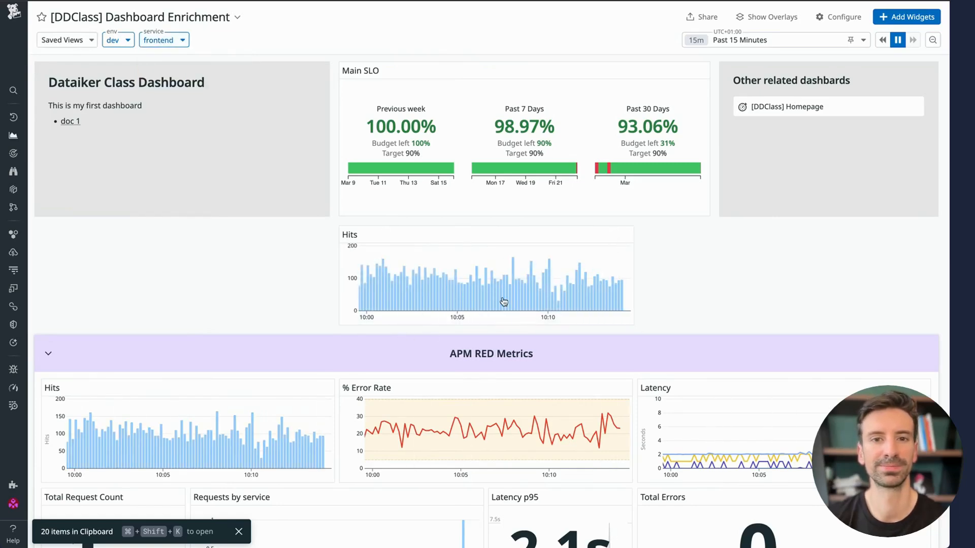
pyautogui.moveTo(540, 287)
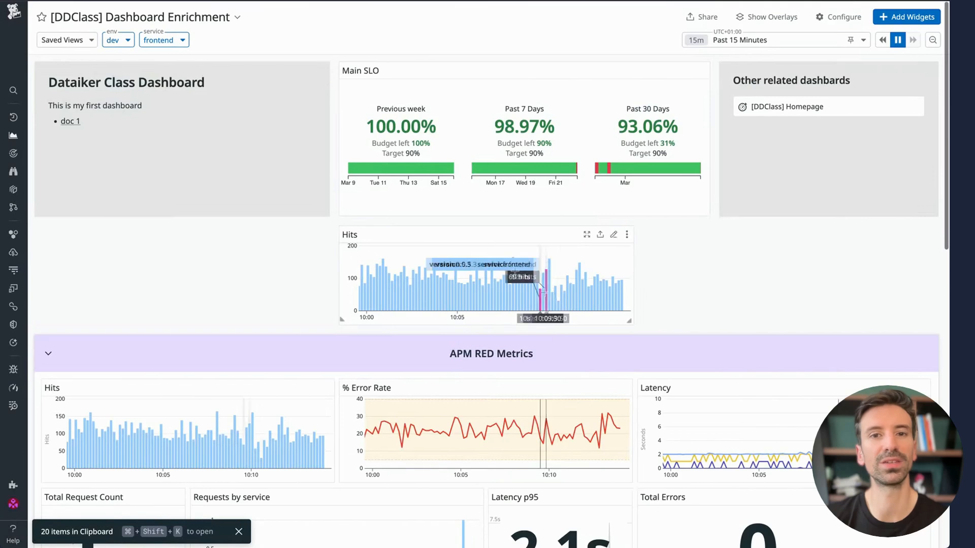
pyautogui.click(159, 40)
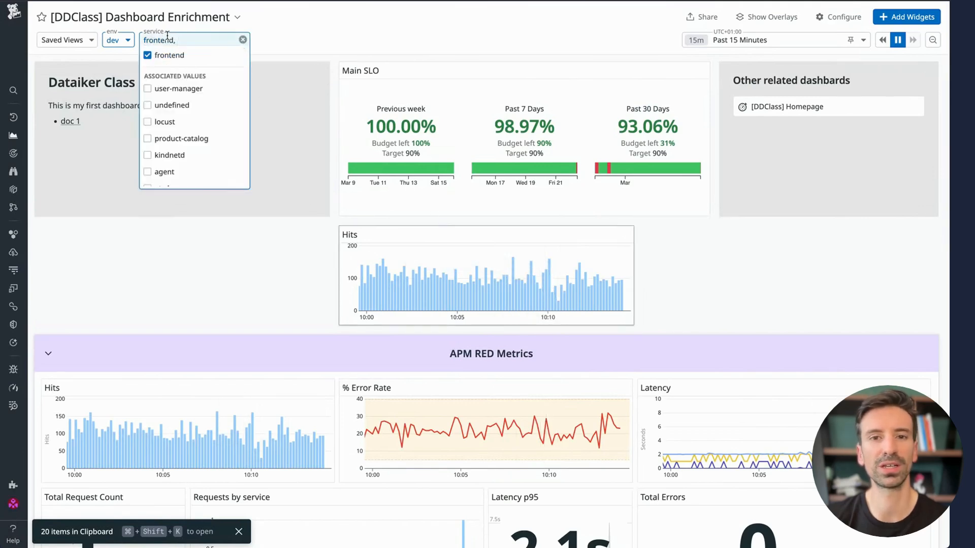
pyautogui.write('product')
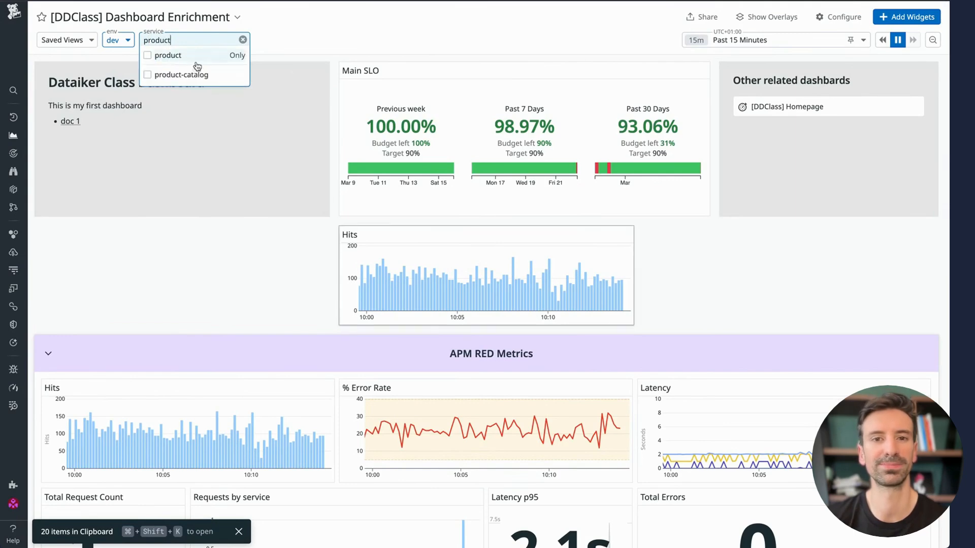
pyautogui.click(183, 75)
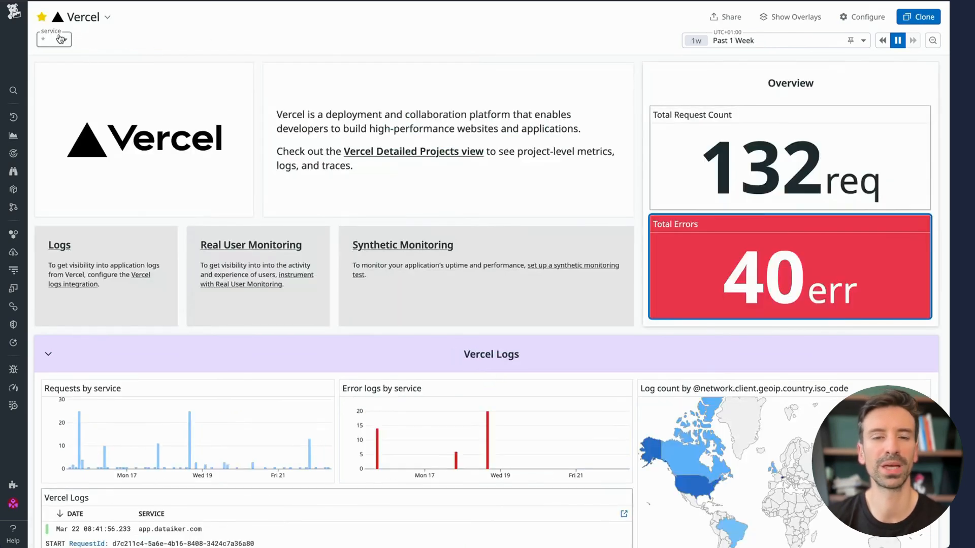
# Filter the dashboard list to All Integrations and search for 'kubernet'
pyautogui.click(14, 154)
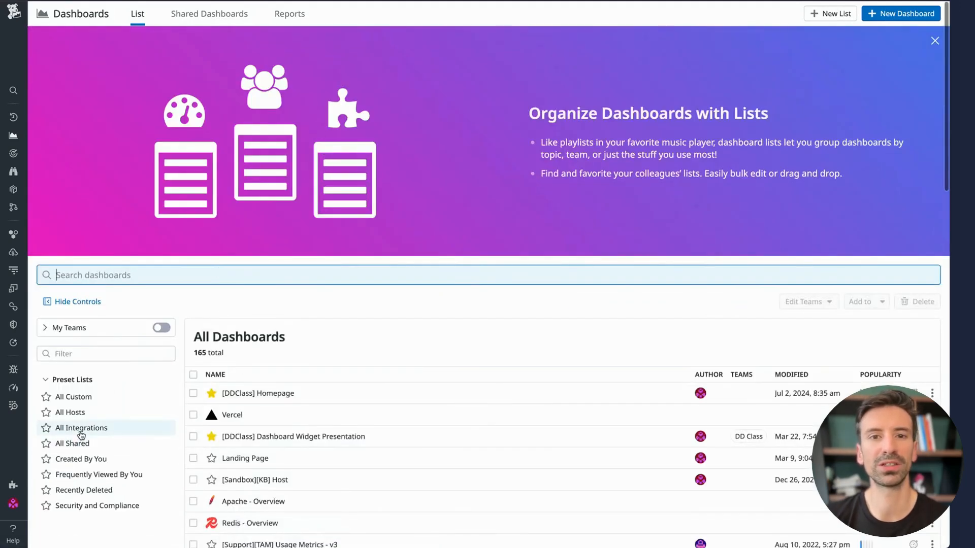
pyautogui.click(81, 428)
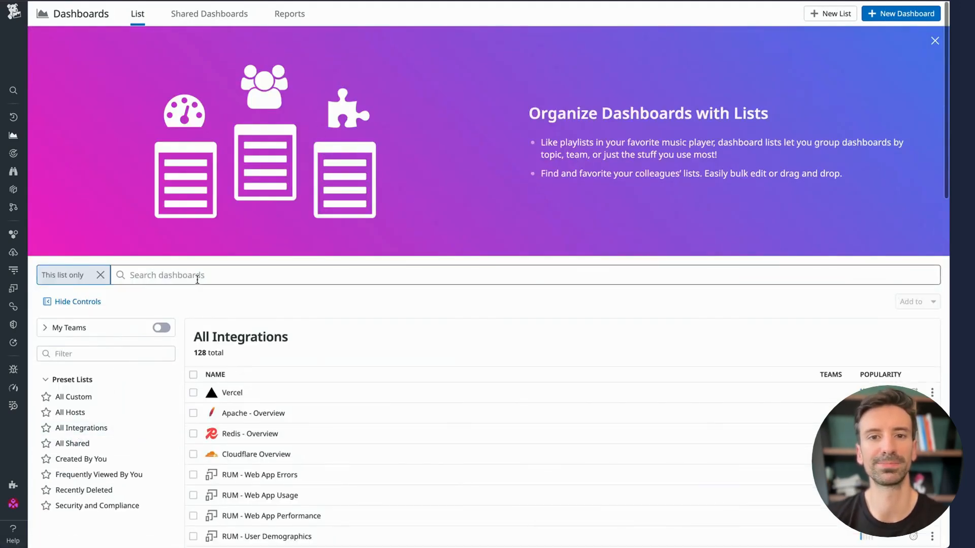
pyautogui.write('kueb')
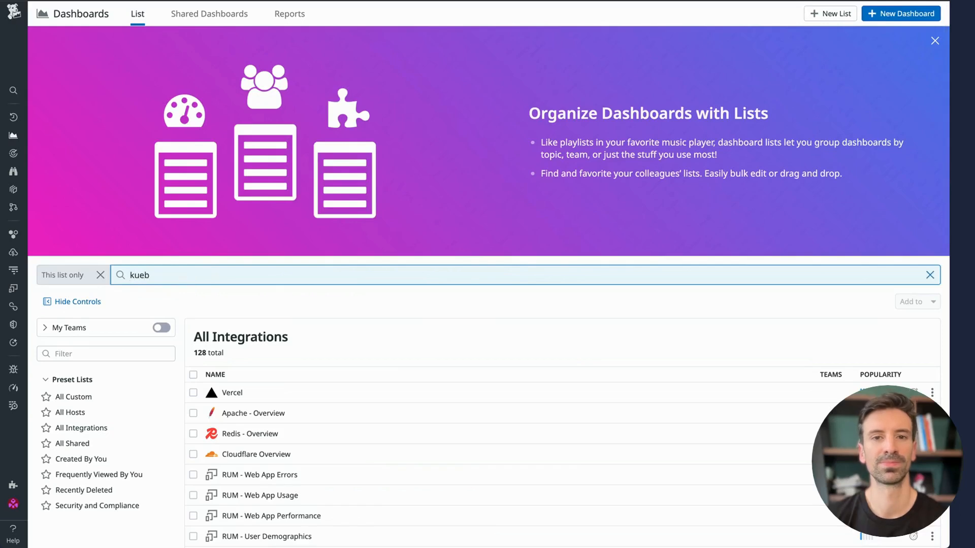
pyautogui.write('kubernet')
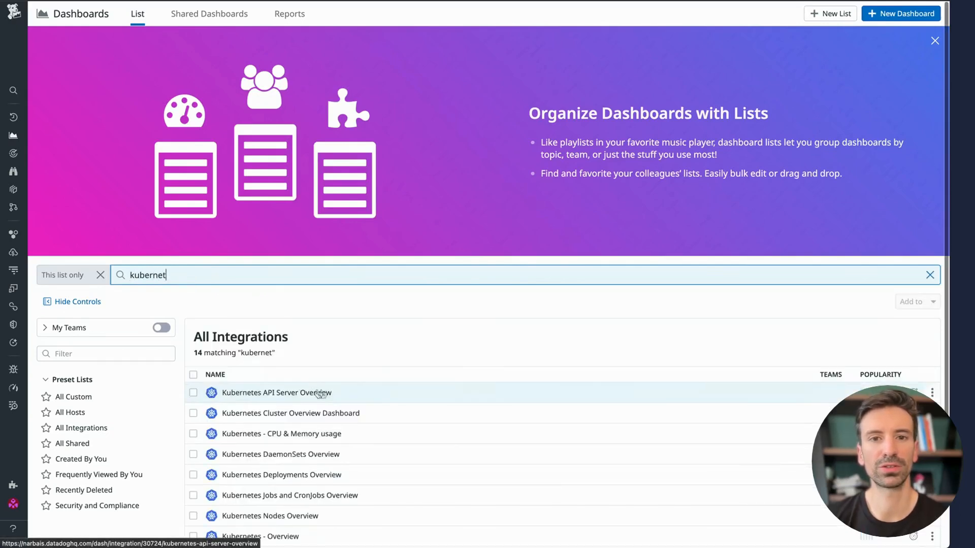
pyautogui.scroll(-3)
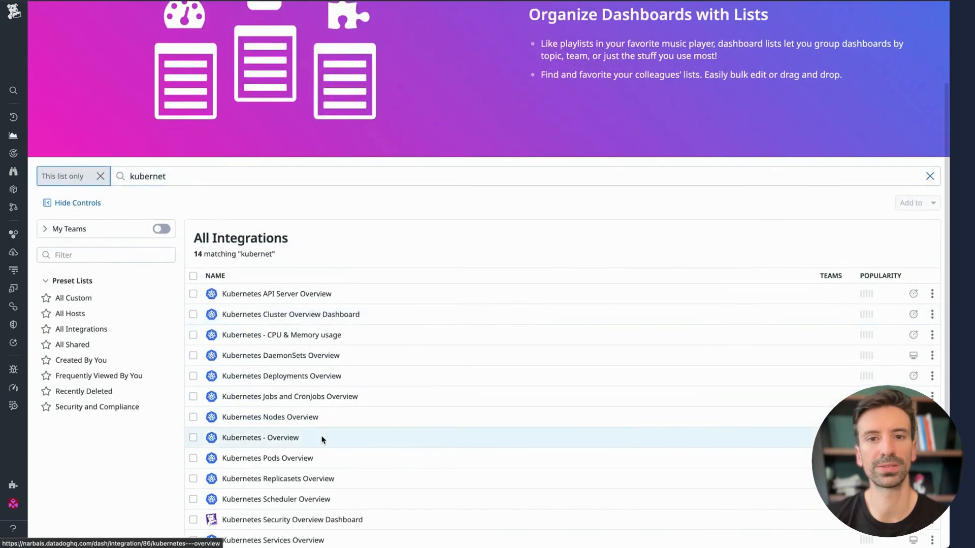
# Open the Kubernetes - Overview dashboard and scroll through its widgets
pyautogui.click(260, 437)
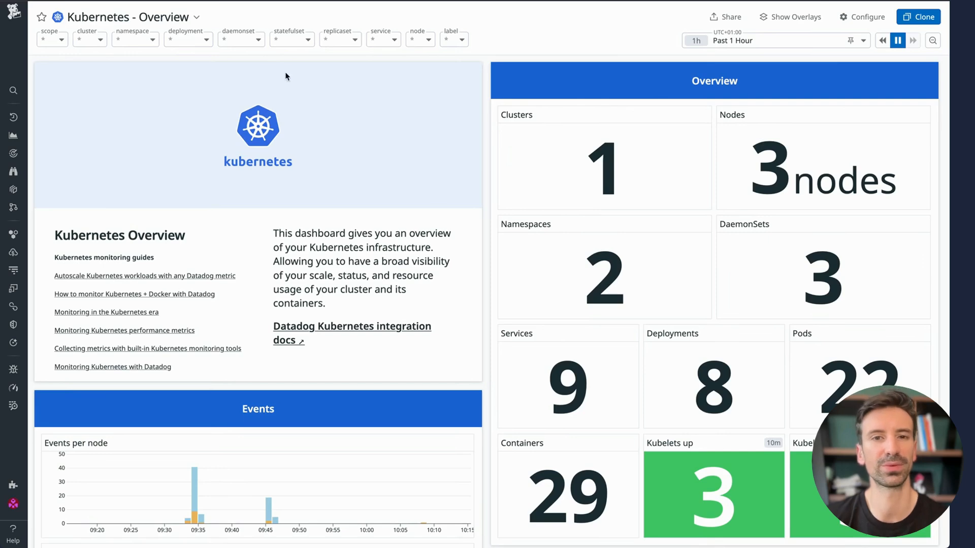
pyautogui.scroll(-3)
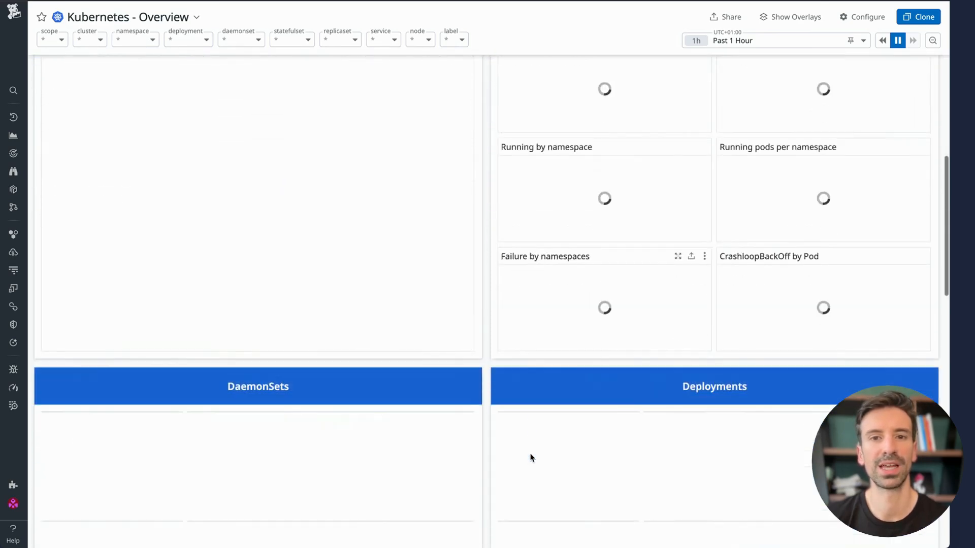
pyautogui.scroll(-3)
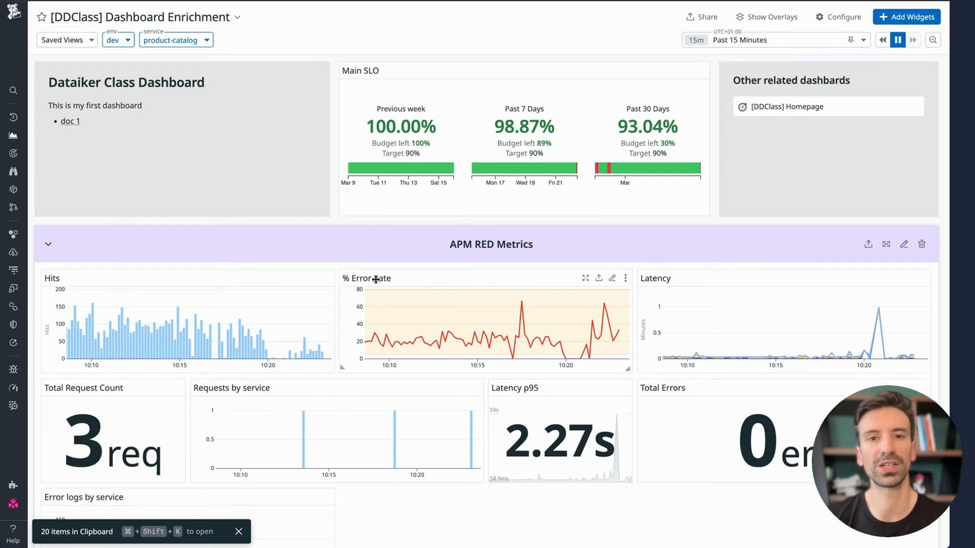
# Scroll the dashboard to the APM RED Metrics group and paste the copied Hits widget beside Error logs by service
pyautogui.scroll(-3)
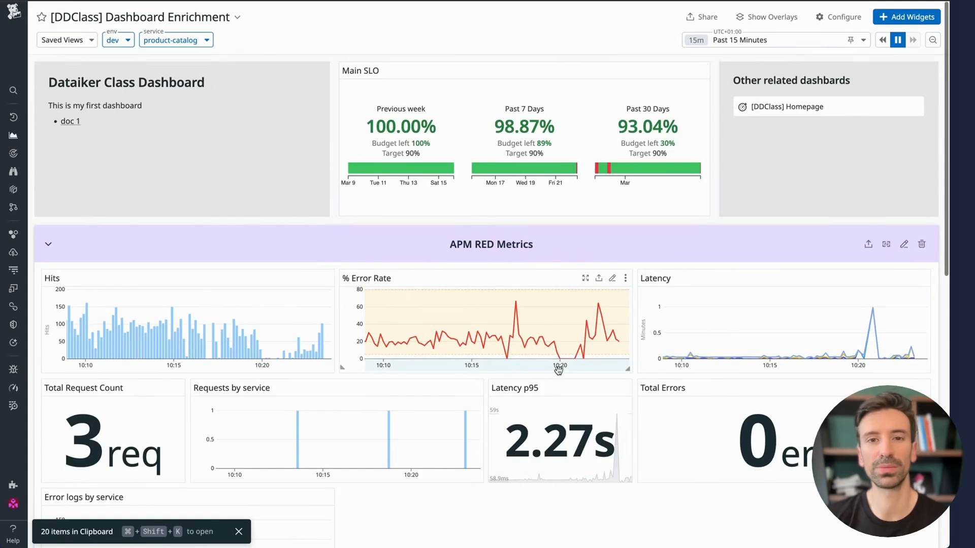
pyautogui.scroll(-3)
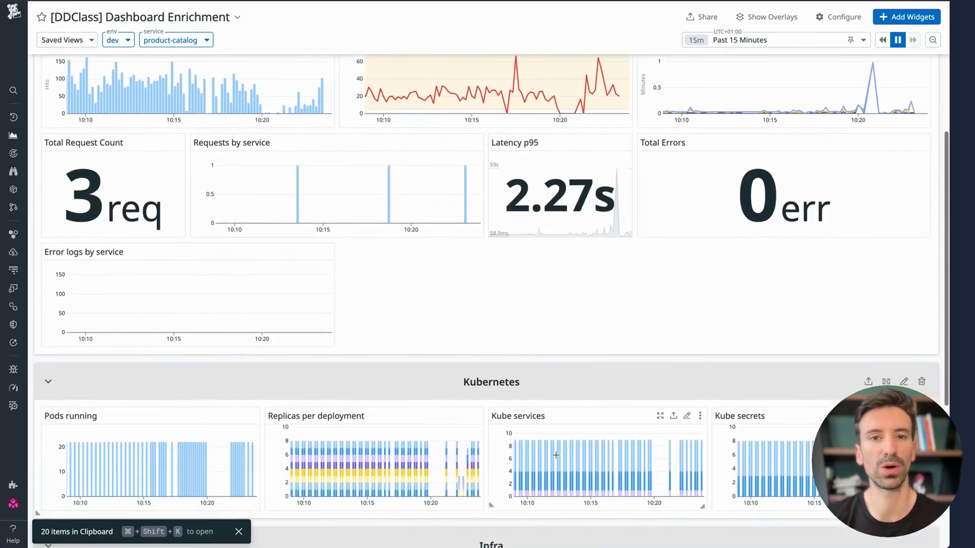
pyautogui.scroll(-3)
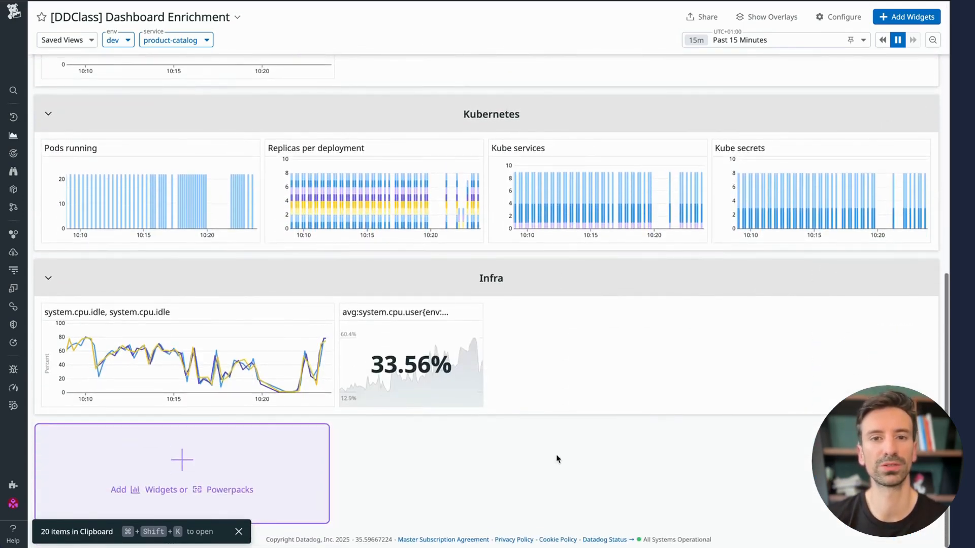
pyautogui.scroll(3)
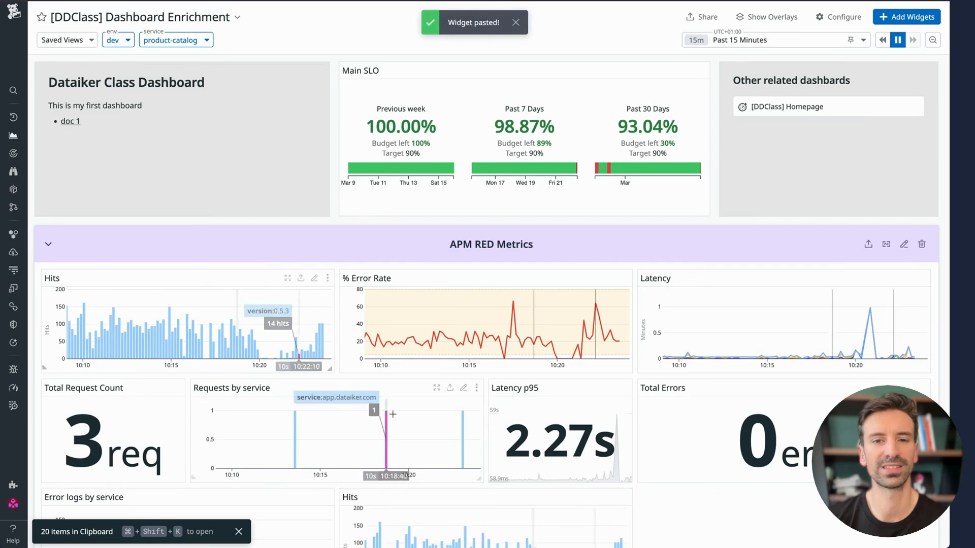
pyautogui.scroll(-3)
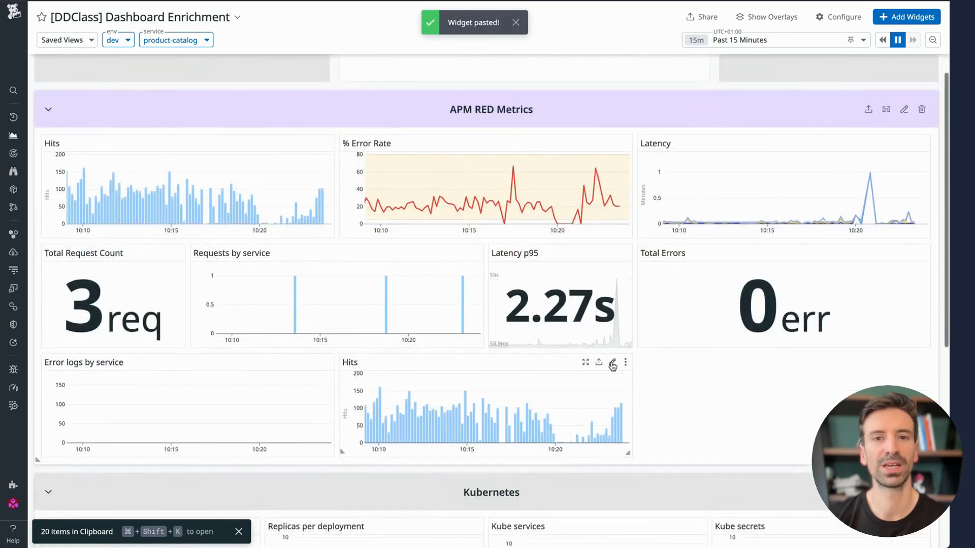
# Edit the pasted Hits widget, duplicate its hits query and show the first series as lines
pyautogui.click(611, 365)
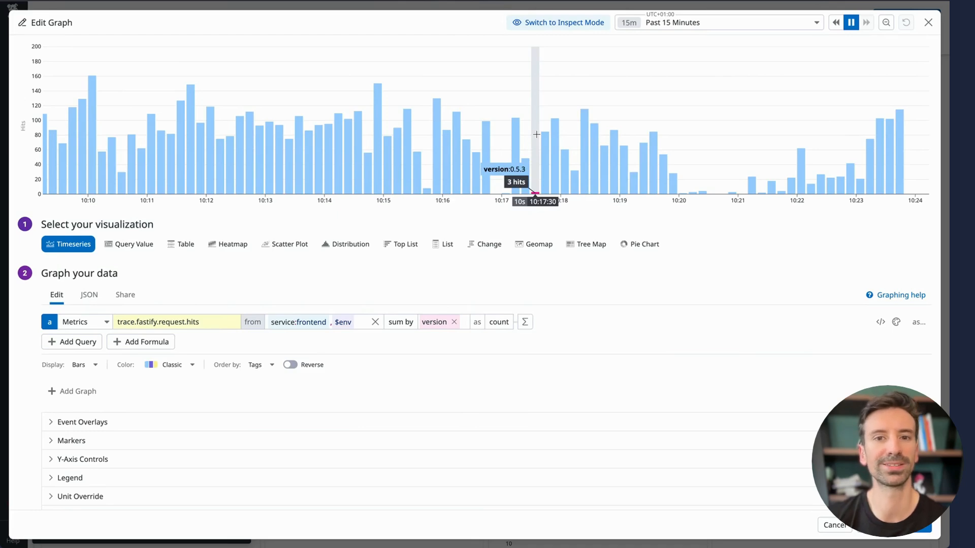
pyautogui.click(71, 341)
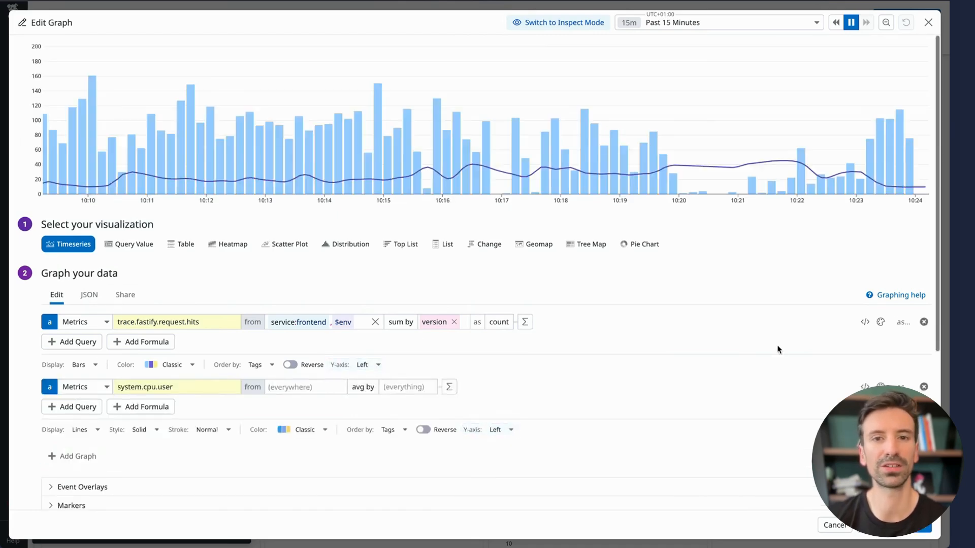
pyautogui.click(864, 322)
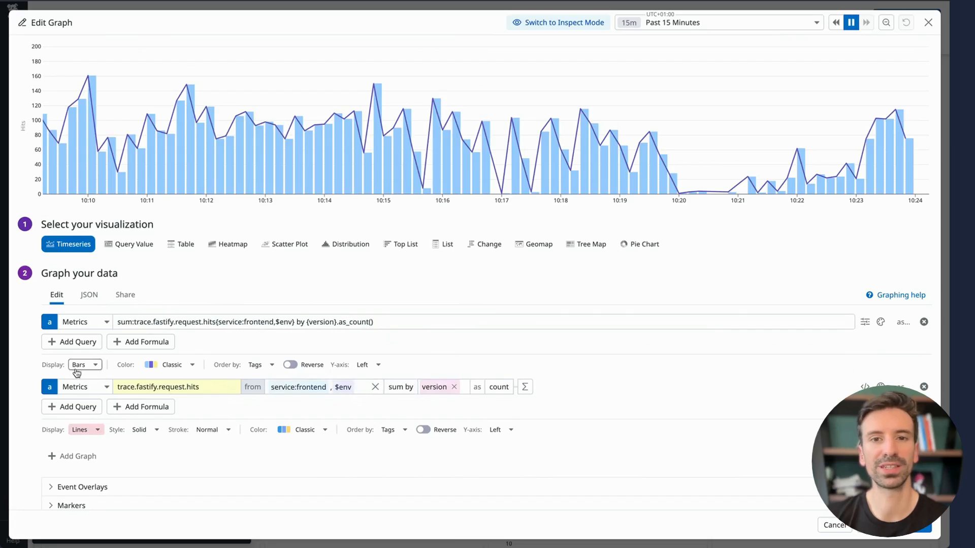
pyautogui.click(81, 364)
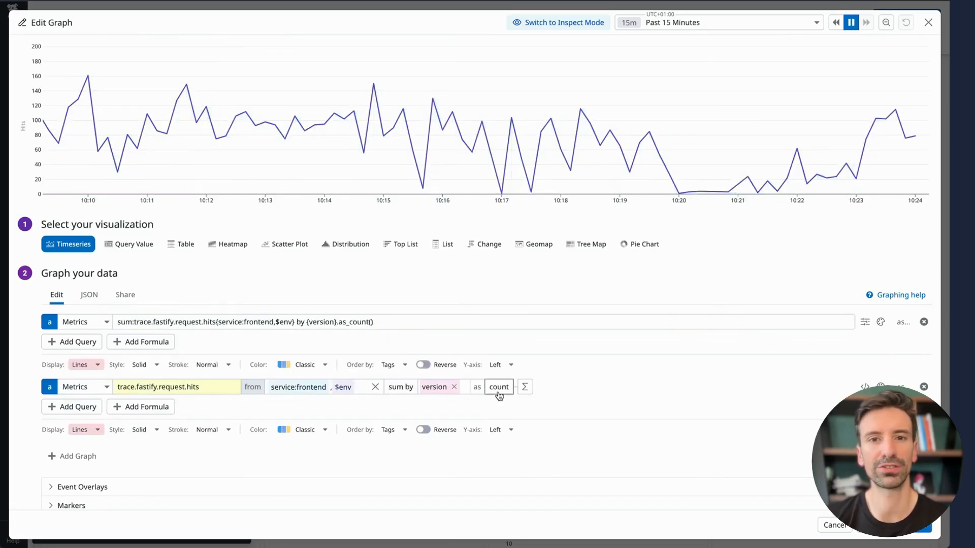
# Shift the second hits query an hour back and style it as a thicker dashed line
pyautogui.click(525, 387)
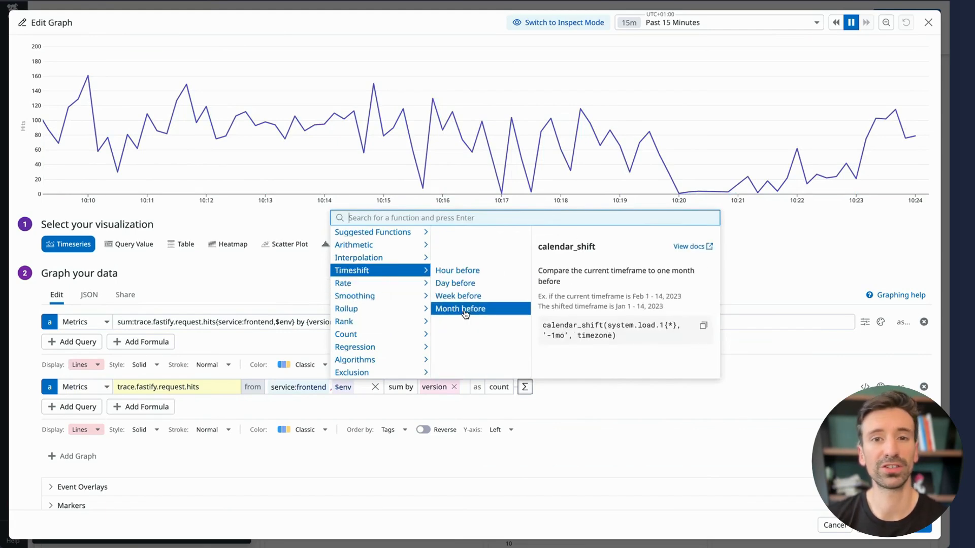
pyautogui.moveTo(466, 309)
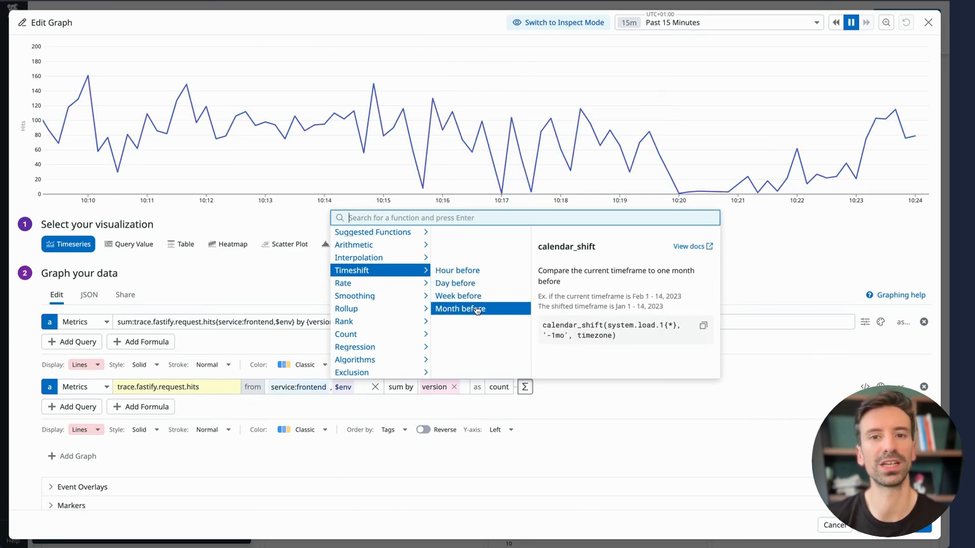
pyautogui.click(457, 270)
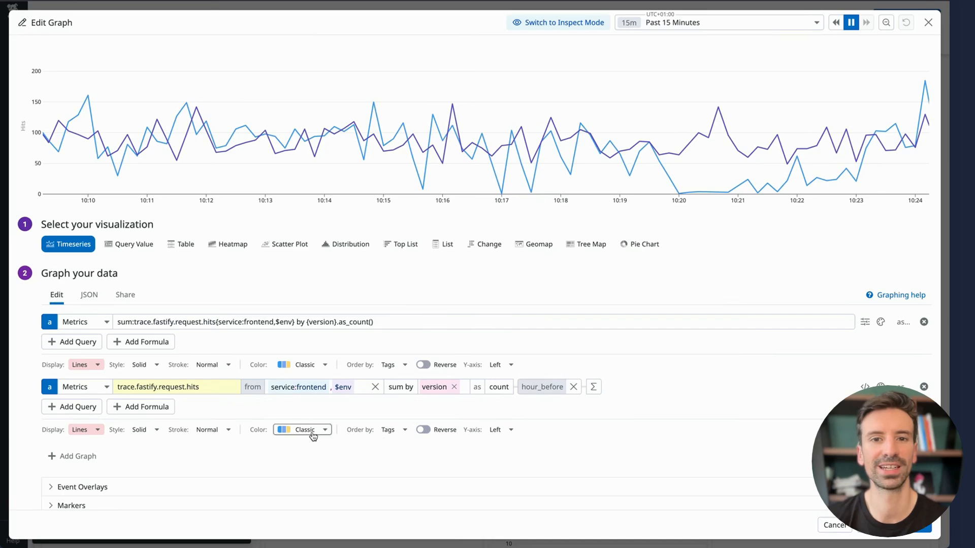
pyautogui.click(211, 429)
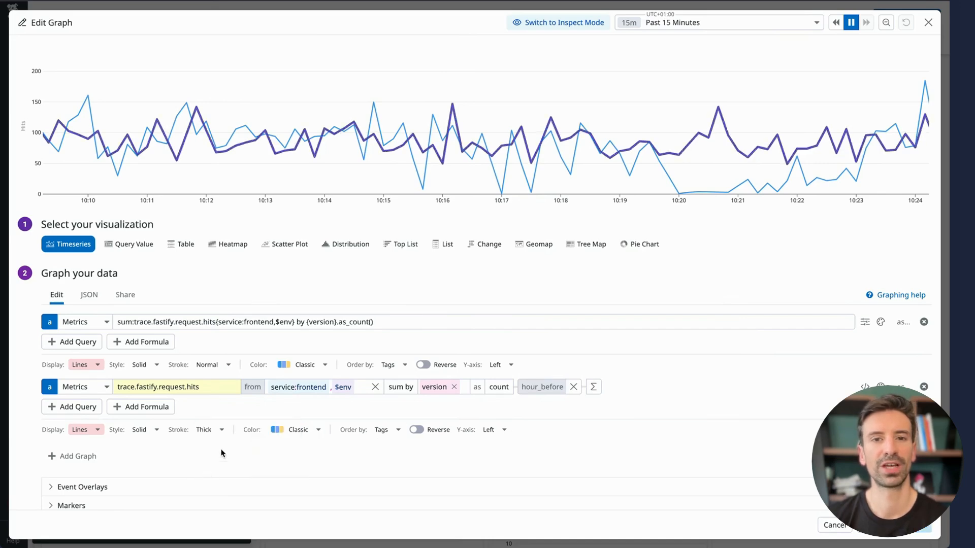
pyautogui.click(144, 429)
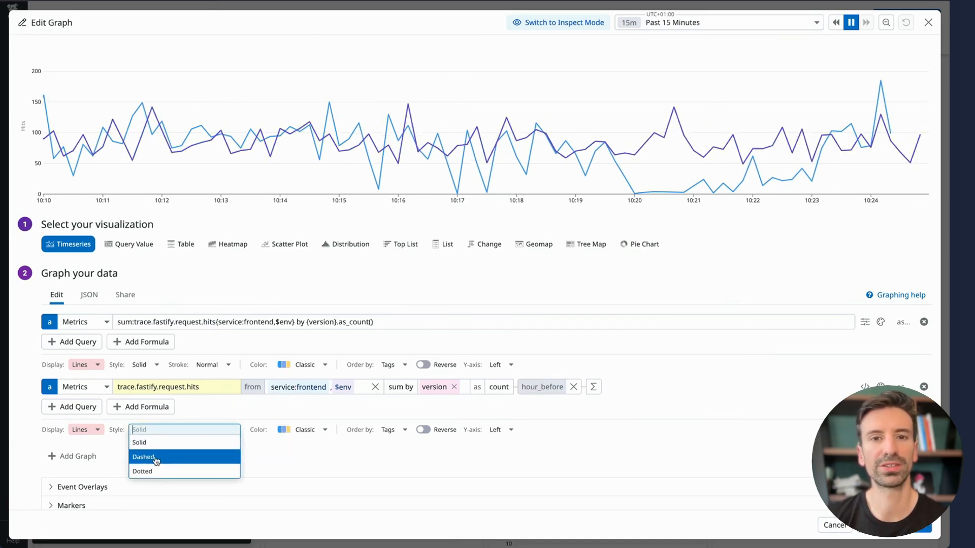
pyautogui.click(143, 457)
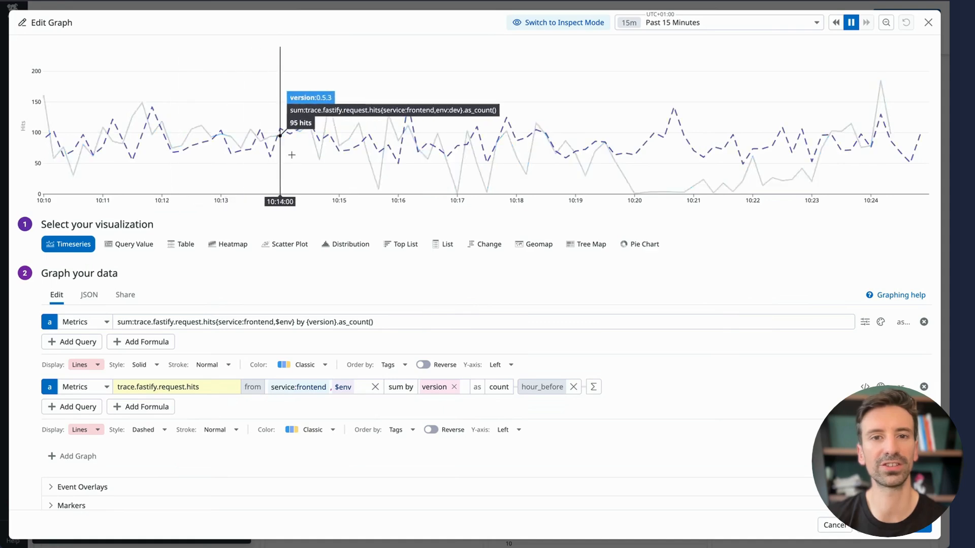
pyautogui.moveTo(653, 192)
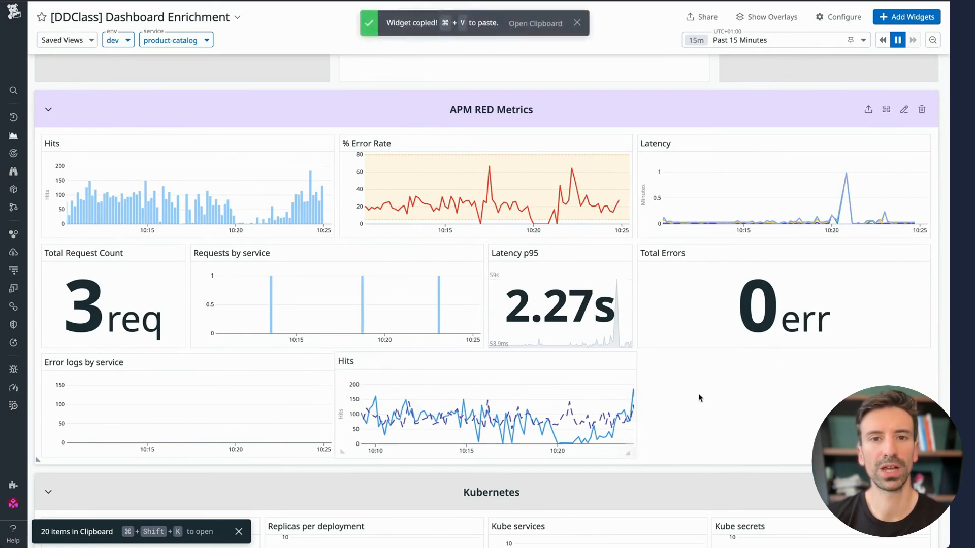
# Reopen the Hits widget editor and browse the algorithm functions for its single hits query
pyautogui.press('cmd+v')
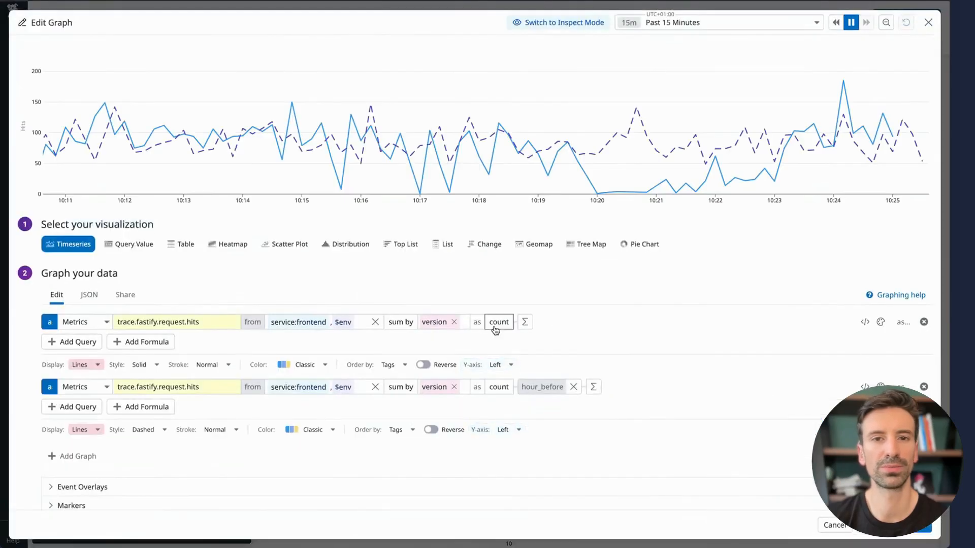
pyautogui.click(525, 322)
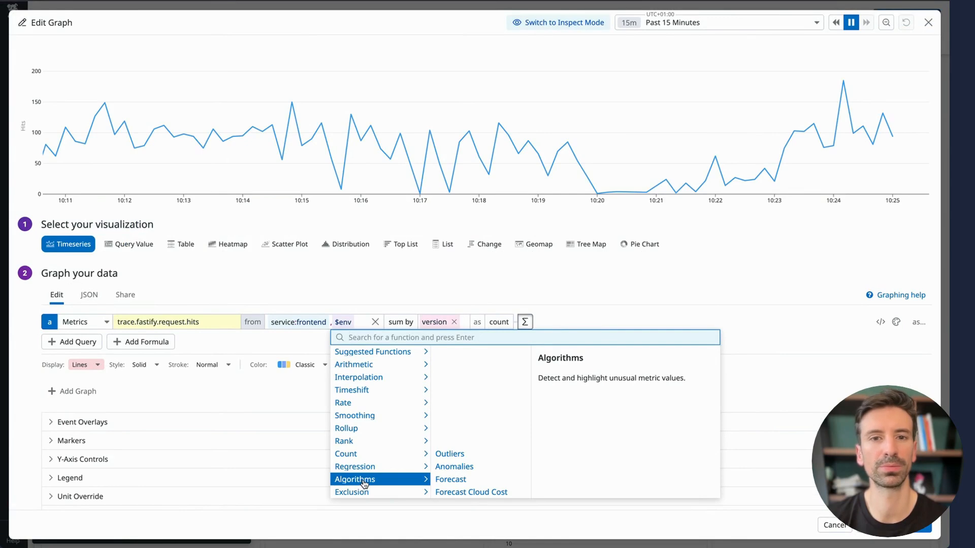
pyautogui.moveTo(471, 491)
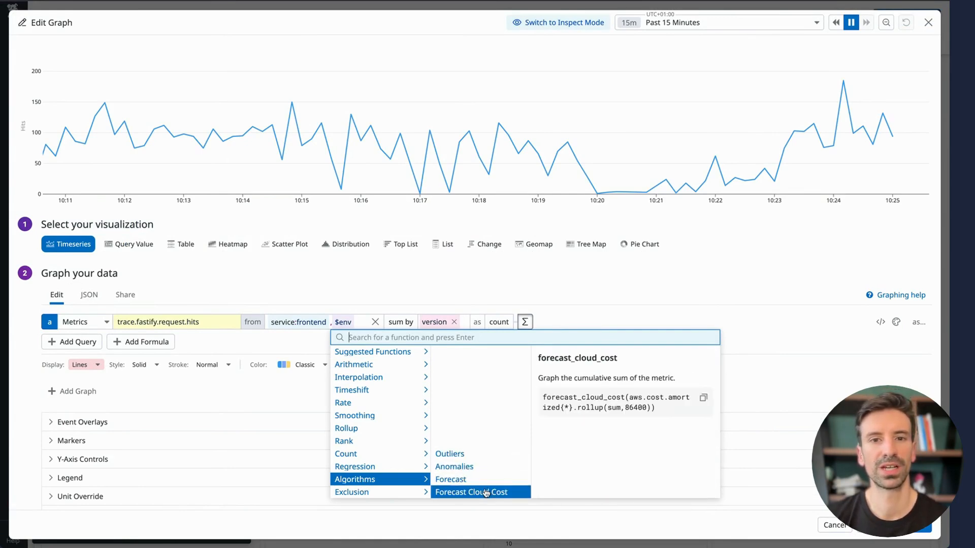
pyautogui.moveTo(478, 452)
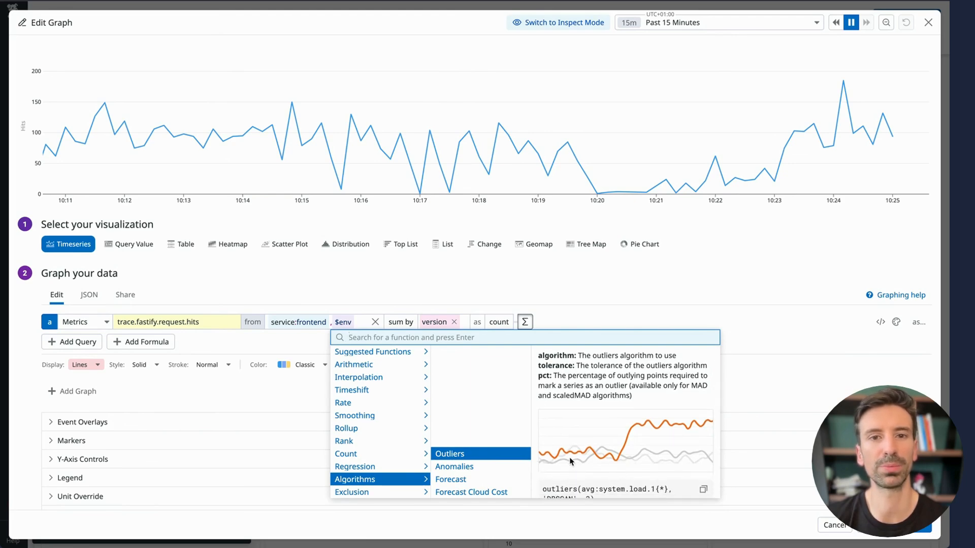
pyautogui.moveTo(454, 466)
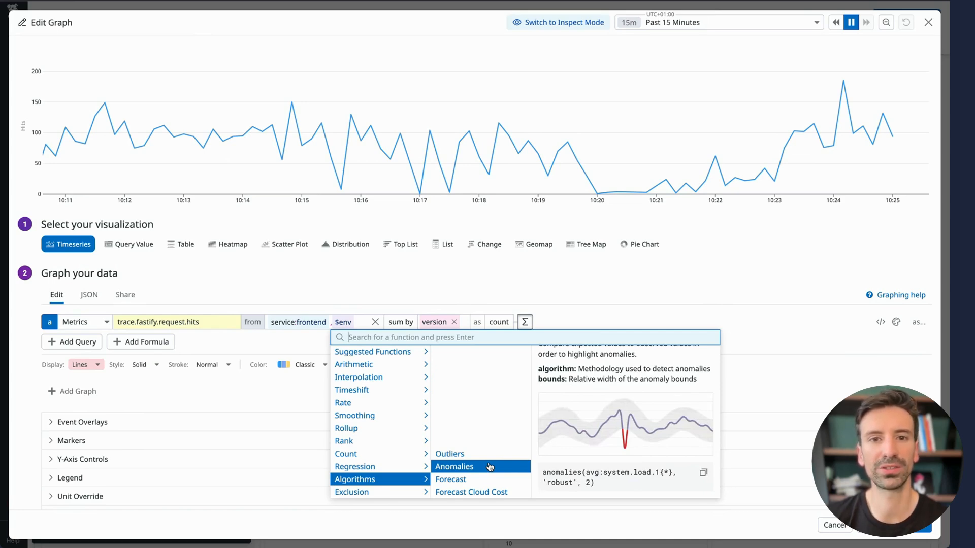
pyautogui.moveTo(480, 478)
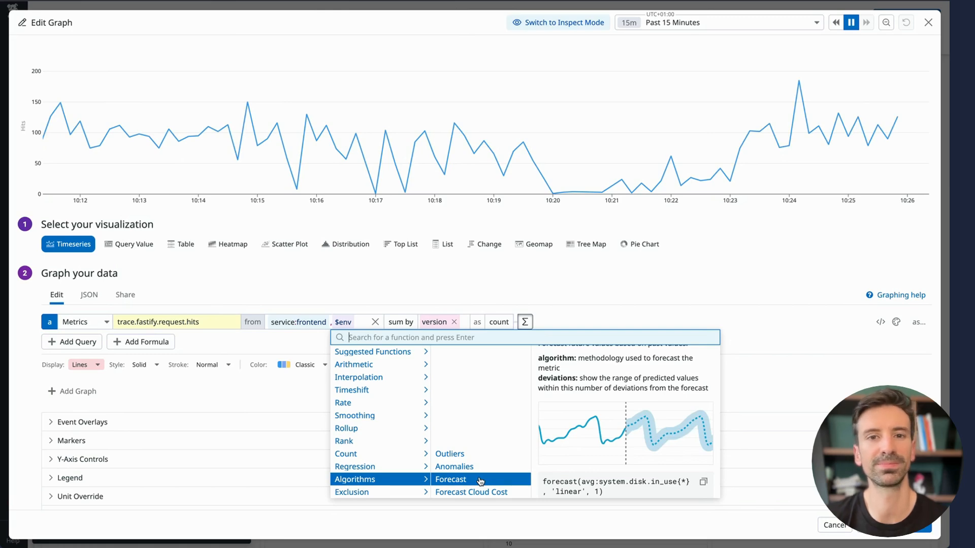
pyautogui.moveTo(454, 466)
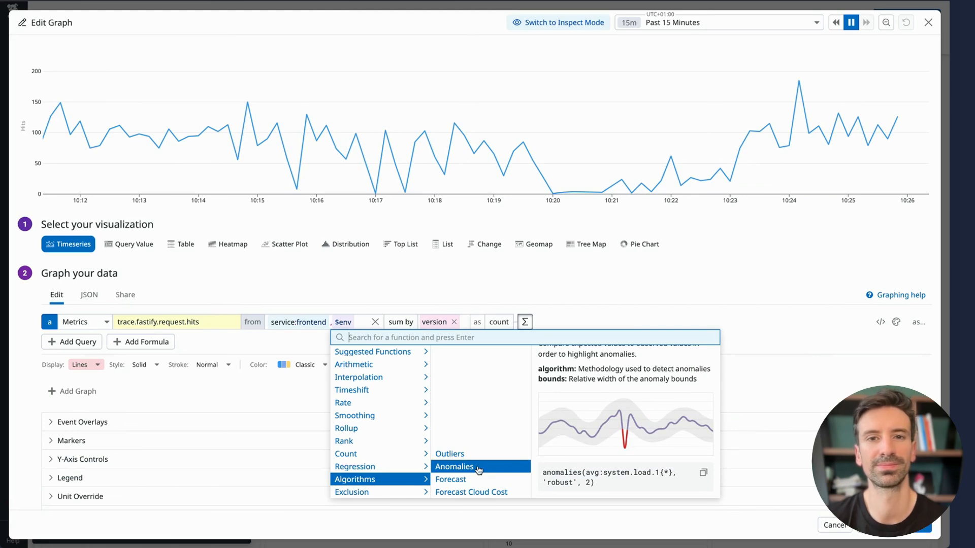
# Apply the anomalies function to trace.fastify.request.hits and try its algorithm and bounds options
pyautogui.click(455, 466)
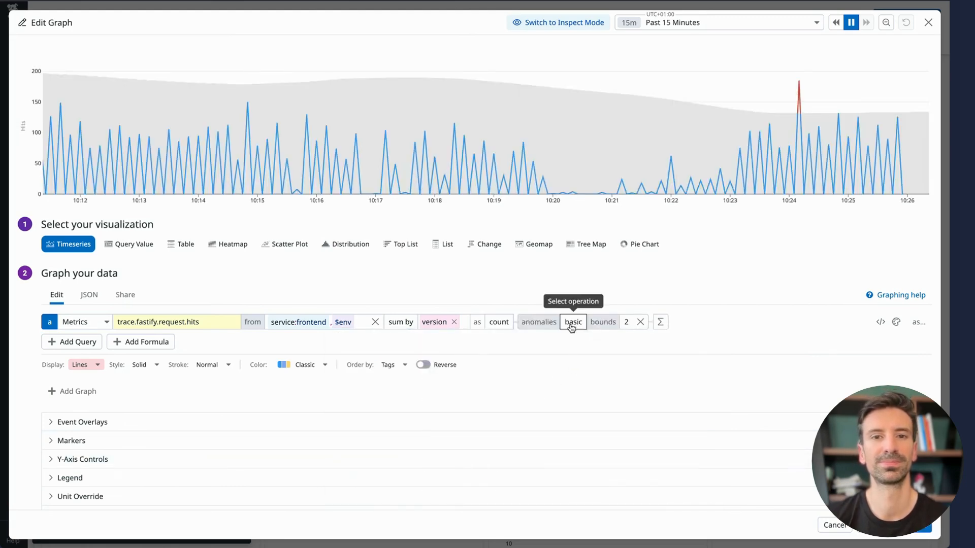
pyautogui.click(573, 322)
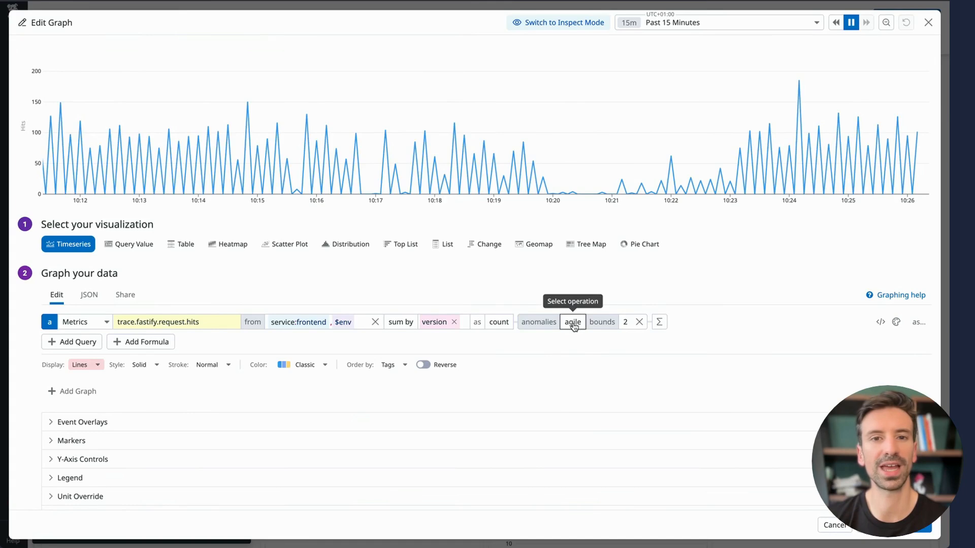
pyautogui.click(631, 322)
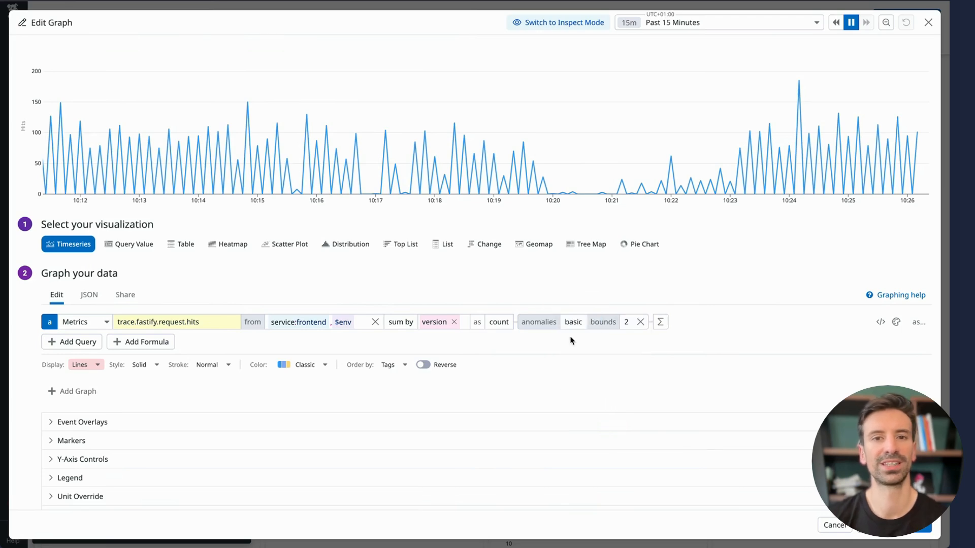
pyautogui.click(628, 322)
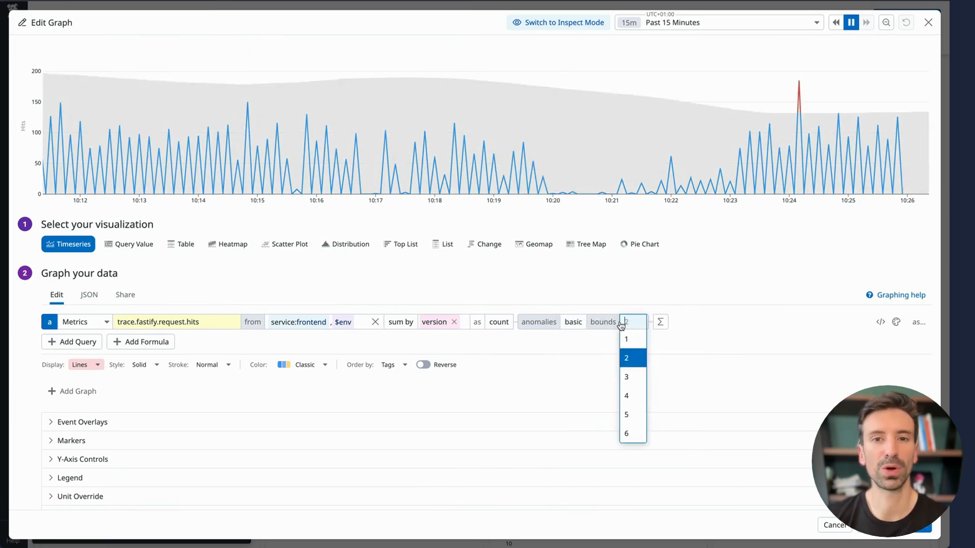
# Settle the anomaly detection on the agile algorithm with bounds of 1
pyautogui.click(627, 433)
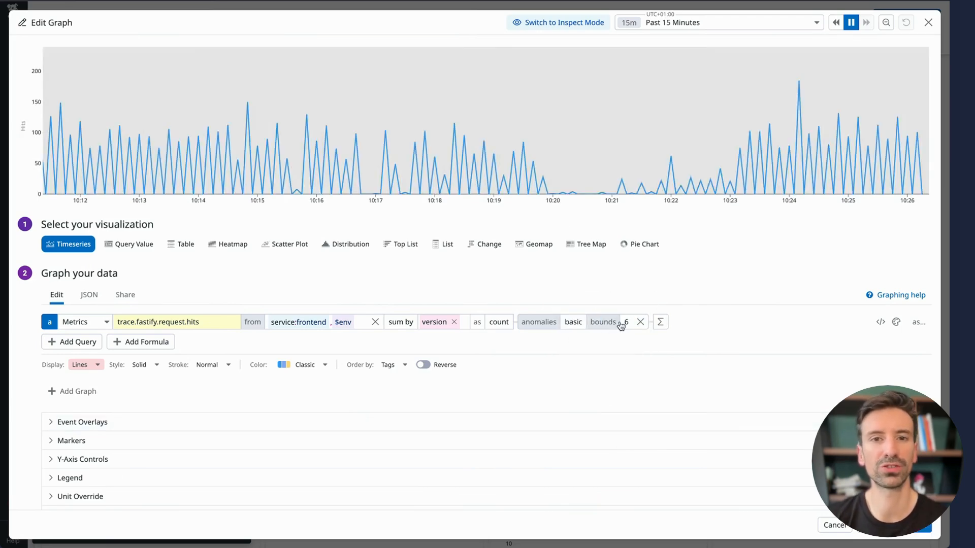
pyautogui.click(573, 322)
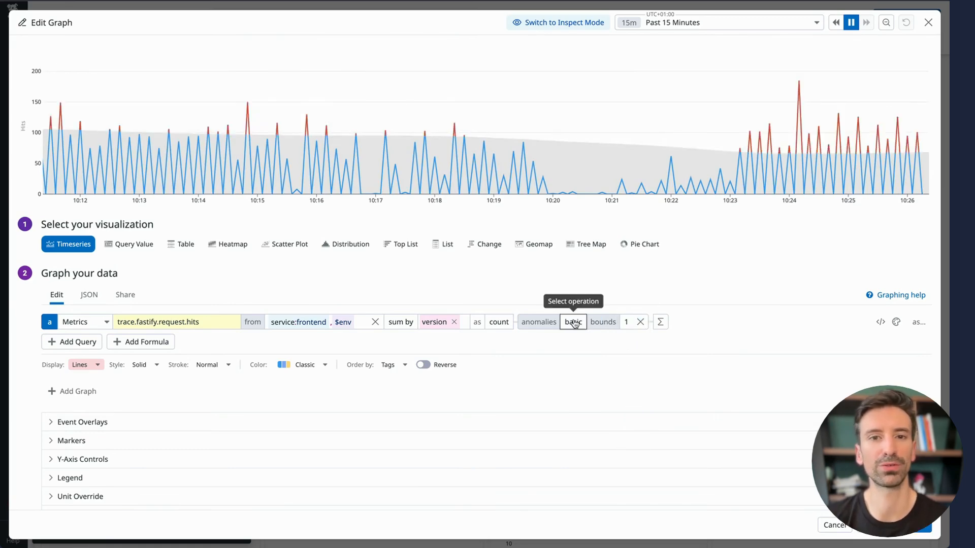
pyautogui.click(573, 322)
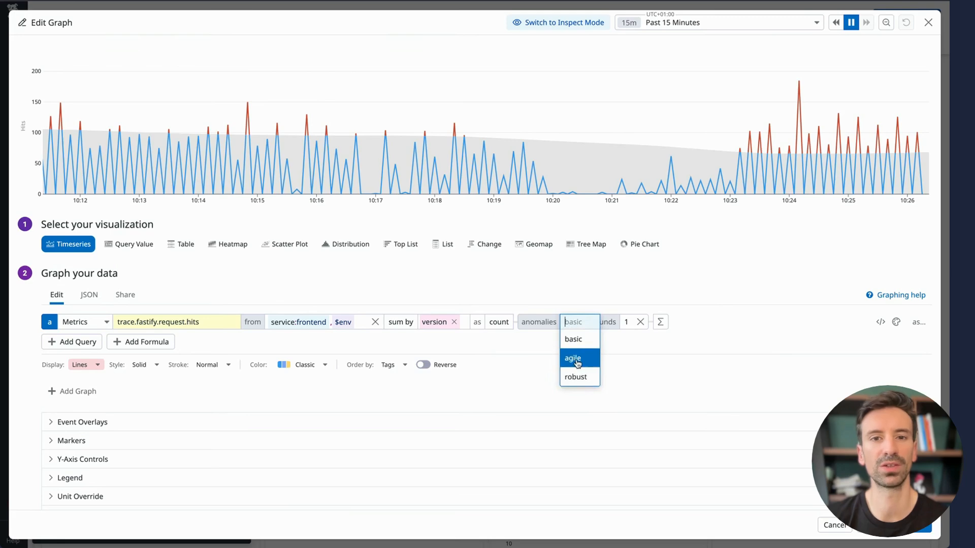
pyautogui.click(571, 358)
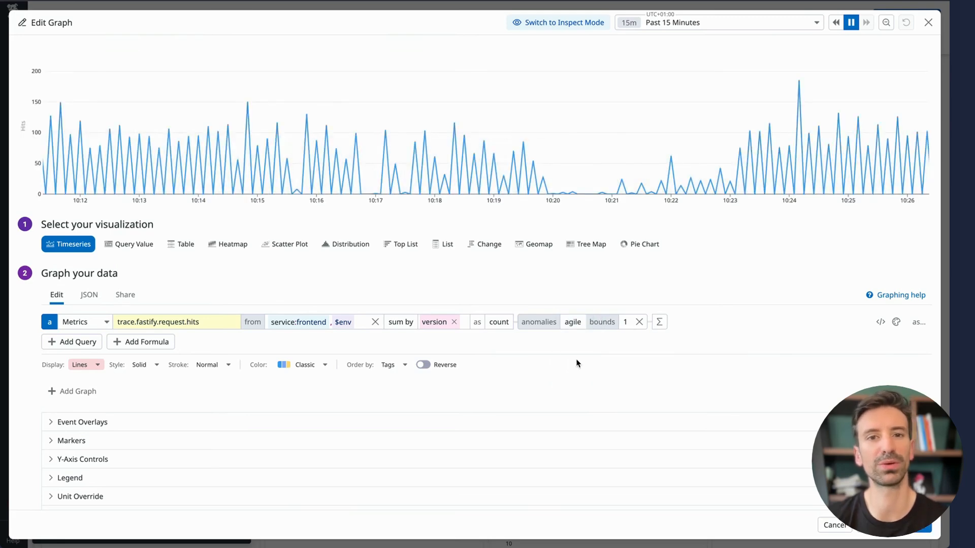
pyautogui.moveTo(568, 345)
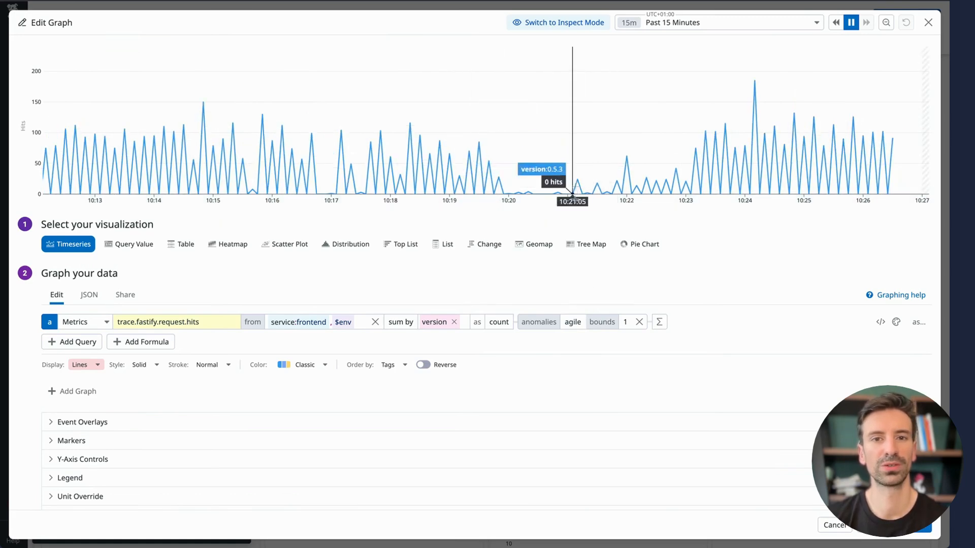
pyautogui.moveTo(603, 296)
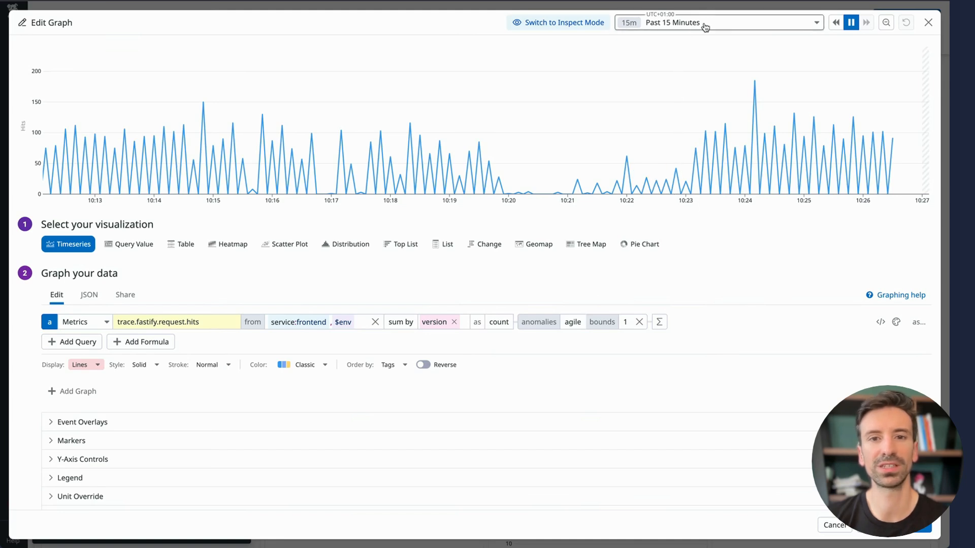
# Widen the graph preview to the Past 1 Day to inspect the hits spike around 09:00
pyautogui.click(715, 22)
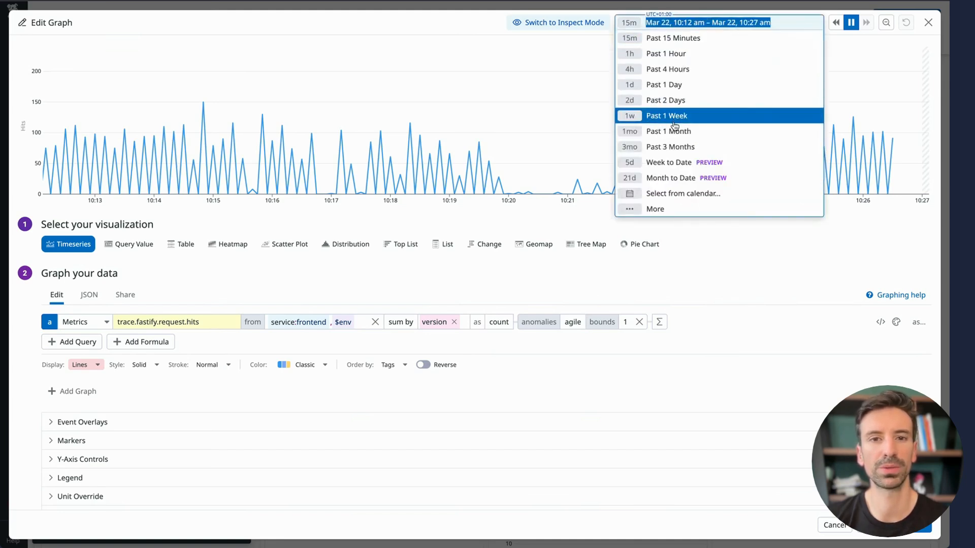
pyautogui.click(663, 84)
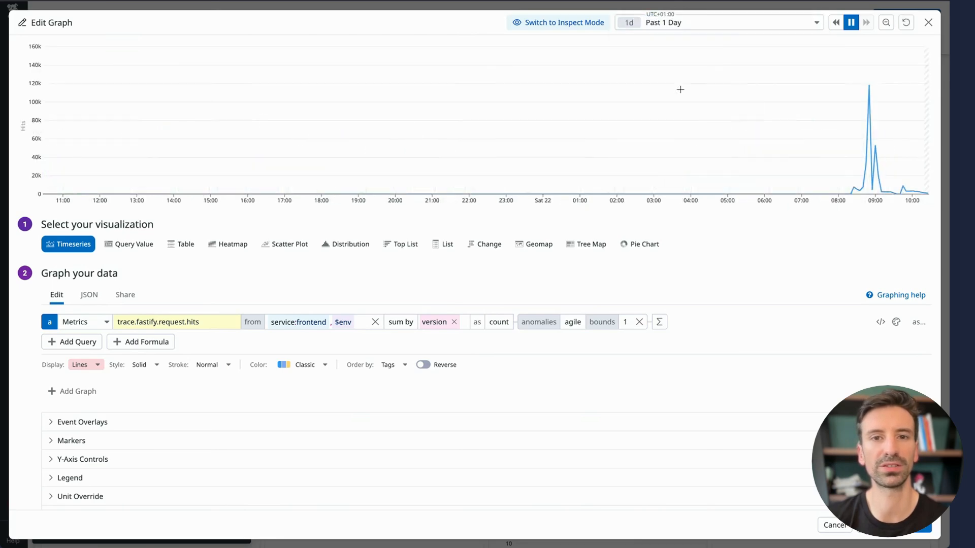
pyautogui.moveTo(365, 143)
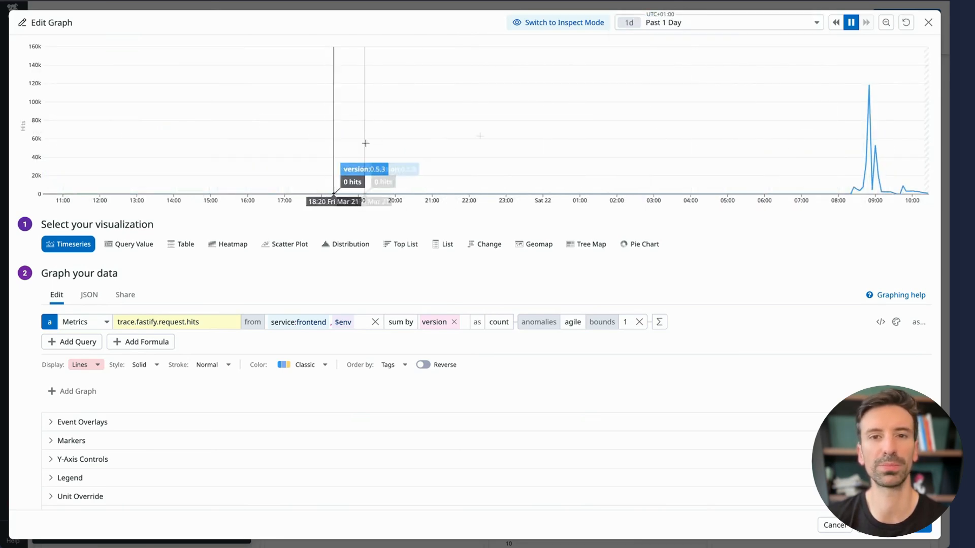
pyautogui.moveTo(578, 300)
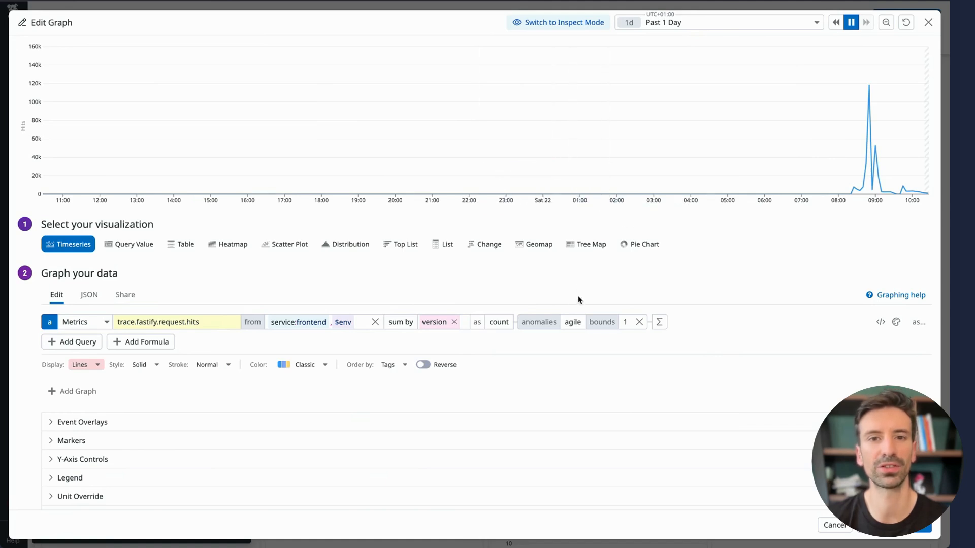
pyautogui.moveTo(568, 337)
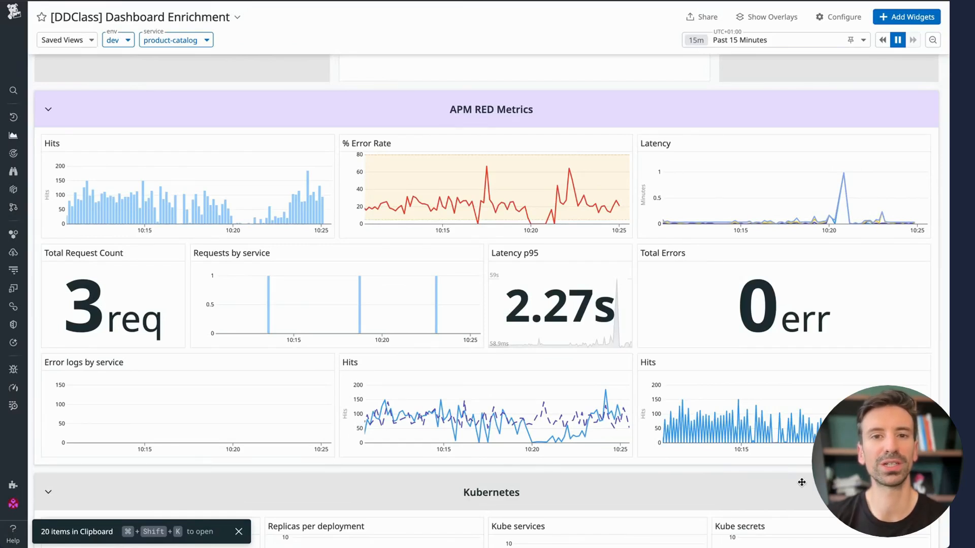
pyautogui.moveTo(575, 193)
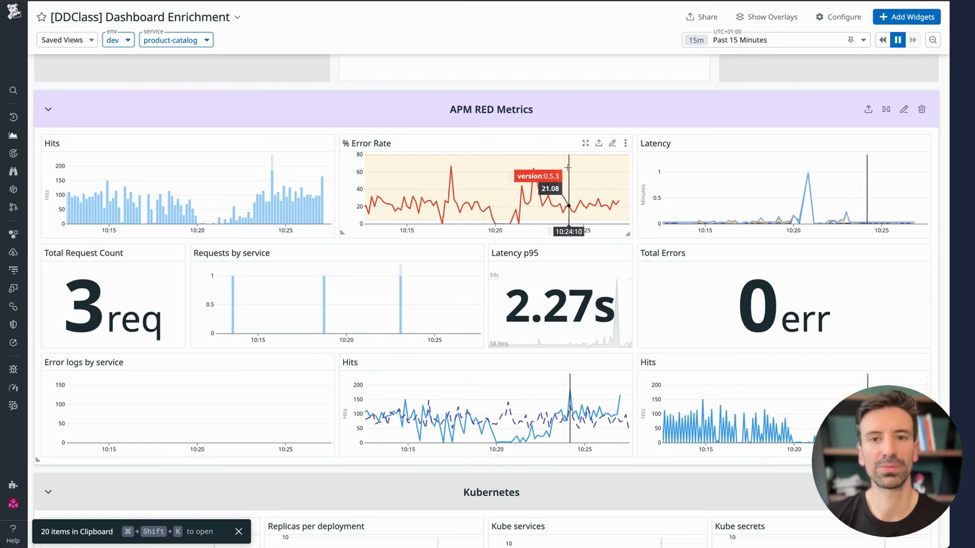
pyautogui.moveTo(545, 152)
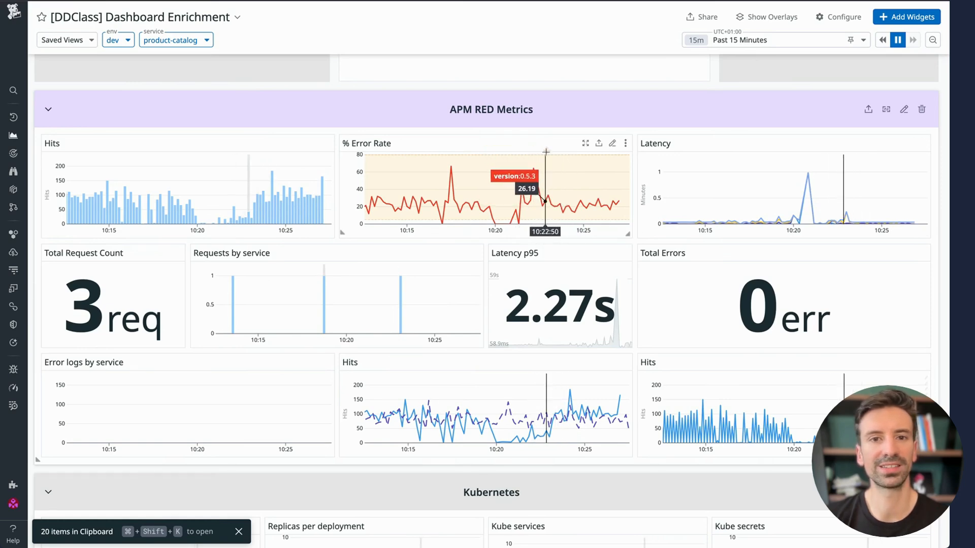
pyautogui.moveTo(539, 186)
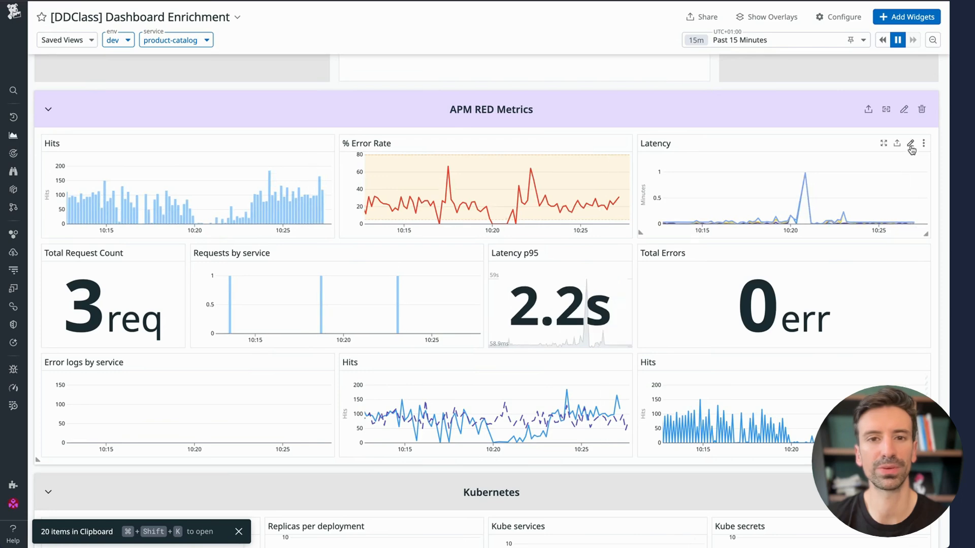
# Edit the Latency widget and add a range marker with its lower bound set
pyautogui.click(912, 143)
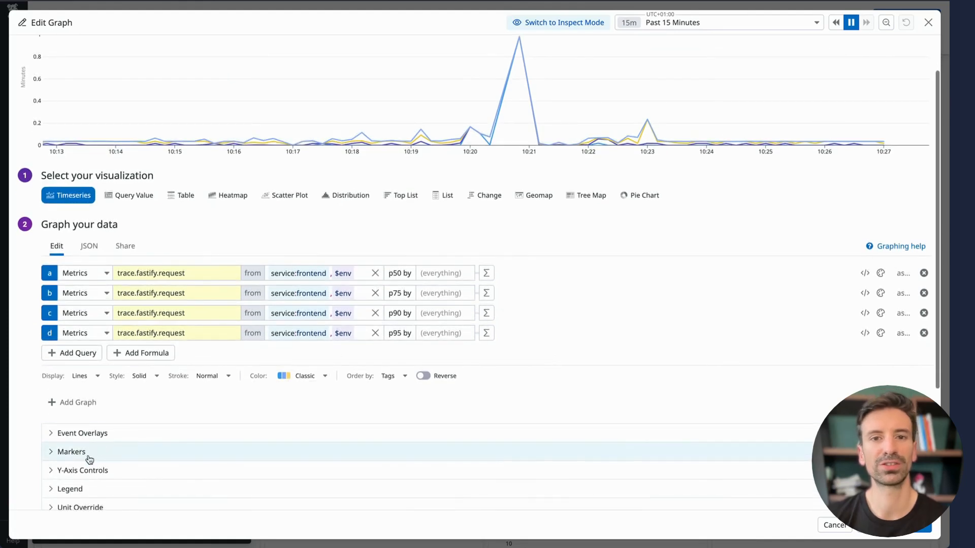
pyautogui.click(71, 451)
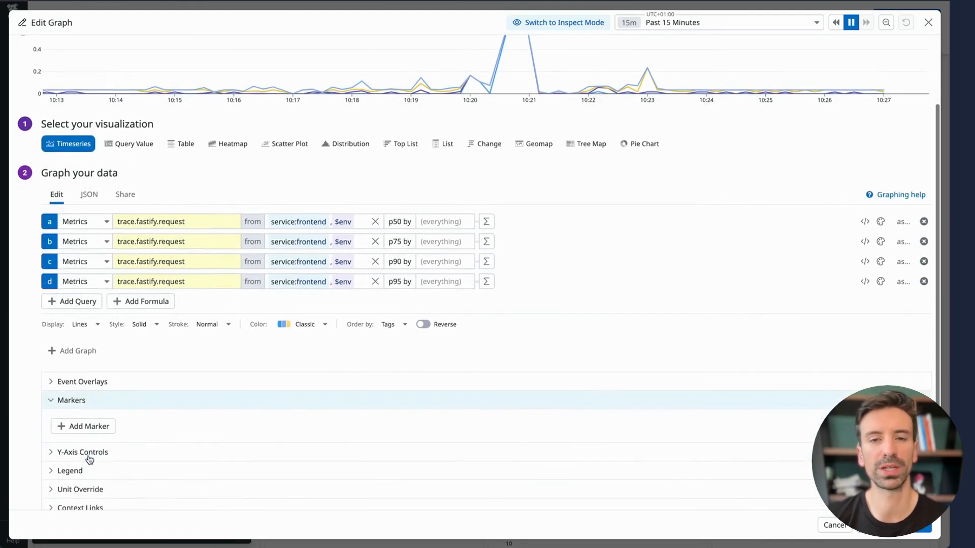
pyautogui.click(82, 425)
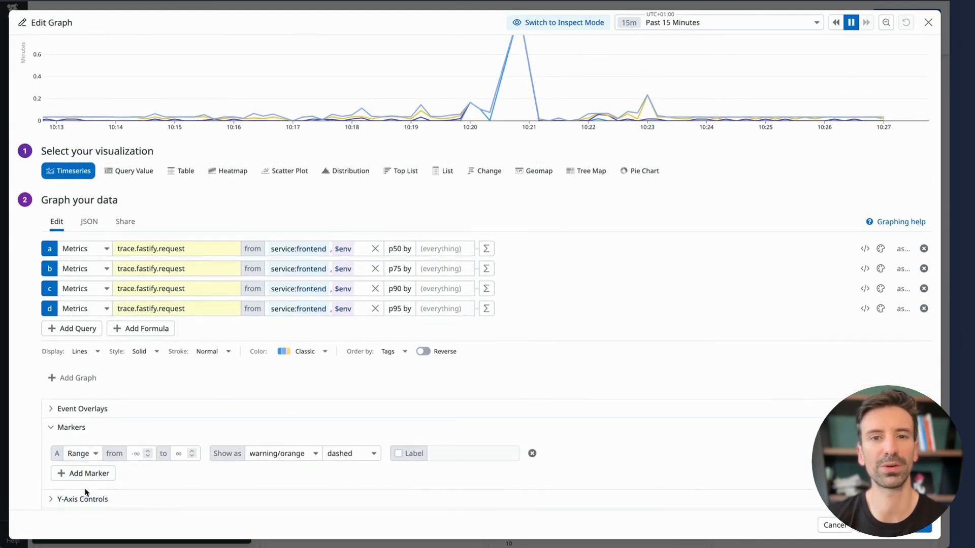
pyautogui.click(132, 452)
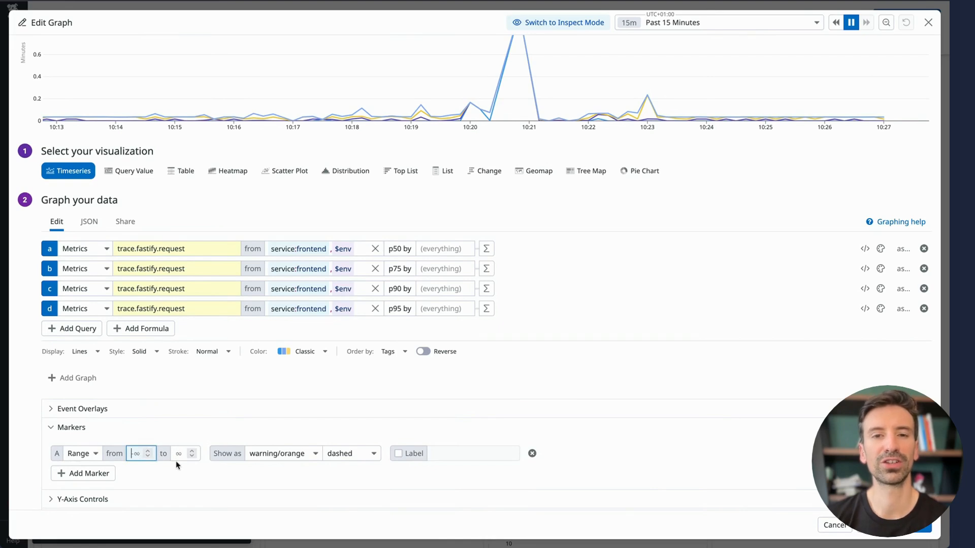
pyautogui.click(180, 453)
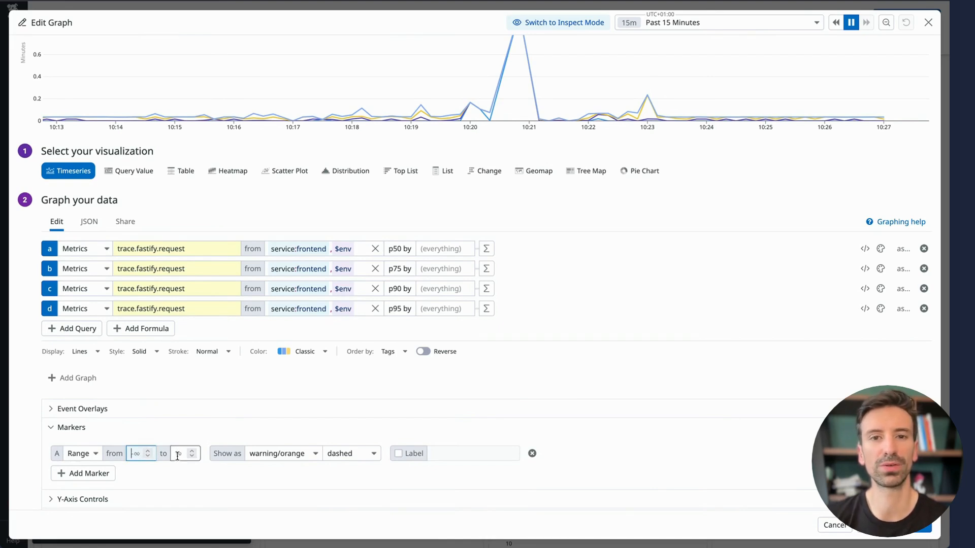
pyautogui.write('0.1')
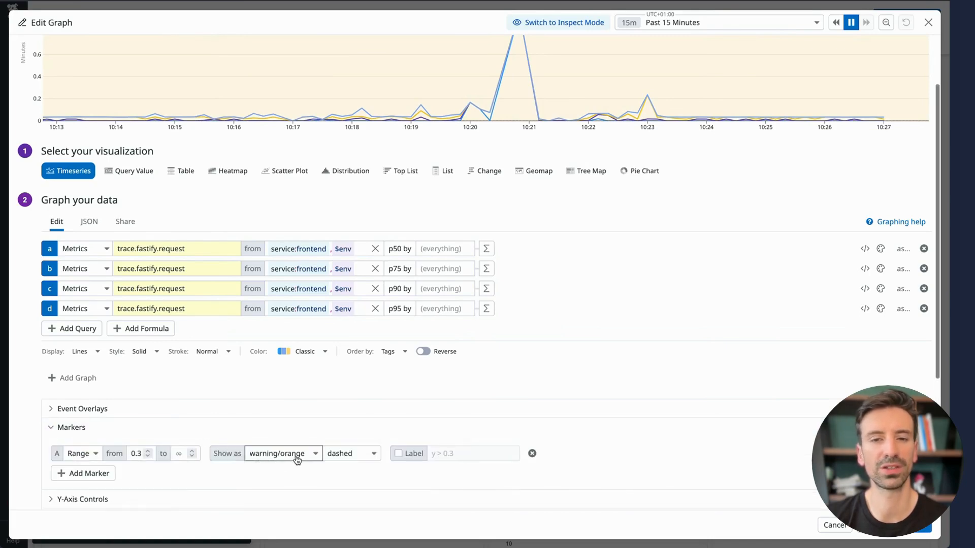
# Colour the range marker error/red and label it 'latency is too high'
pyautogui.click(283, 452)
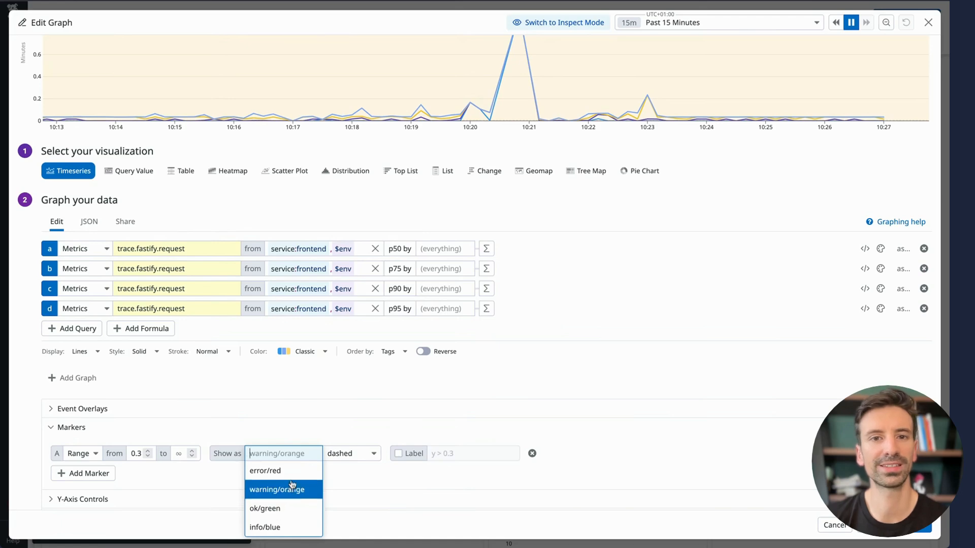
pyautogui.click(265, 470)
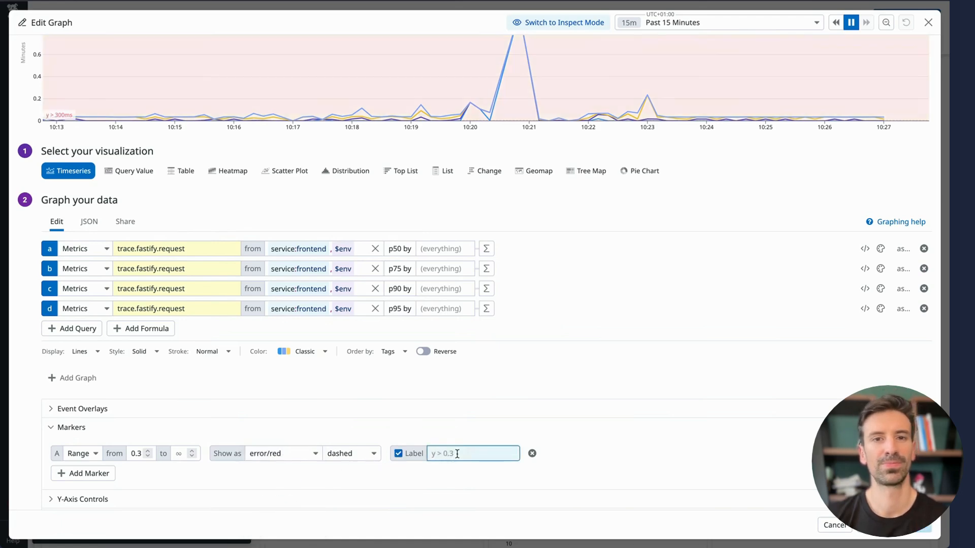
pyautogui.write('latency is too high')
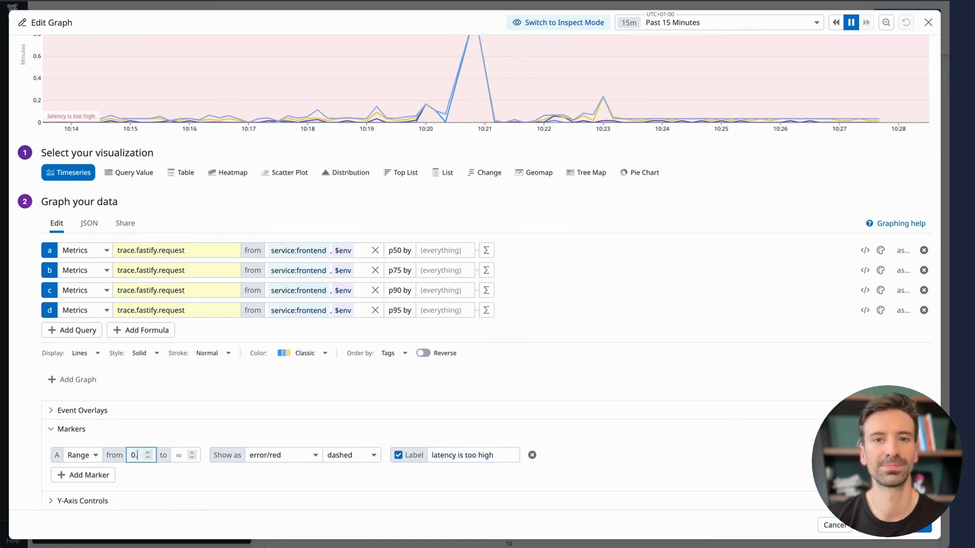
pyautogui.write('1')
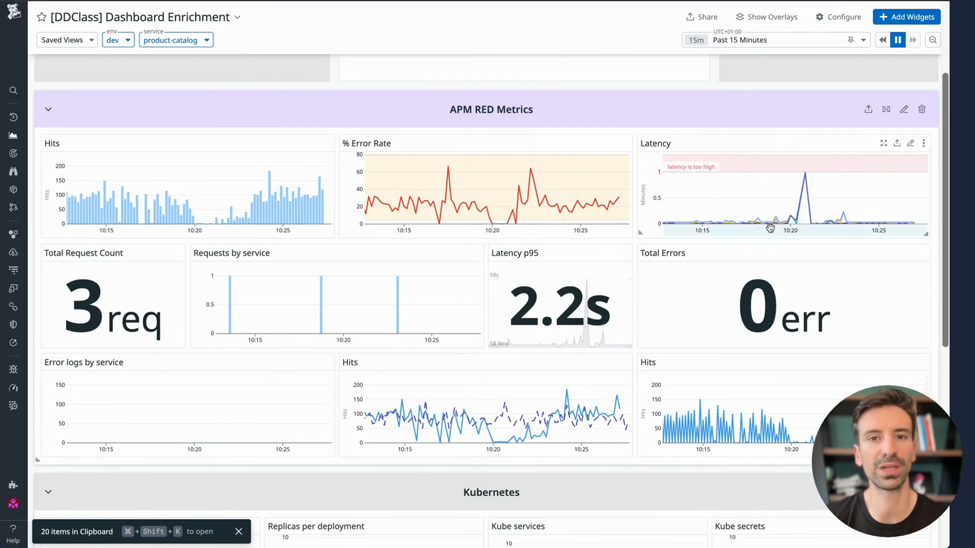
pyautogui.moveTo(740, 227)
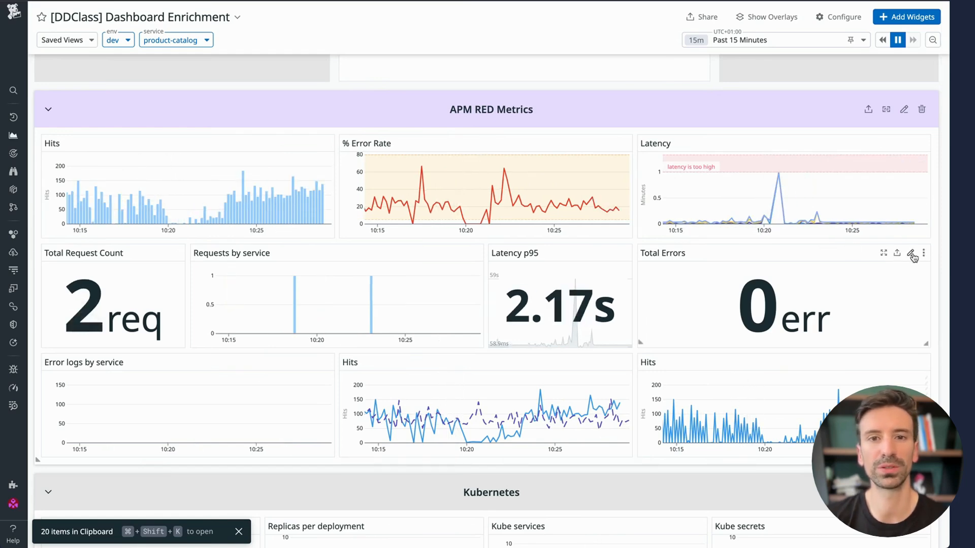
# Edit the Total Errors widget and enter a new value for its red-background formatting rule
pyautogui.click(905, 254)
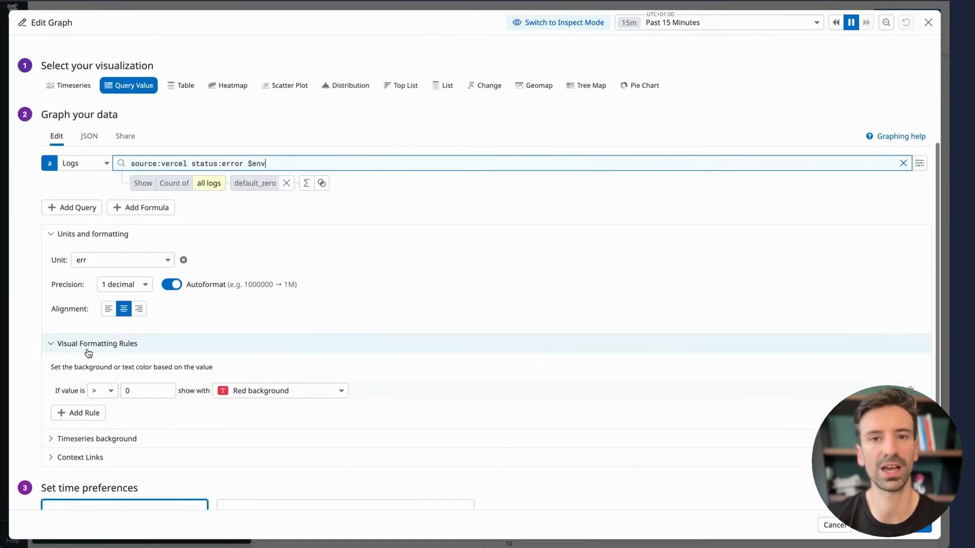
pyautogui.click(147, 390)
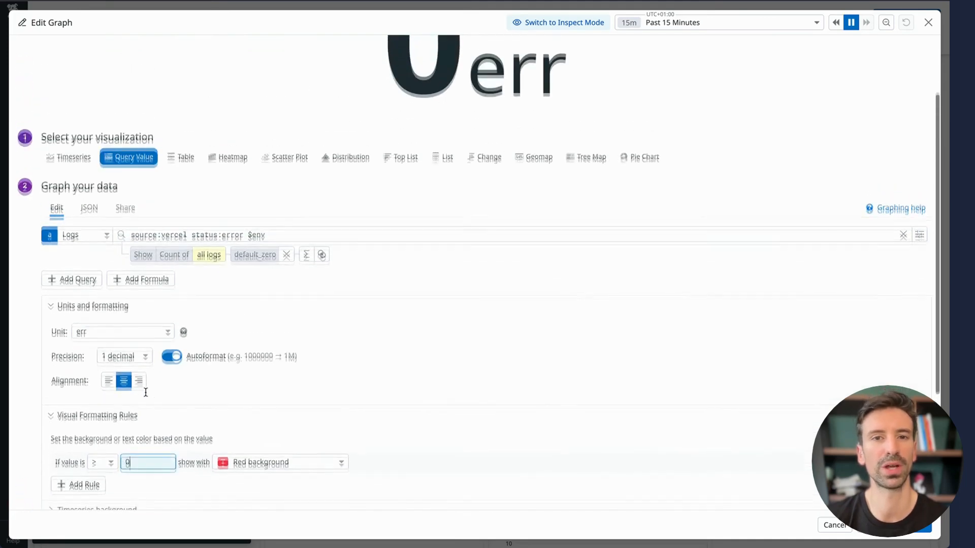
pyautogui.write('3.14')
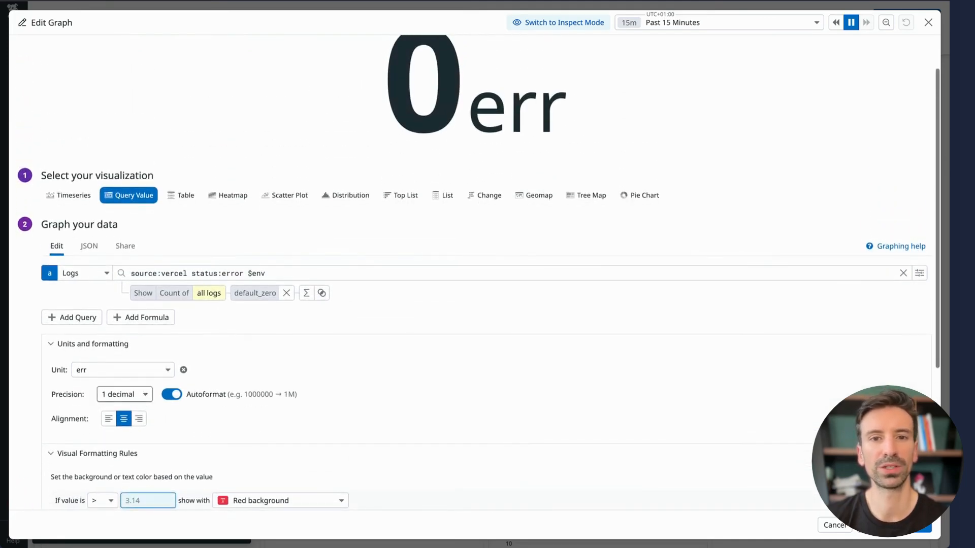